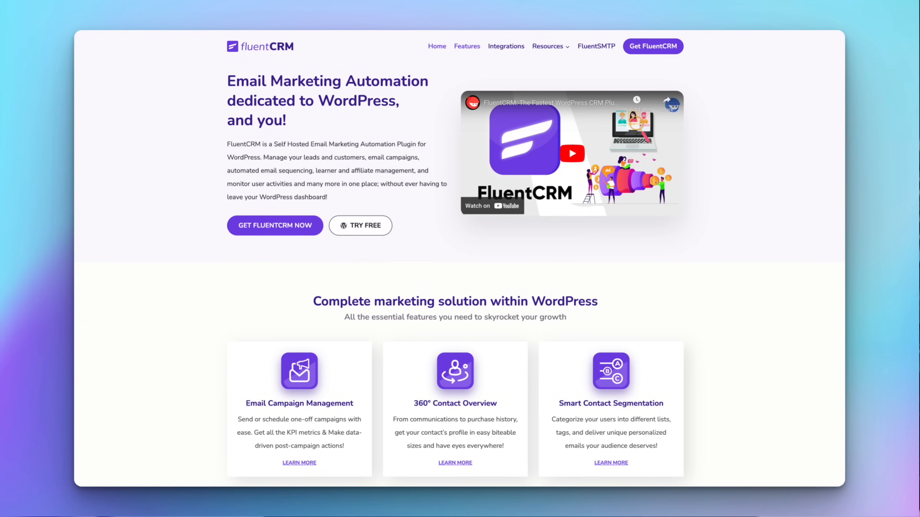
Scroll the FluentAuth product site down to its 'Features to Secure Your Website' overview.
{"action": "left_click", "coordinate": [174, 12]}
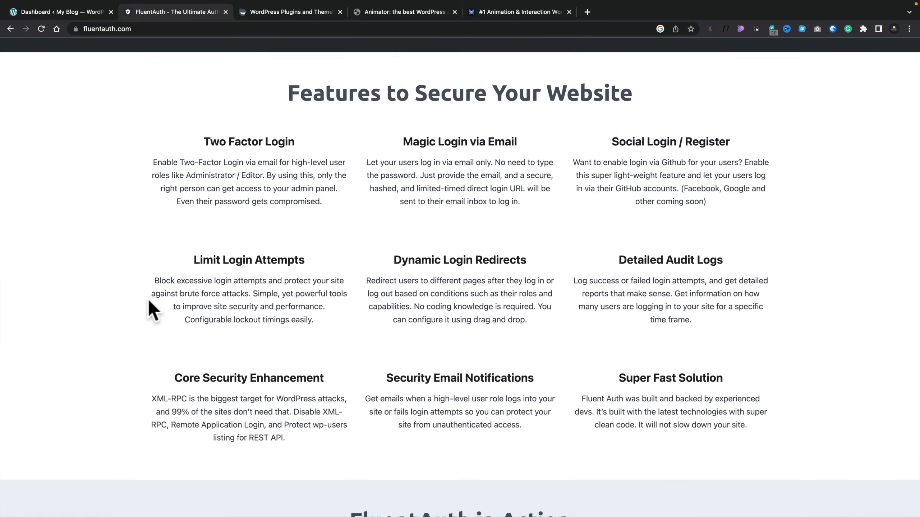
{"action": "scroll", "scroll_direction": "down", "scroll_amount": 3}
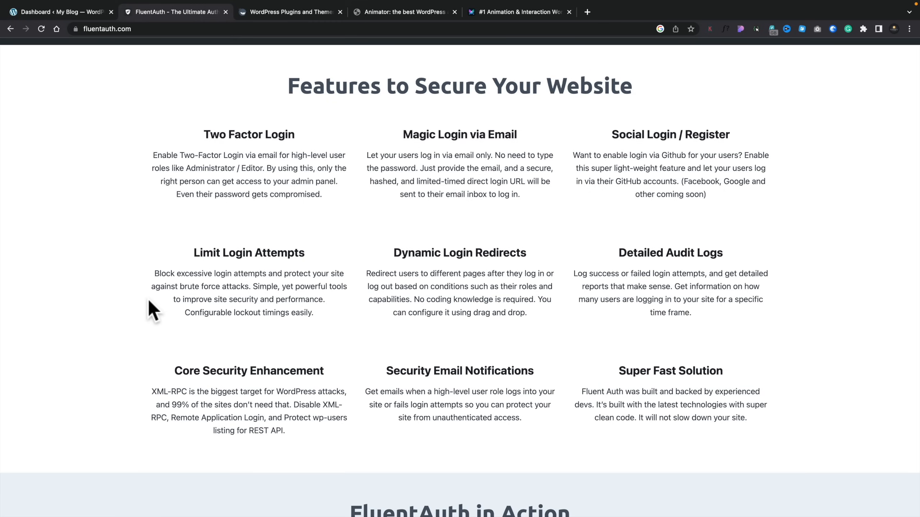
{"action": "mouse_move", "coordinate": [88, 122]}
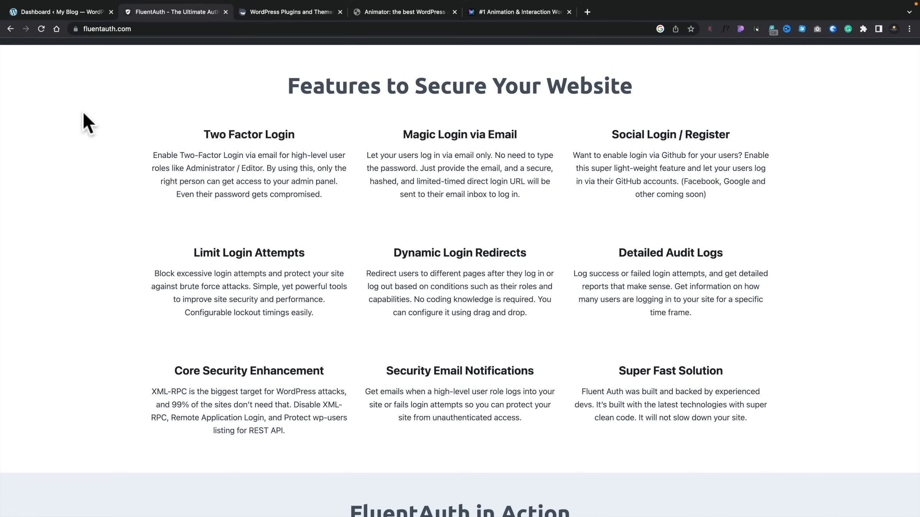
Show the FluentAuth dashboard in WordPress admin with failed, blocked and successful login counts.
{"action": "left_click", "coordinate": [58, 11]}
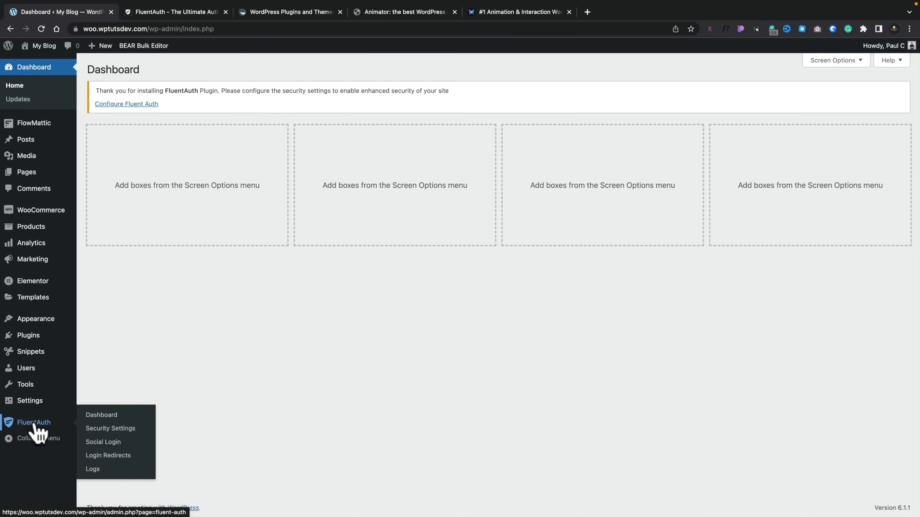
{"action": "left_click", "coordinate": [34, 423]}
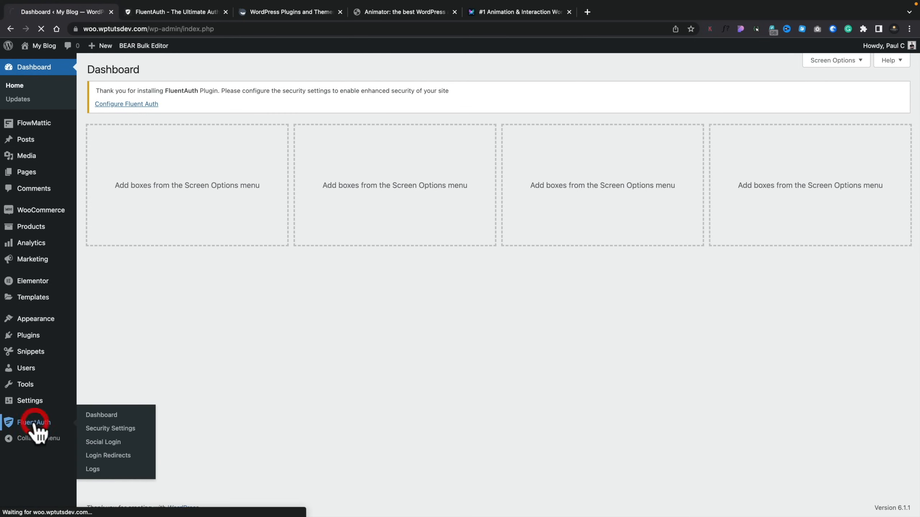
{"action": "left_click", "coordinate": [101, 414]}
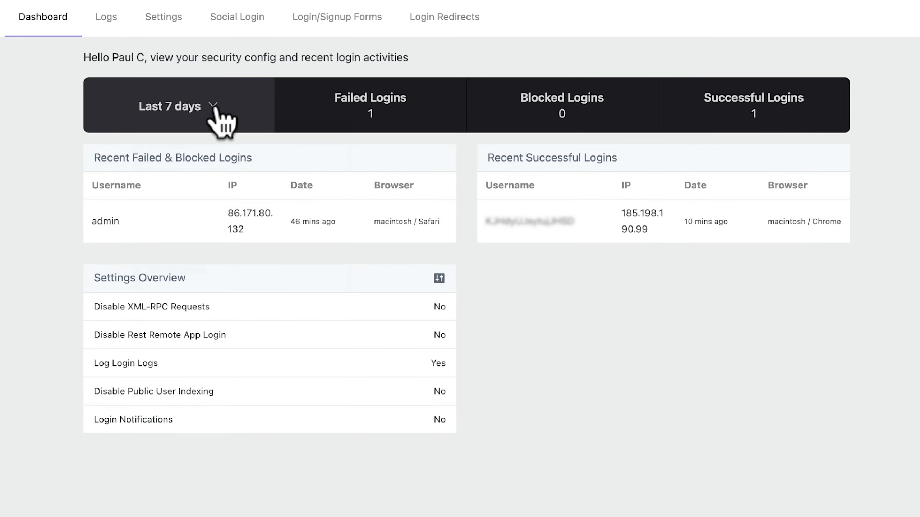
{"action": "left_click", "coordinate": [171, 106]}
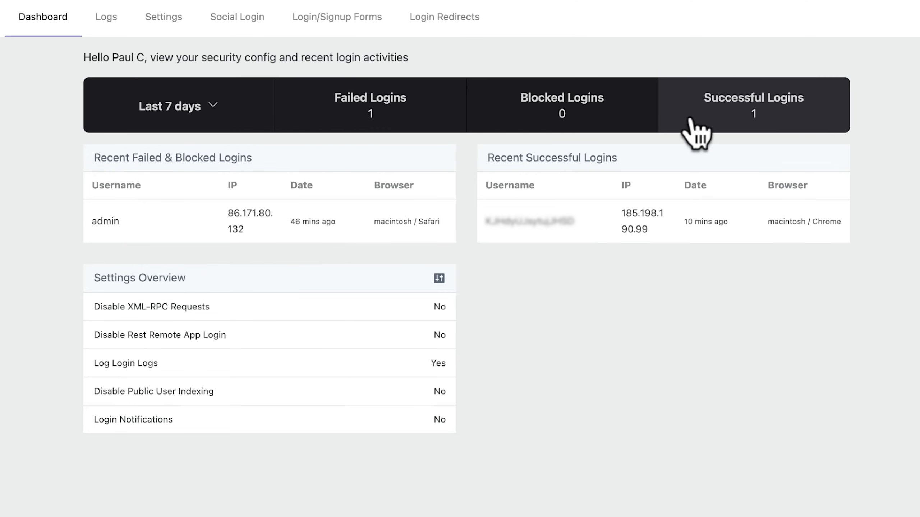
{"action": "mouse_move", "coordinate": [718, 361]}
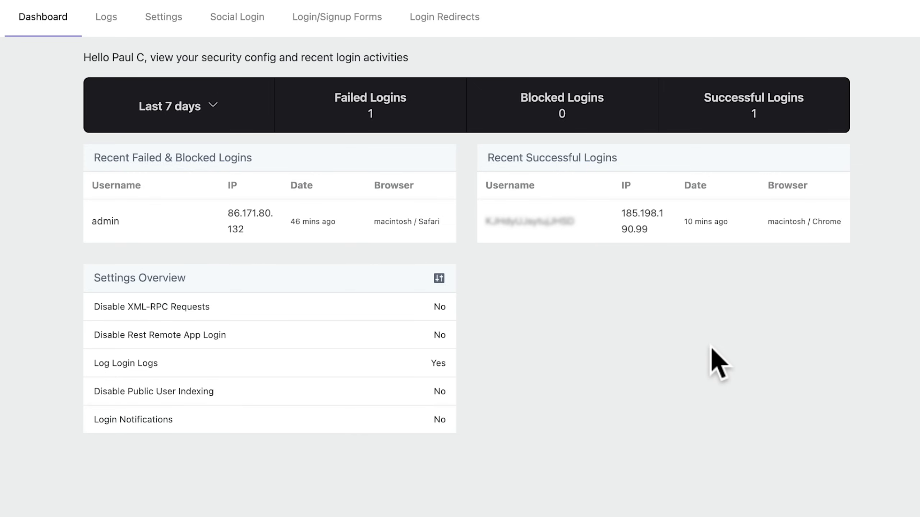
{"action": "mouse_move", "coordinate": [692, 361]}
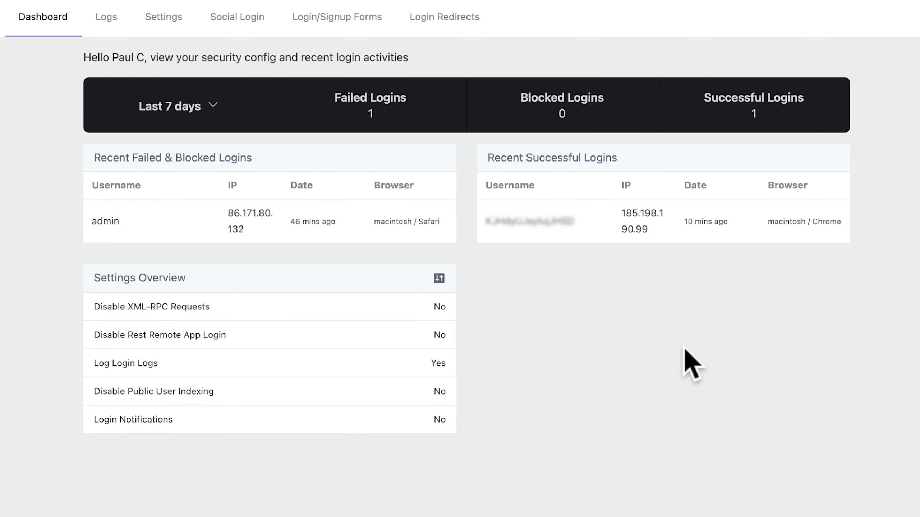
{"action": "mouse_move", "coordinate": [49, 276]}
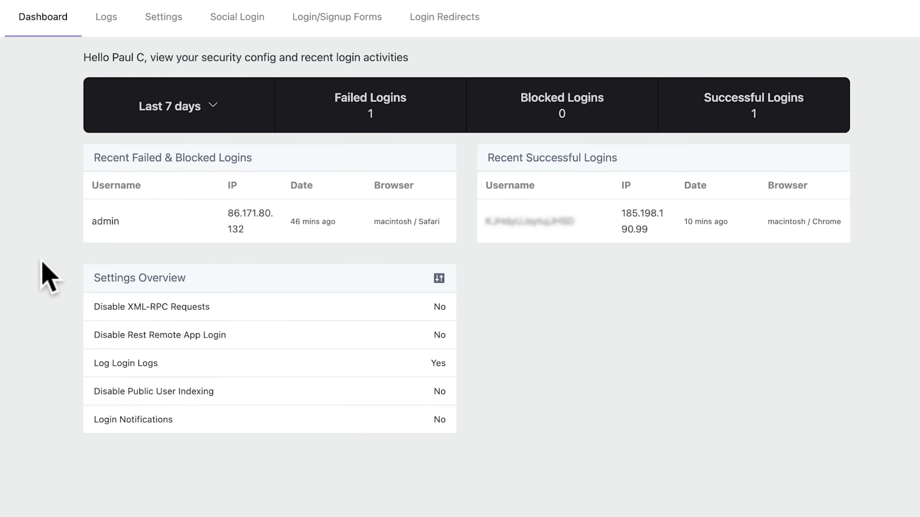
{"action": "mouse_move", "coordinate": [148, 263]}
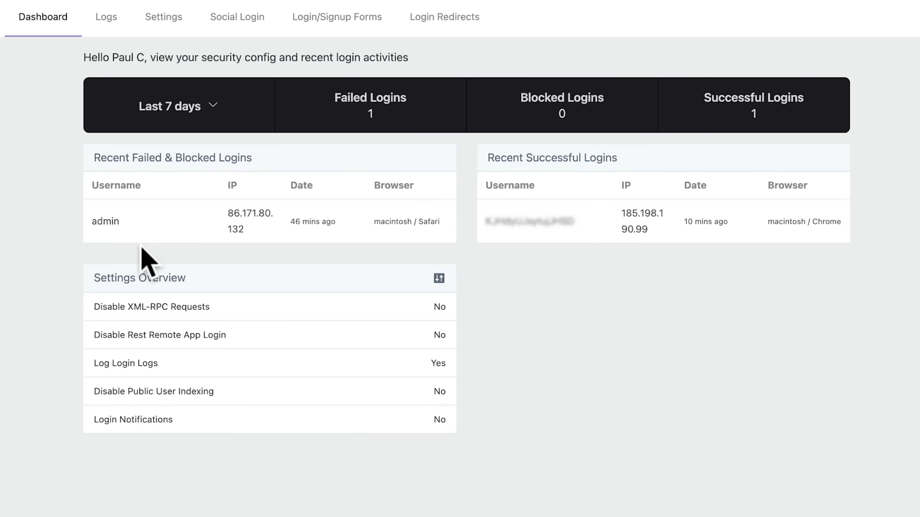
{"action": "mouse_move", "coordinate": [79, 385]}
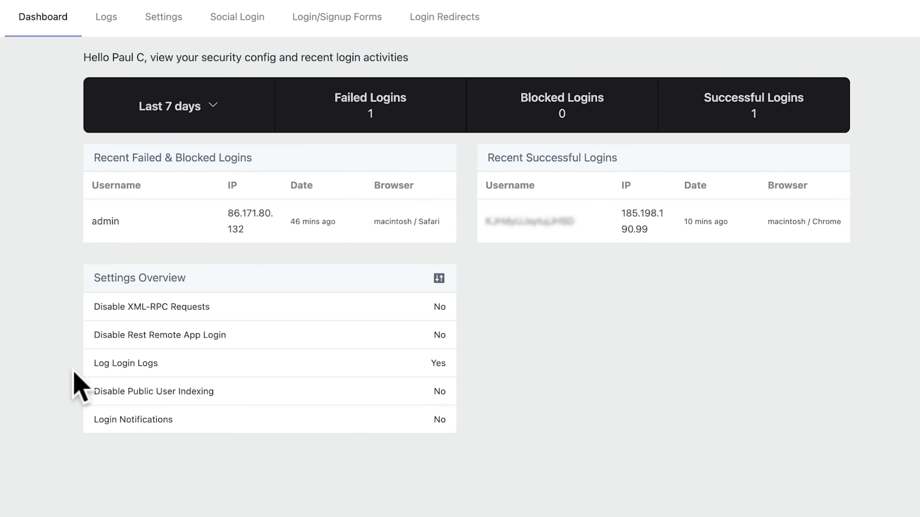
{"action": "mouse_move", "coordinate": [65, 405]}
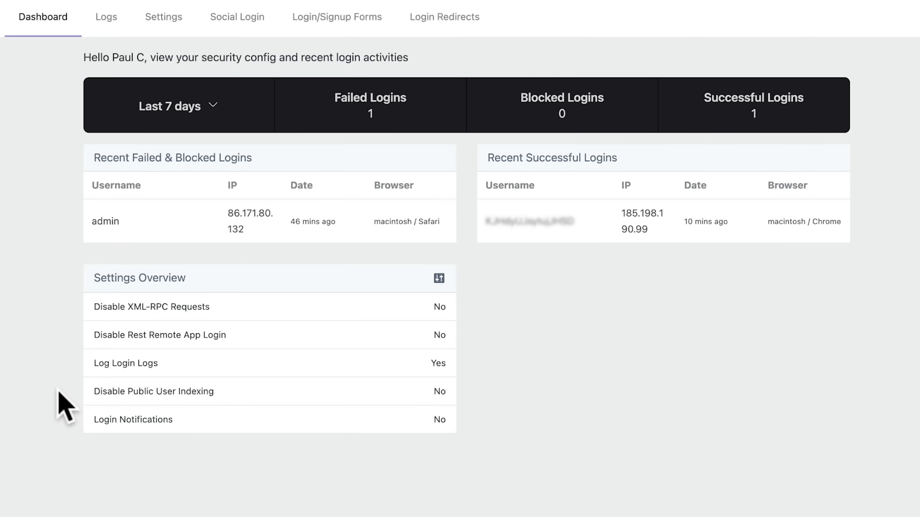
{"action": "mouse_move", "coordinate": [627, 296]}
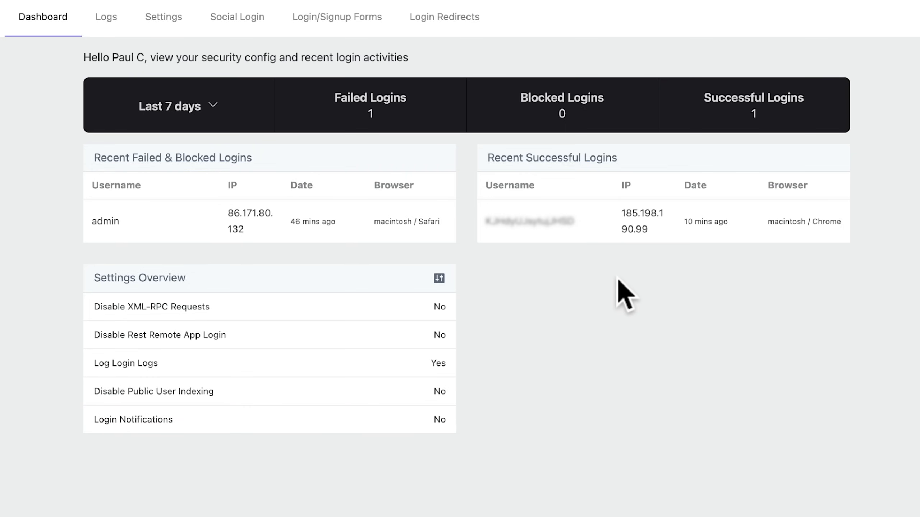
{"action": "mouse_move", "coordinate": [659, 289]}
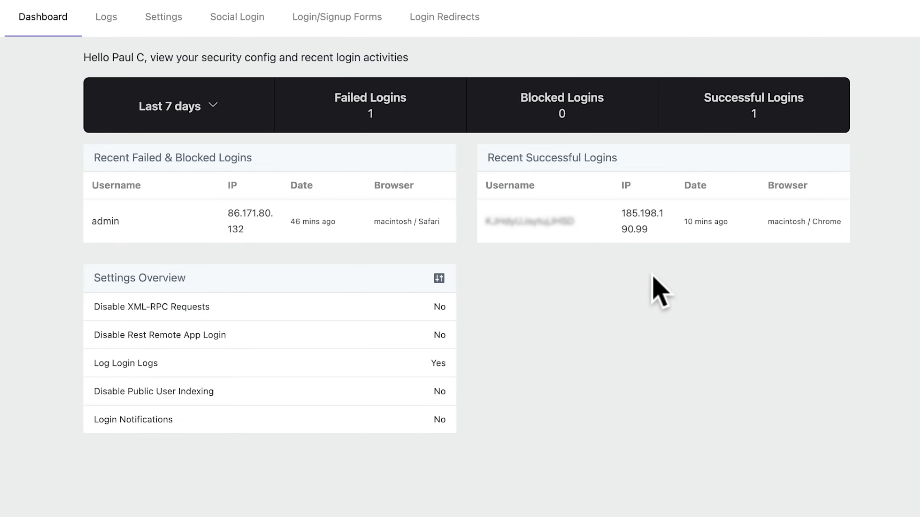
{"action": "mouse_move", "coordinate": [581, 334]}
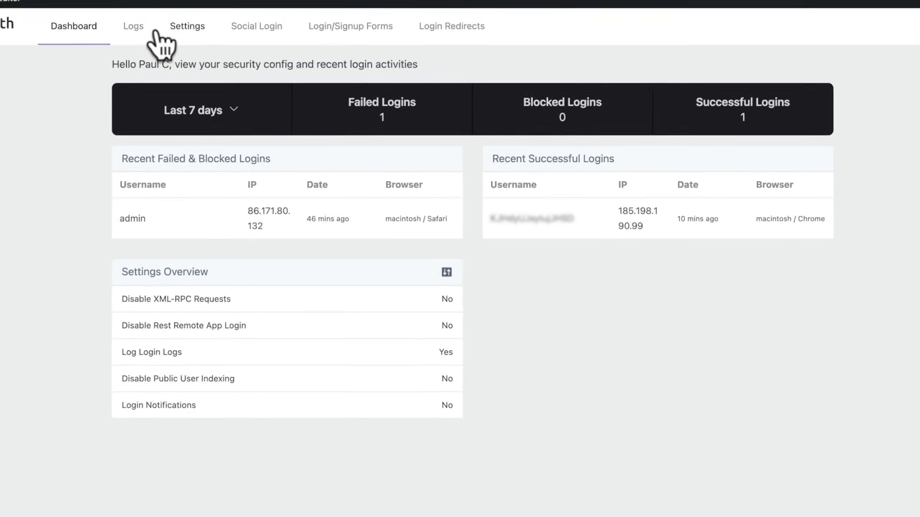
Filter the login logs to Failed and expand the failed admin attempt's invalid-credentials details.
{"action": "left_click", "coordinate": [132, 26]}
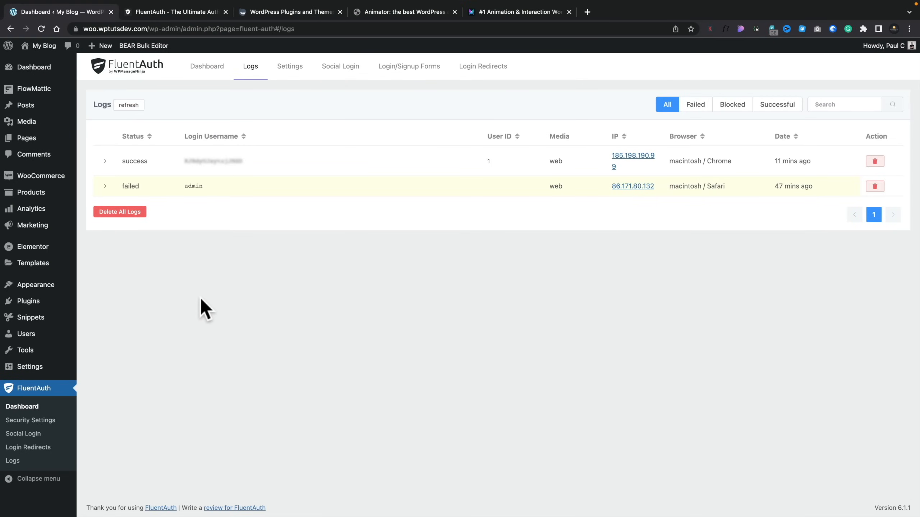
{"action": "mouse_move", "coordinate": [135, 180]}
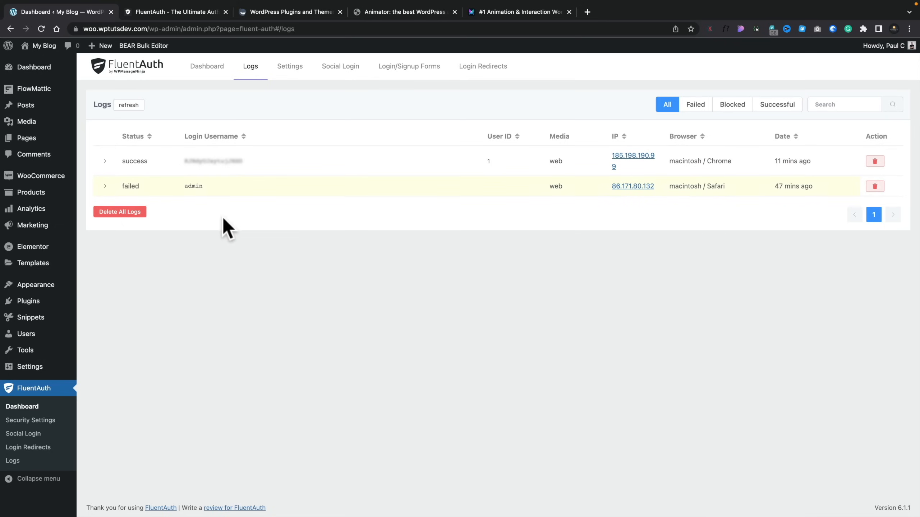
{"action": "mouse_move", "coordinate": [510, 176]}
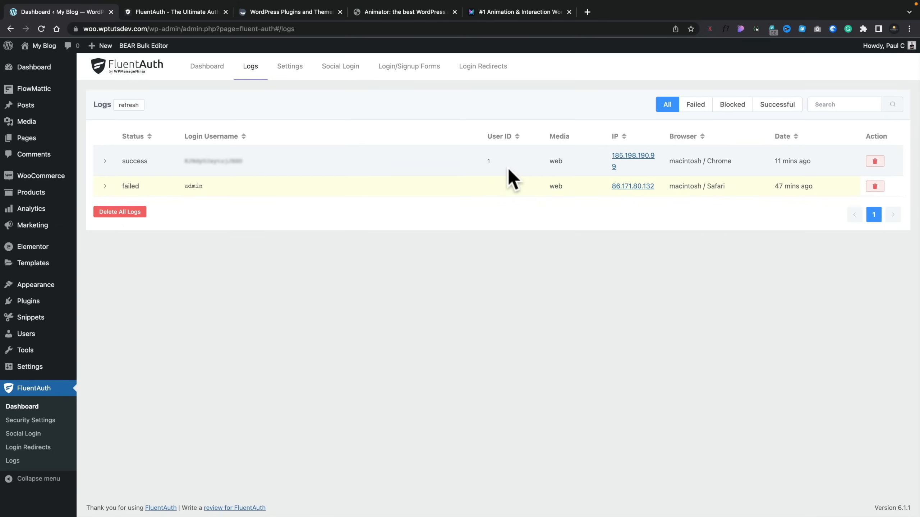
{"action": "mouse_move", "coordinate": [572, 168]}
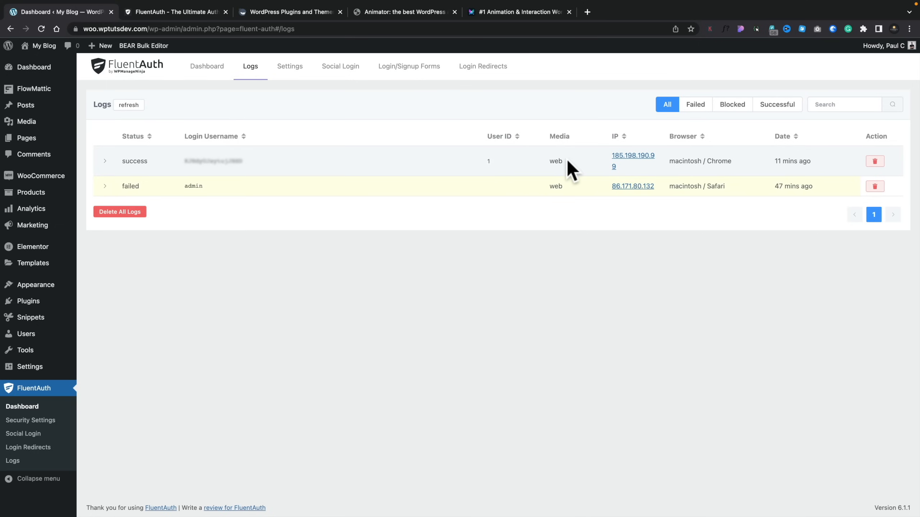
{"action": "mouse_move", "coordinate": [617, 155]}
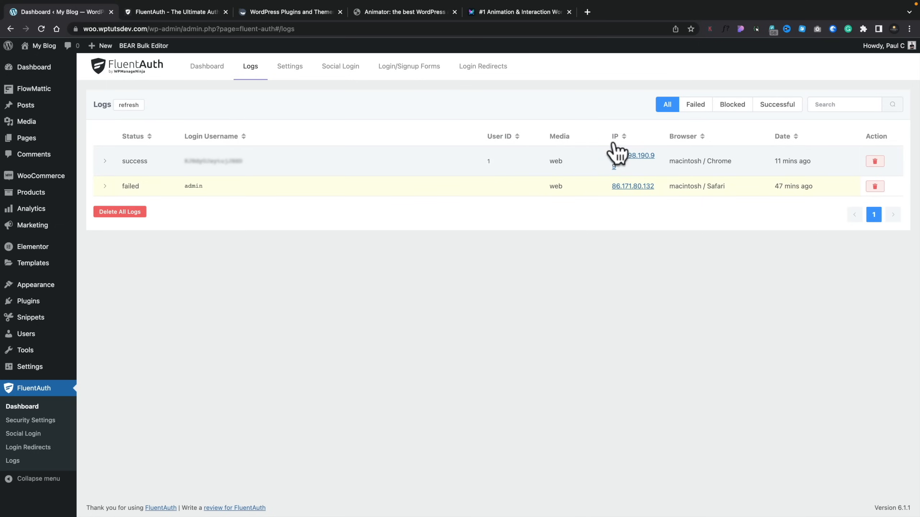
{"action": "mouse_move", "coordinate": [610, 187]}
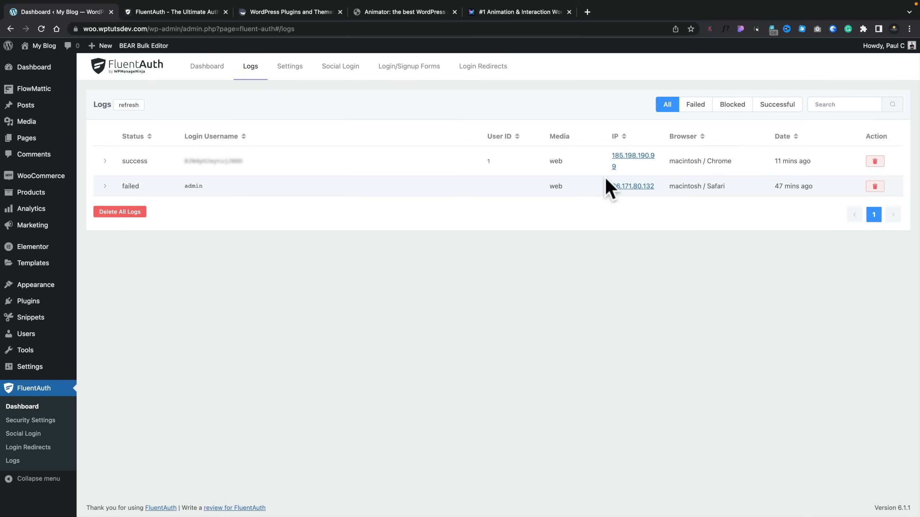
{"action": "mouse_move", "coordinate": [624, 194]}
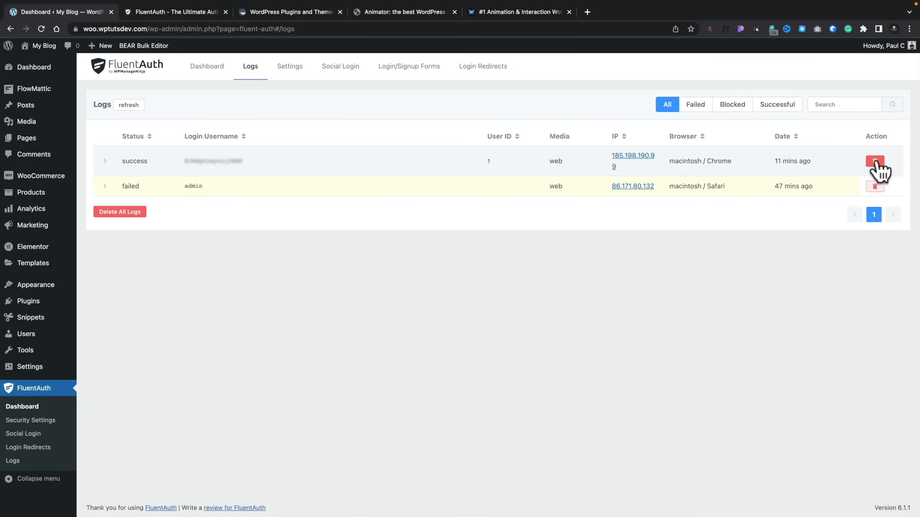
{"action": "mouse_move", "coordinate": [862, 176]}
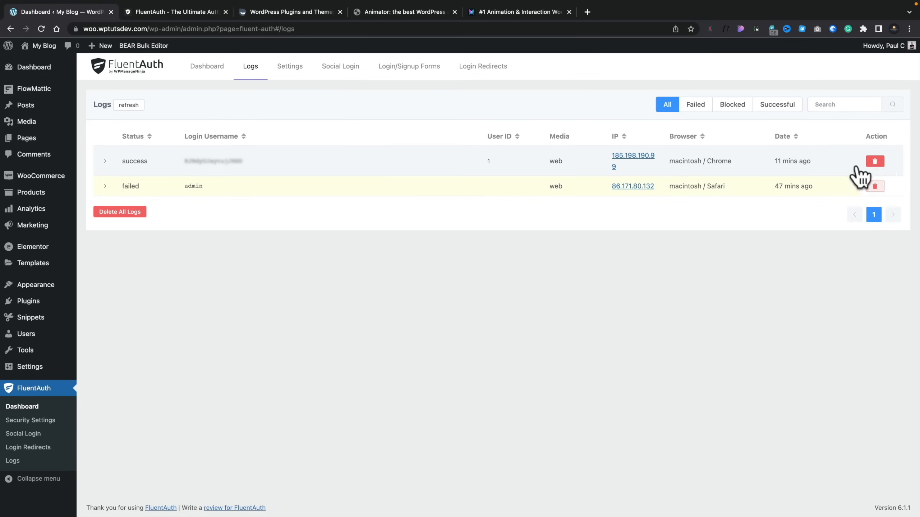
{"action": "mouse_move", "coordinate": [516, 261]}
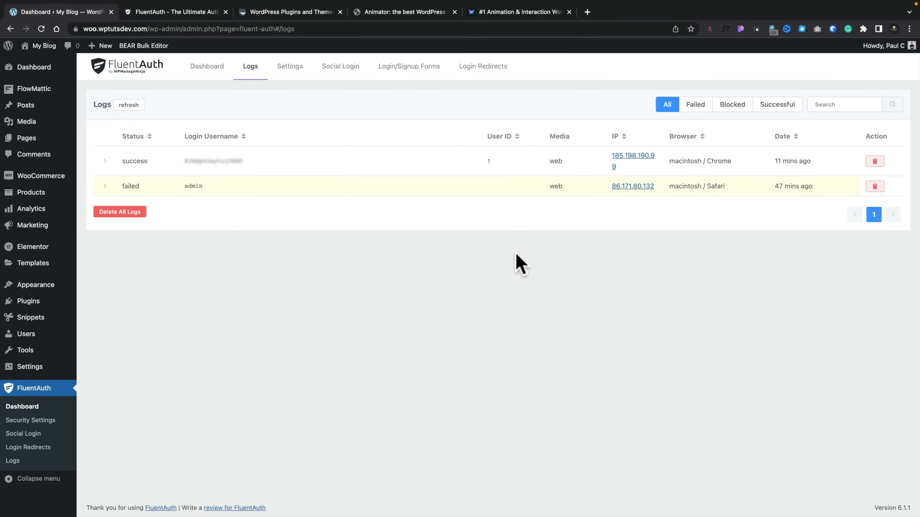
{"action": "left_click", "coordinate": [695, 104]}
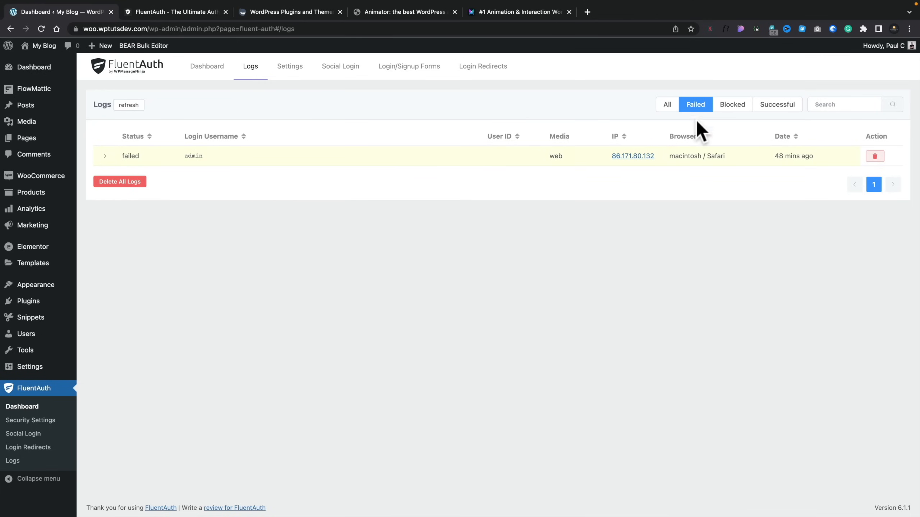
{"action": "mouse_move", "coordinate": [702, 131]}
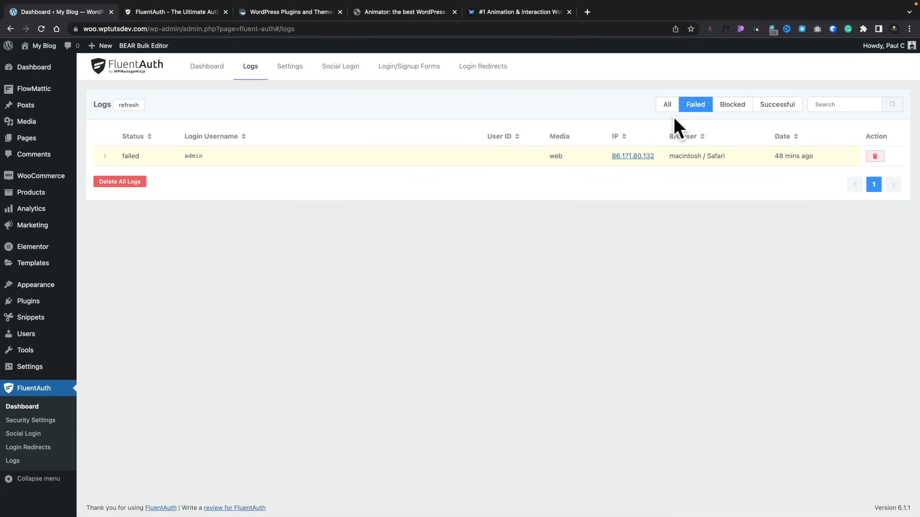
{"action": "mouse_move", "coordinate": [733, 104]}
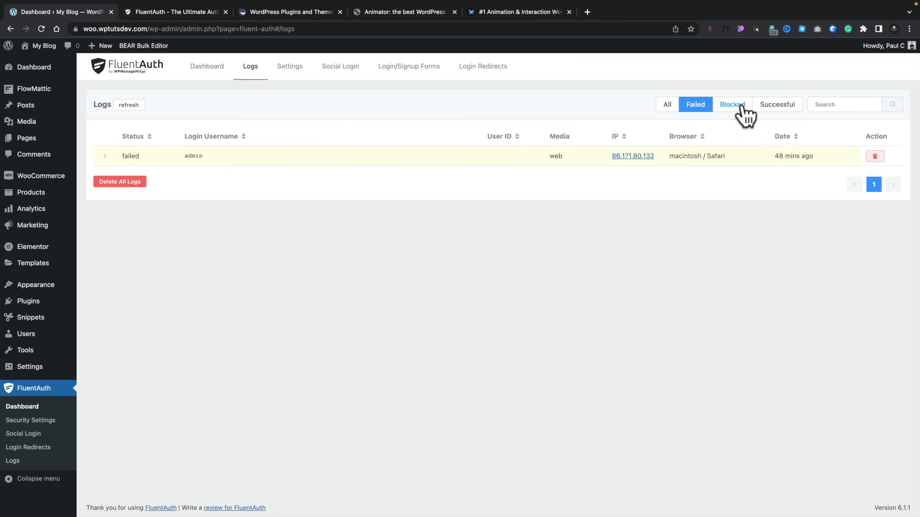
{"action": "mouse_move", "coordinate": [117, 159]}
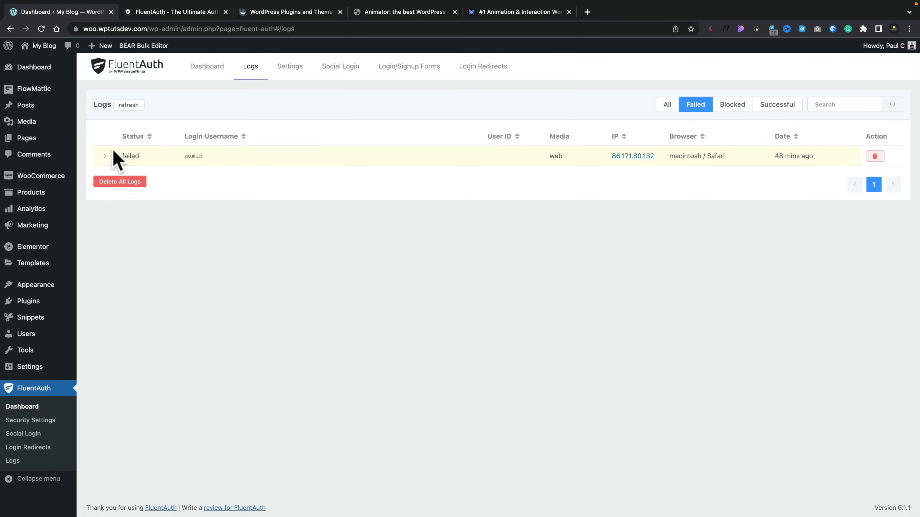
{"action": "left_click", "coordinate": [105, 156]}
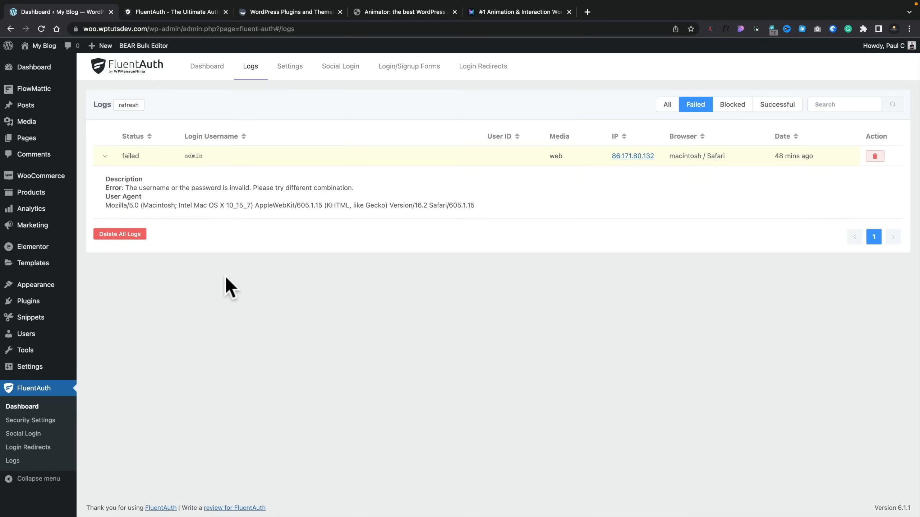
{"action": "mouse_move", "coordinate": [141, 198]}
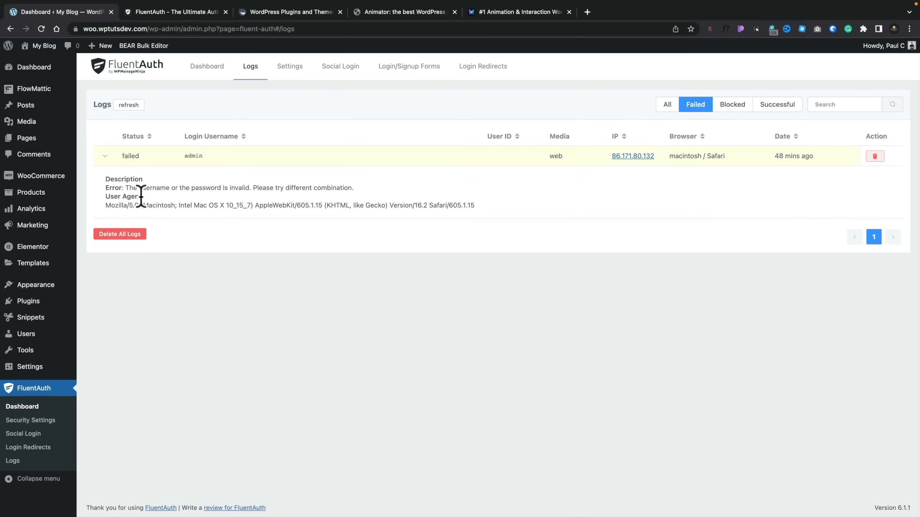
{"action": "mouse_move", "coordinate": [248, 208]}
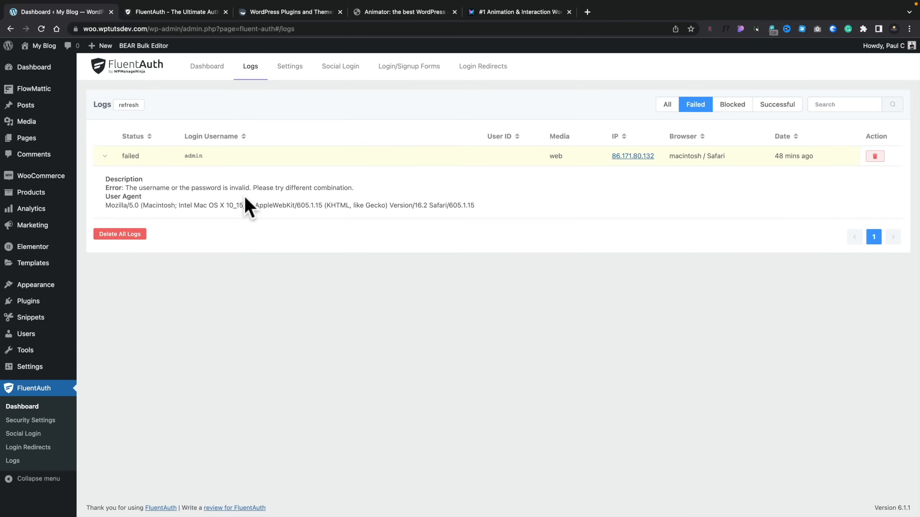
{"action": "mouse_move", "coordinate": [210, 222]}
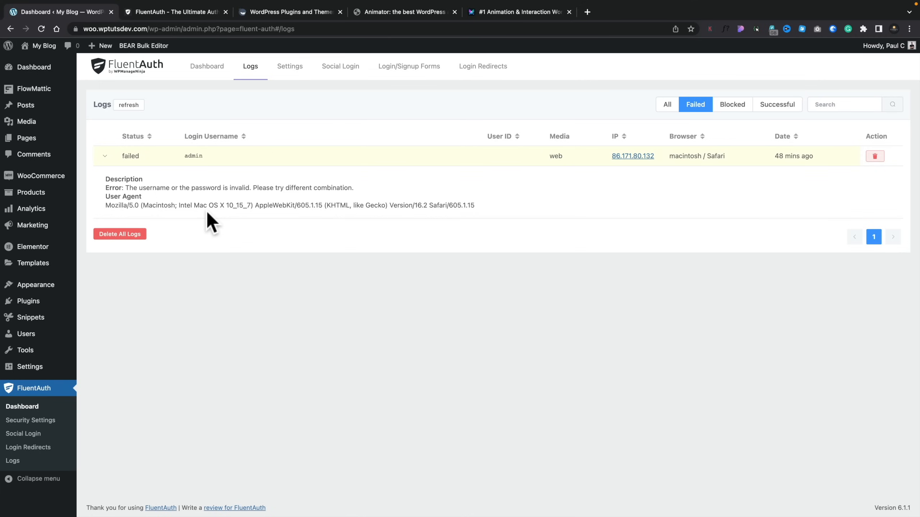
{"action": "mouse_move", "coordinate": [345, 222]}
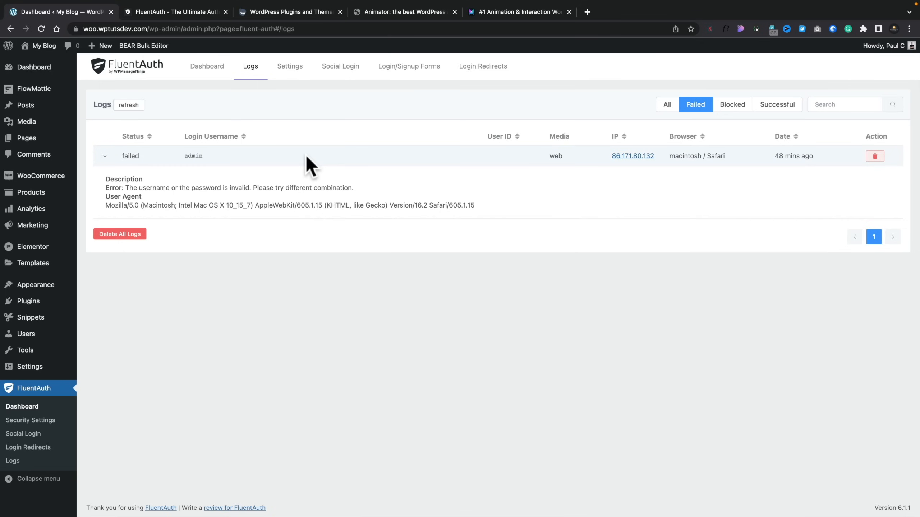
{"action": "mouse_move", "coordinate": [296, 97]}
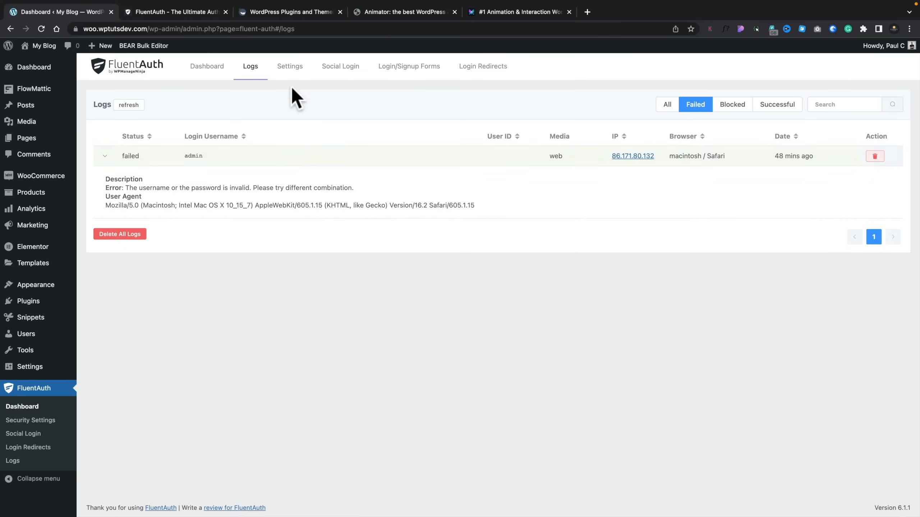
Show the Settings page with core security options and the 5-tries-per-30-minutes login limit.
{"action": "left_click", "coordinate": [289, 66]}
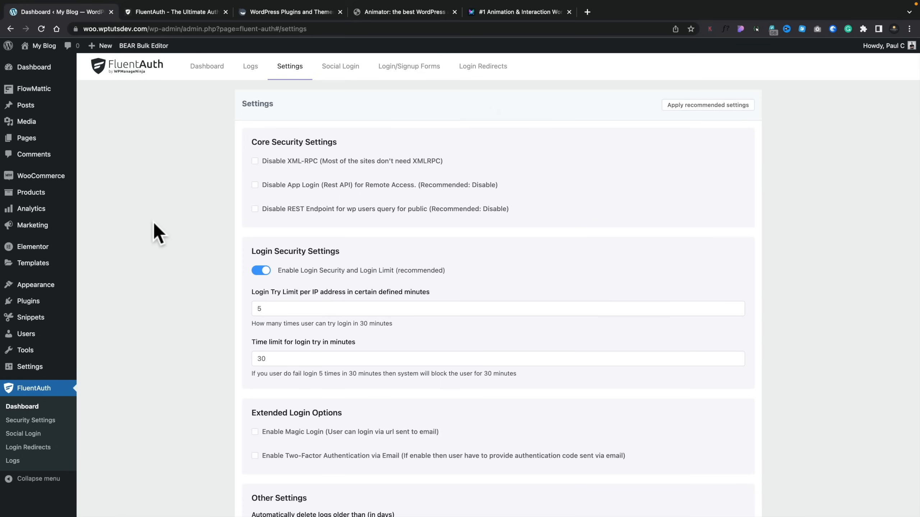
{"action": "mouse_move", "coordinate": [250, 185]}
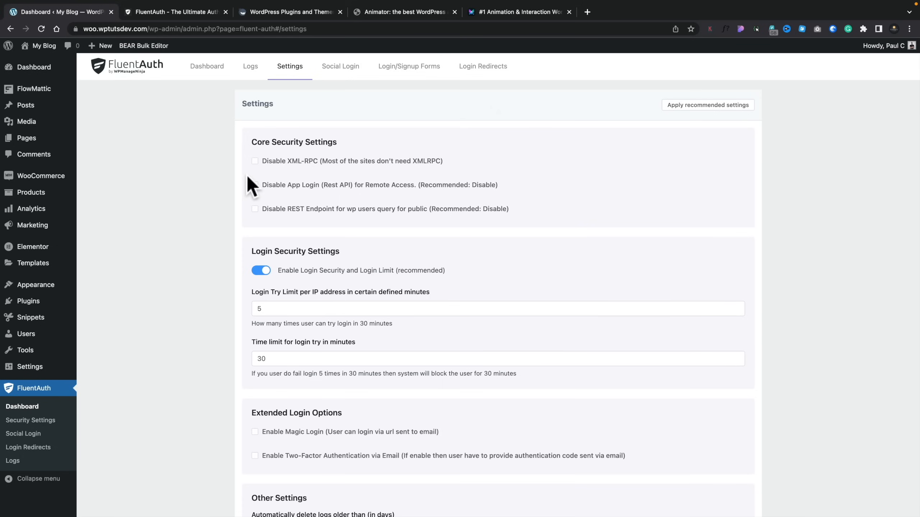
{"action": "mouse_move", "coordinate": [251, 176]}
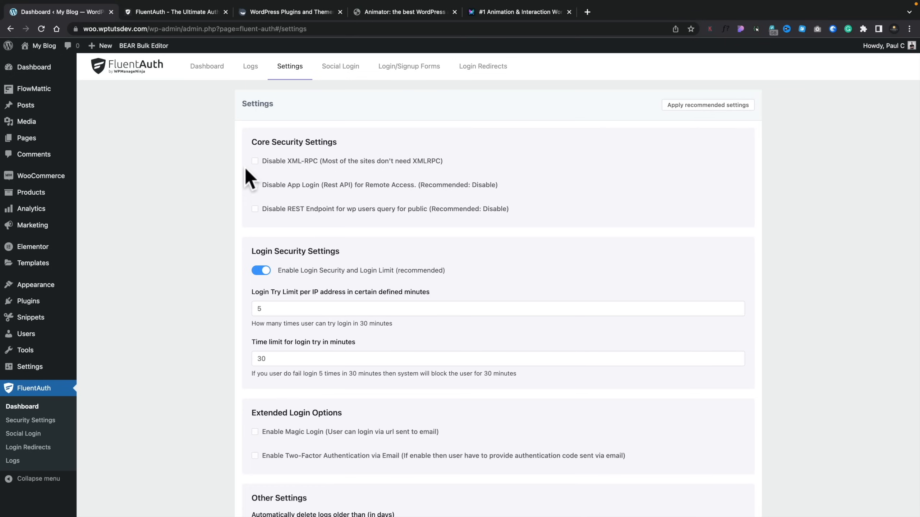
{"action": "mouse_move", "coordinate": [695, 128]}
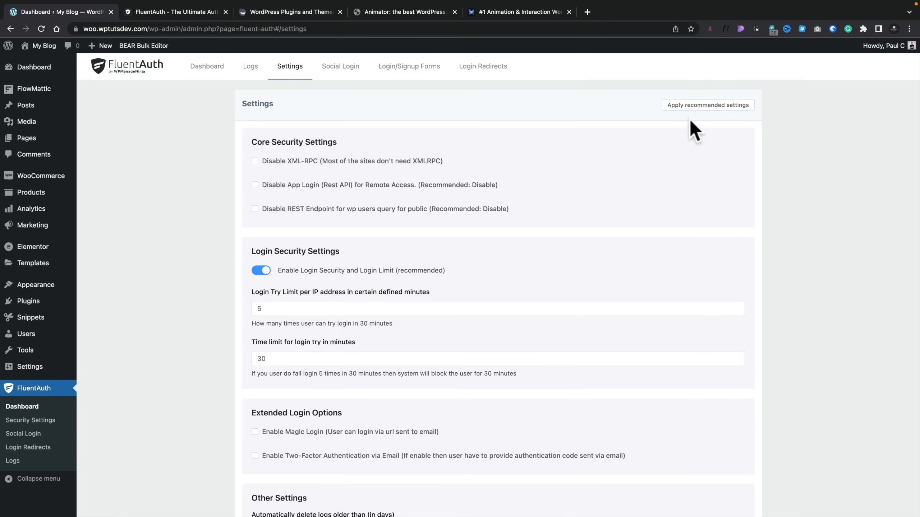
{"action": "mouse_move", "coordinate": [707, 105]}
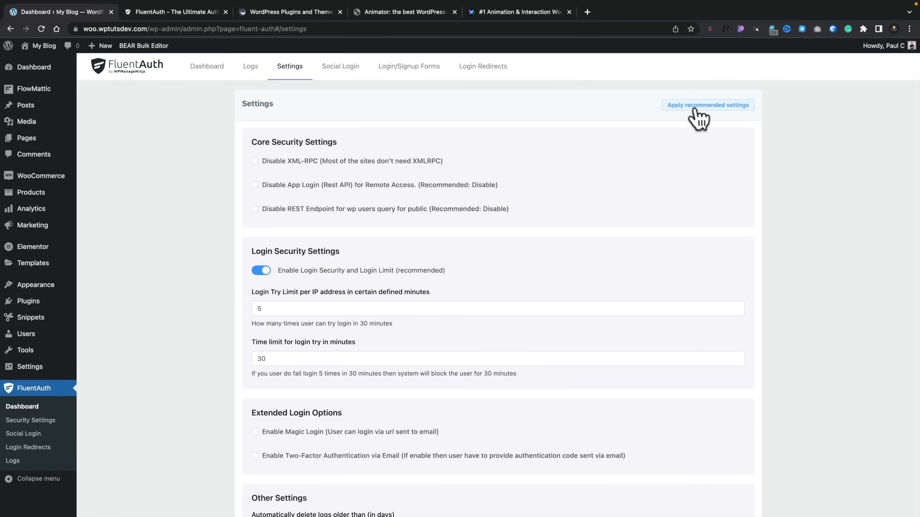
Apply the recommended settings, disabling XML-RPC, app login and user REST endpoint and enabling email two-factor.
{"action": "left_click", "coordinate": [707, 105]}
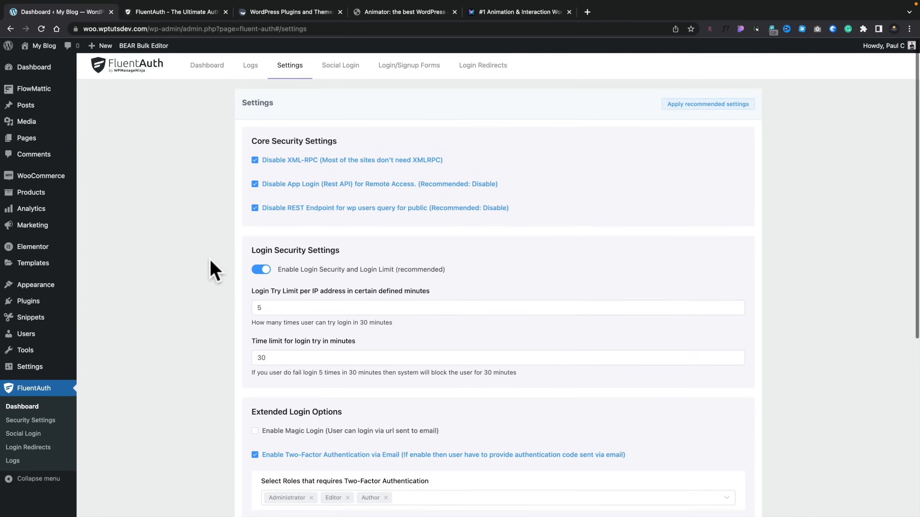
{"action": "scroll", "scroll_direction": "down", "scroll_amount": 3}
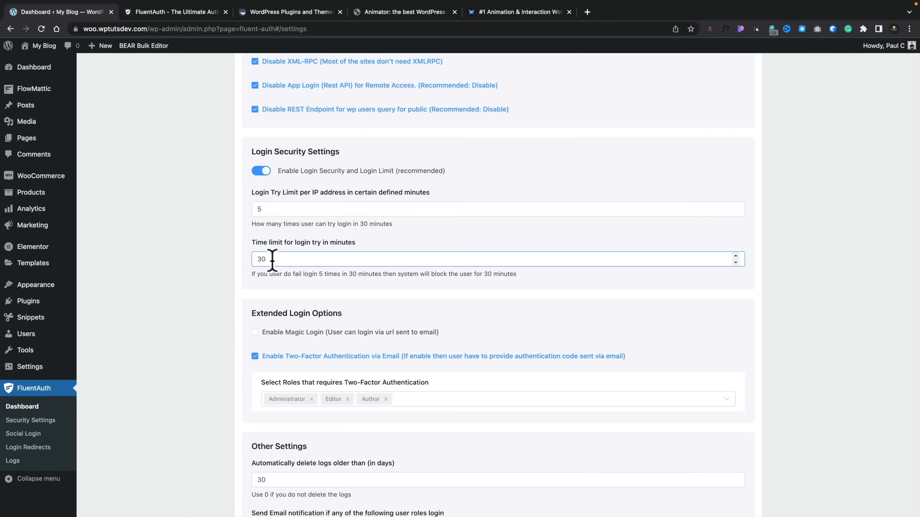
{"action": "scroll", "scroll_direction": "down", "scroll_amount": 3}
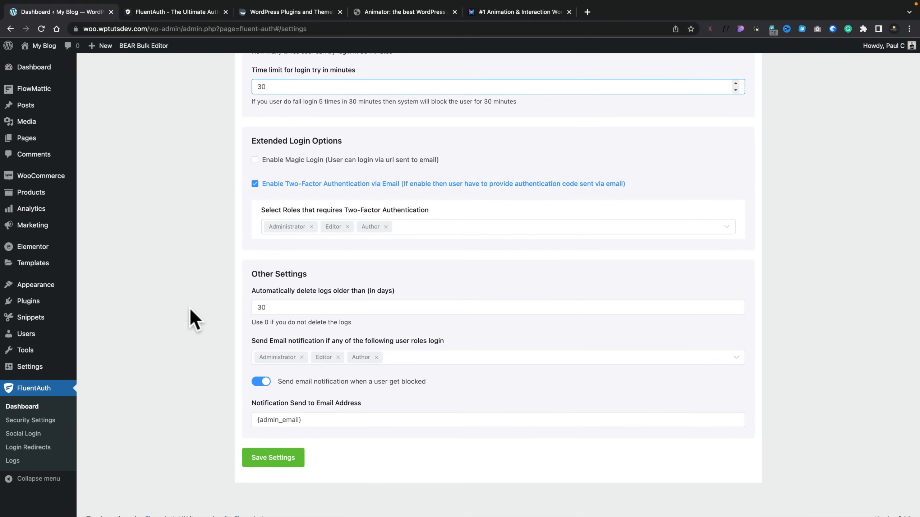
{"action": "left_click", "coordinate": [255, 159]}
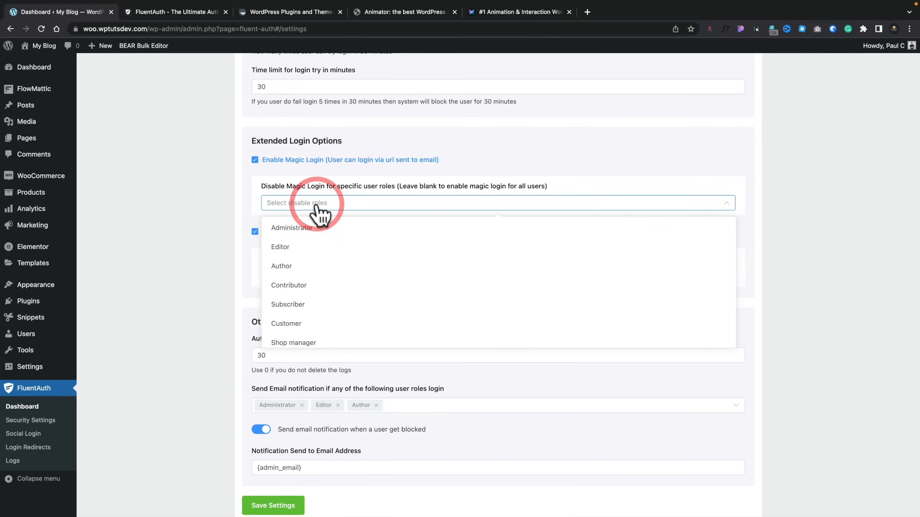
{"action": "mouse_move", "coordinate": [336, 279]}
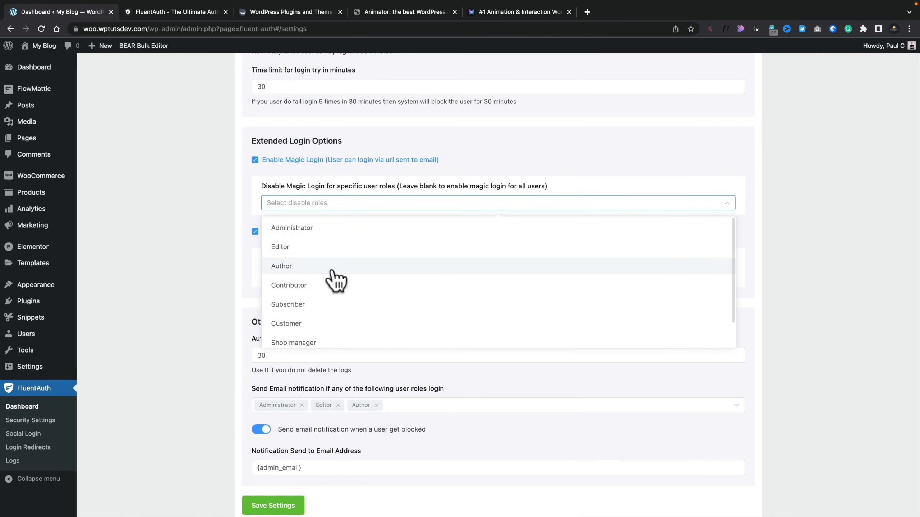
{"action": "scroll", "scroll_direction": "down", "scroll_amount": 3}
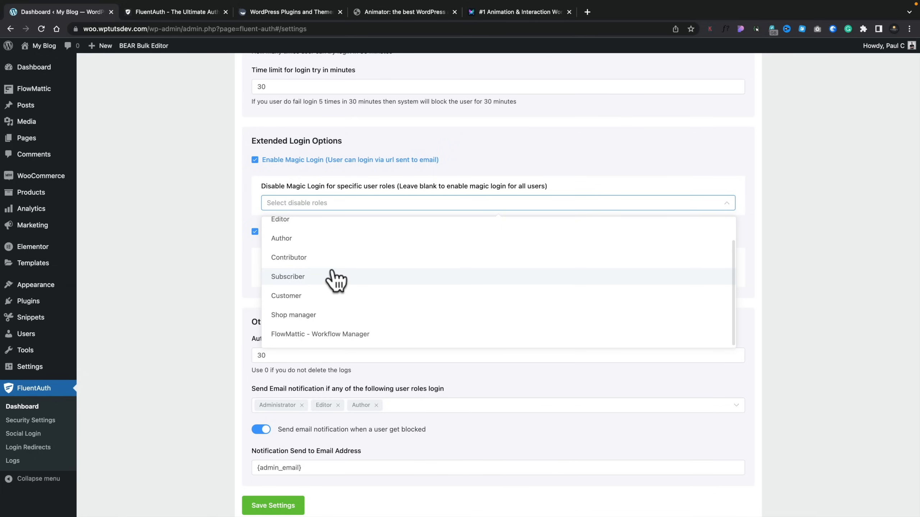
{"action": "left_click", "coordinate": [255, 160]}
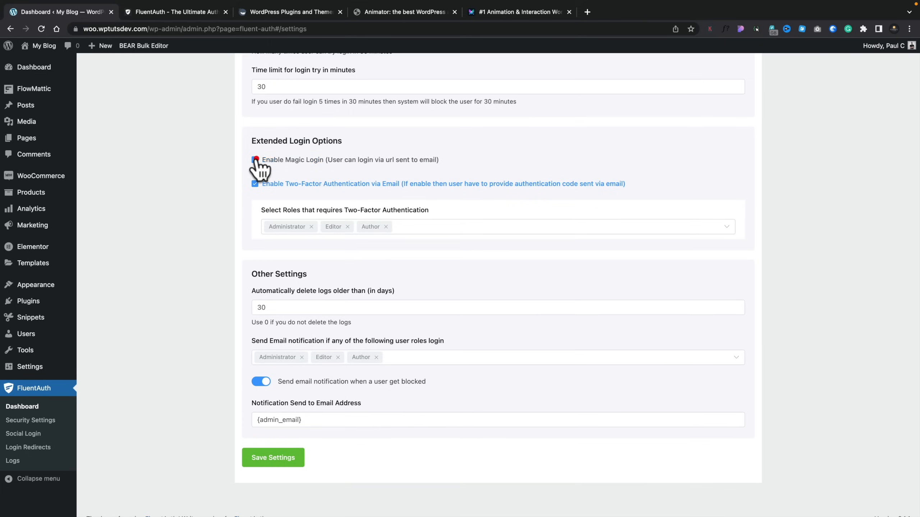
{"action": "left_click", "coordinate": [255, 160]}
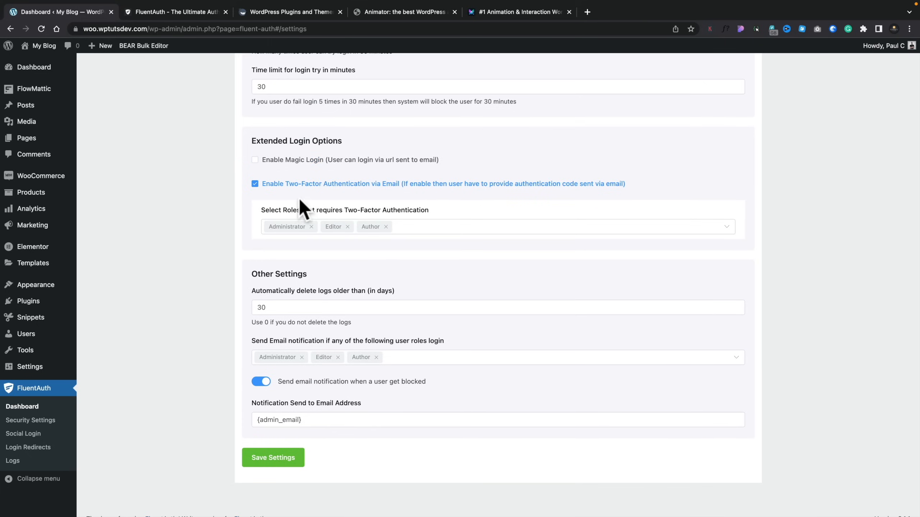
{"action": "mouse_move", "coordinate": [301, 199]}
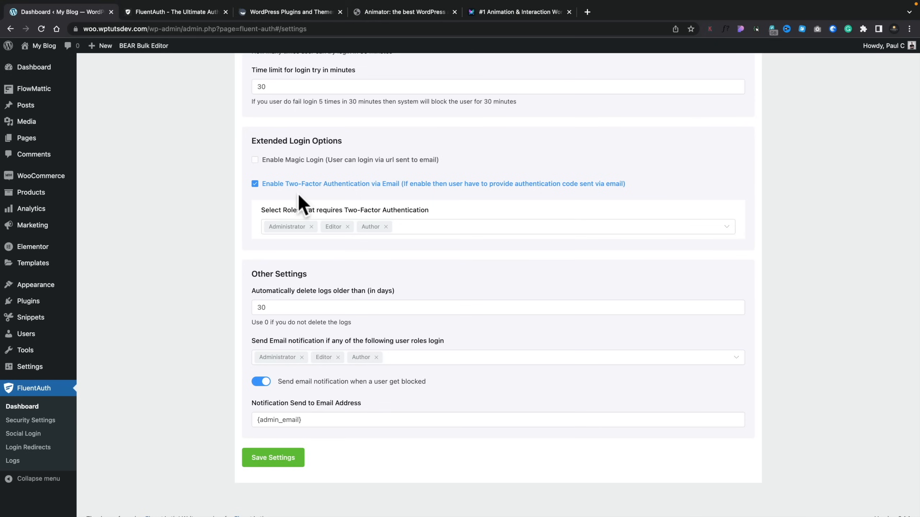
{"action": "mouse_move", "coordinate": [287, 227]}
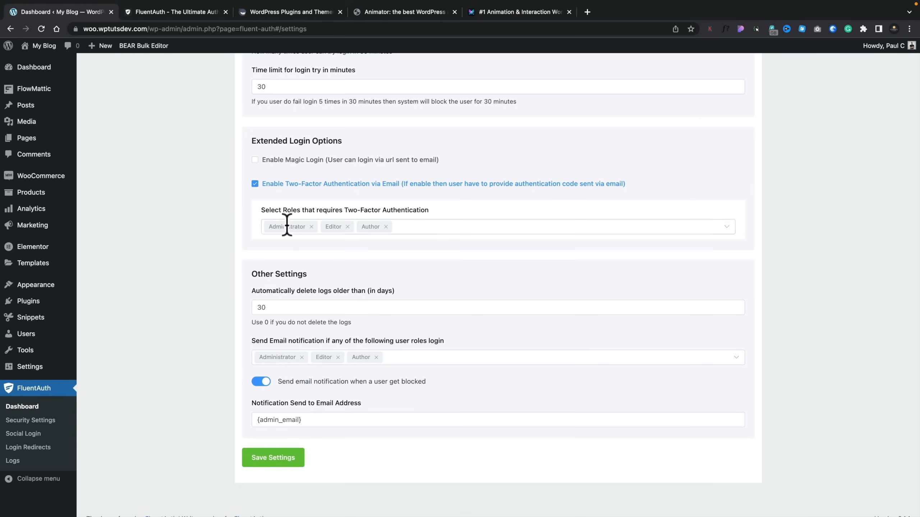
{"action": "mouse_move", "coordinate": [302, 249]}
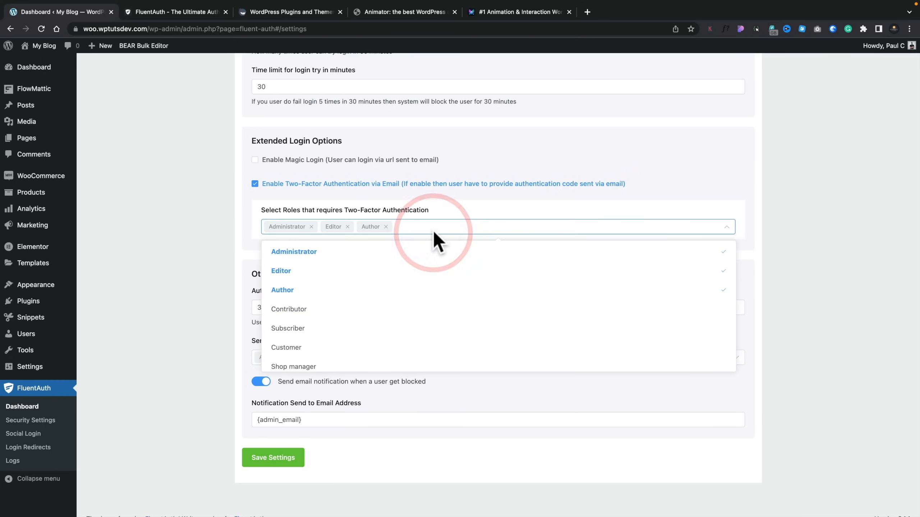
{"action": "scroll", "scroll_direction": "down", "scroll_amount": 3}
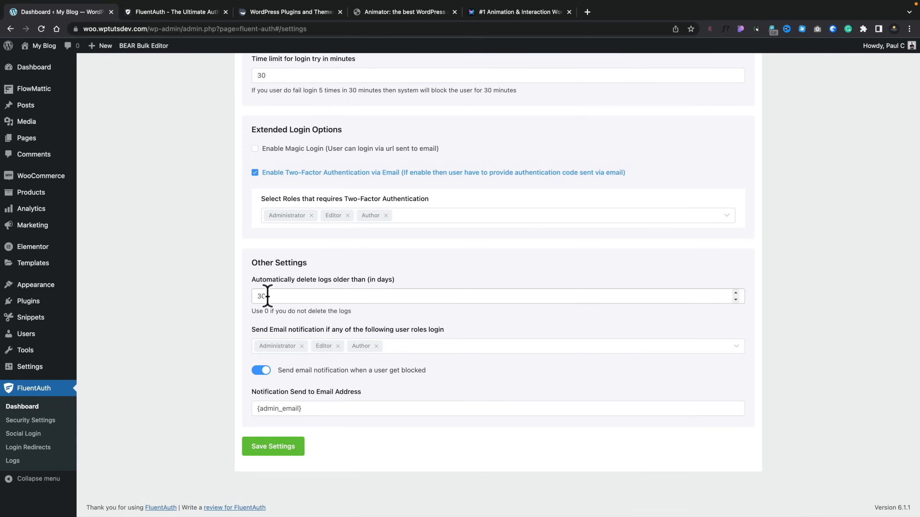
{"action": "mouse_move", "coordinate": [273, 325]}
{"action": "type", "text": "7"}
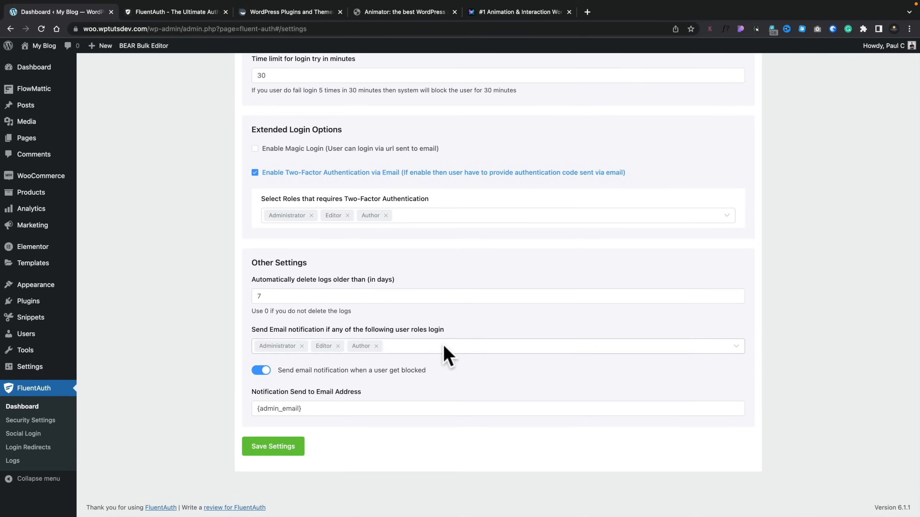
{"action": "mouse_move", "coordinate": [323, 387]}
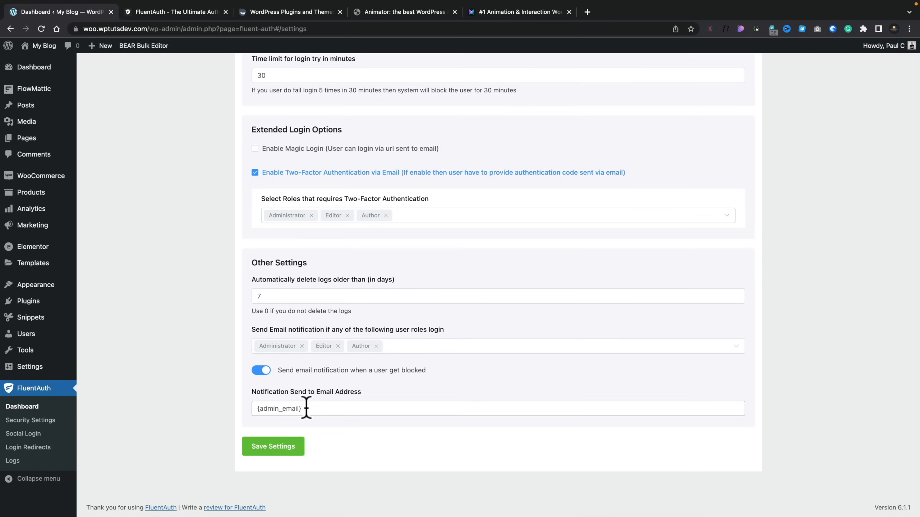
Set automatic log deletion to 7 days and move on to the Social Login settings.
{"action": "left_click", "coordinate": [273, 446]}
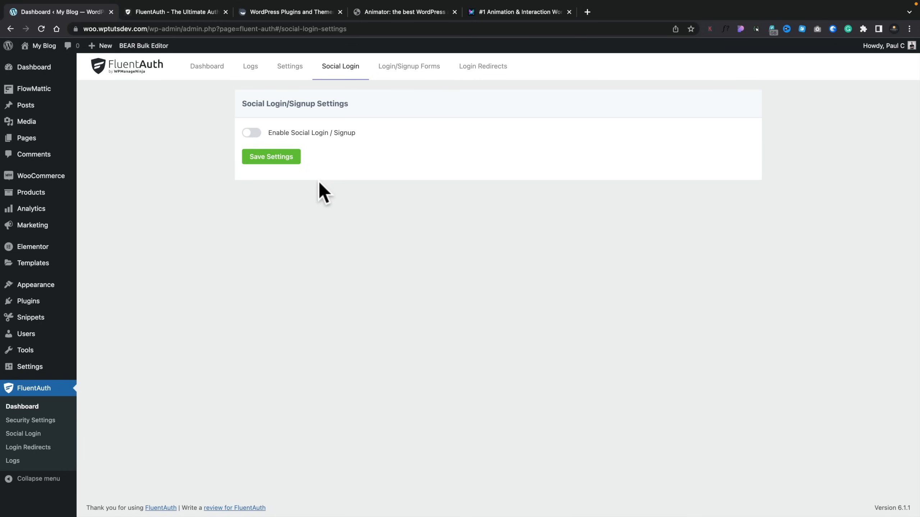
Turn on social login and signup, then move to the Login/Signup Forms settings.
{"action": "left_click", "coordinate": [251, 133]}
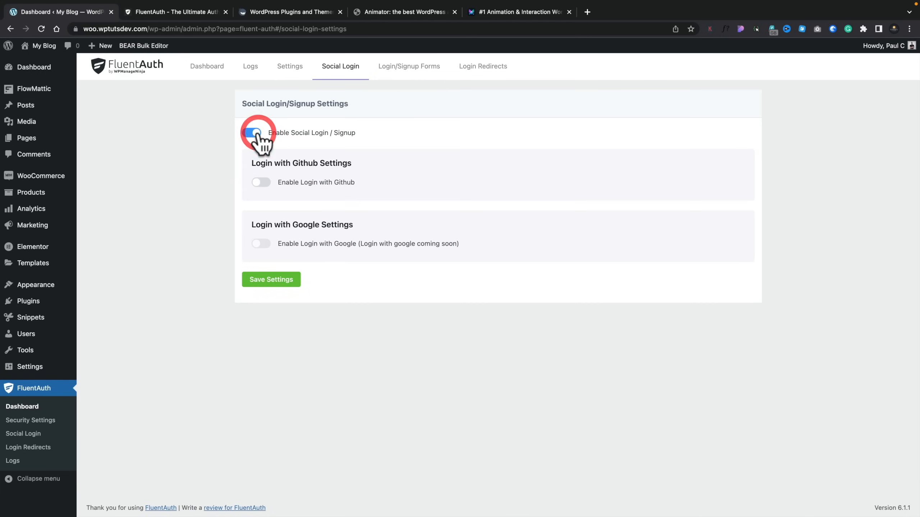
{"action": "left_click", "coordinate": [251, 133]}
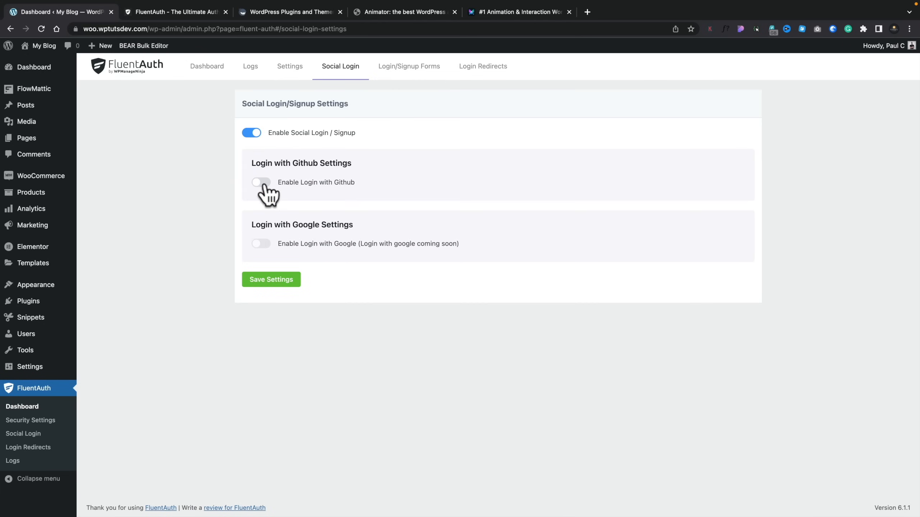
{"action": "mouse_move", "coordinate": [273, 257]}
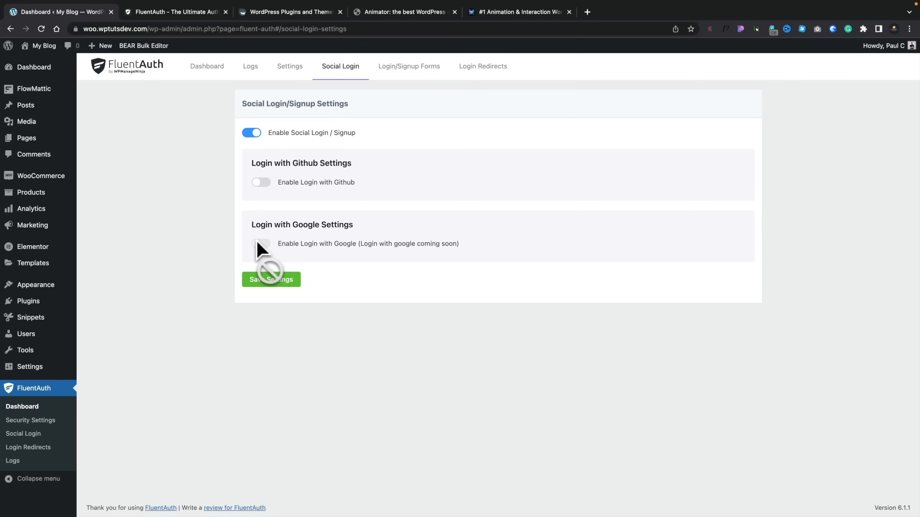
{"action": "mouse_move", "coordinate": [366, 179]}
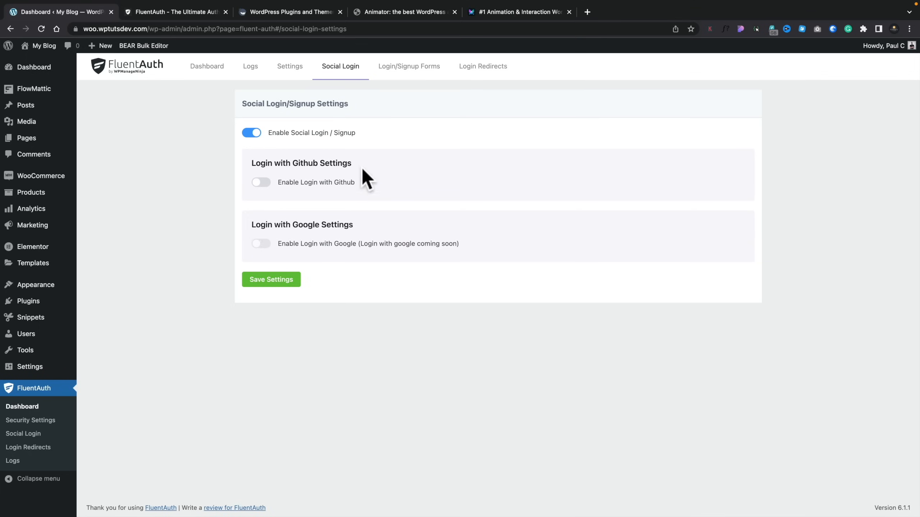
{"action": "left_click", "coordinate": [408, 65]}
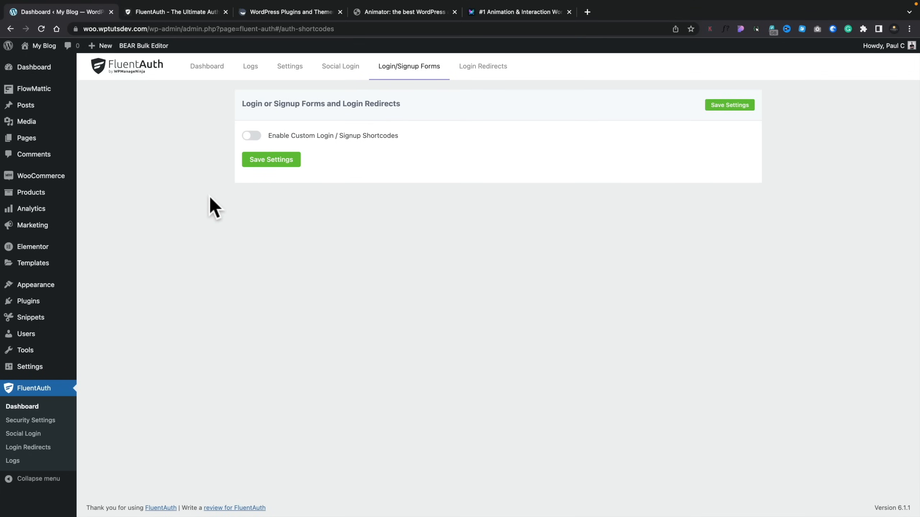
Enable custom login/signup shortcodes, revealing the full-flow, registration, login and password-reset shortcodes.
{"action": "left_click", "coordinate": [251, 135]}
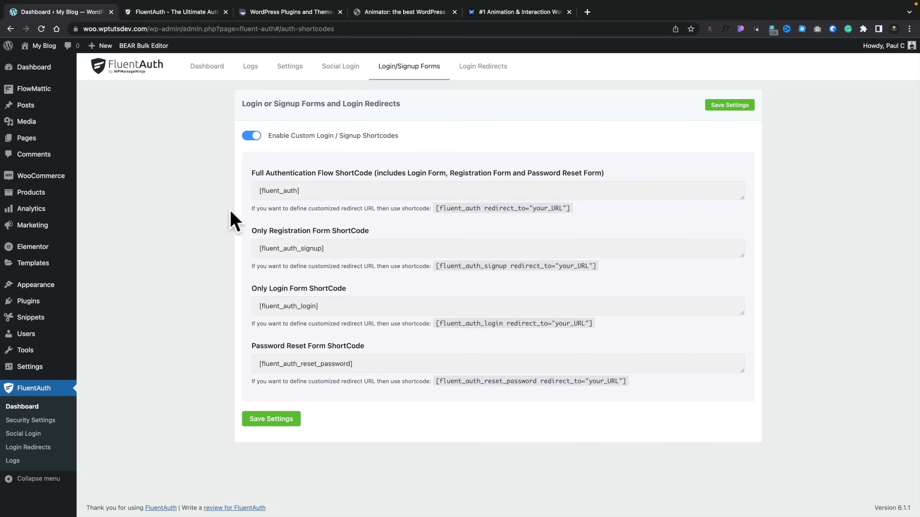
{"action": "mouse_move", "coordinate": [293, 189]}
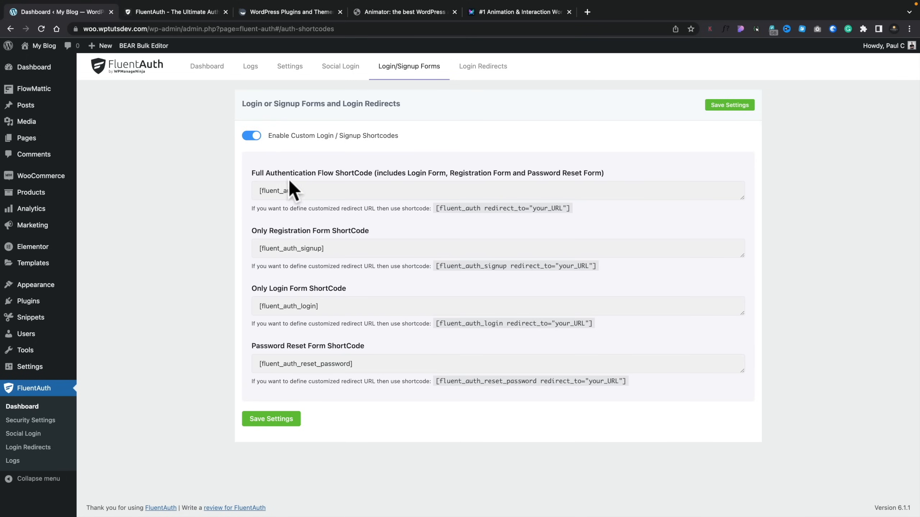
{"action": "mouse_move", "coordinate": [282, 231]}
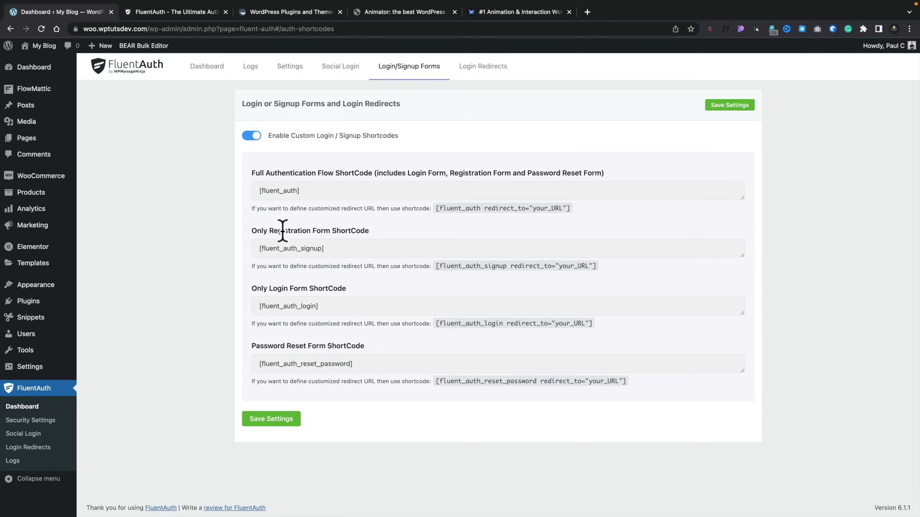
{"action": "mouse_move", "coordinate": [289, 329]}
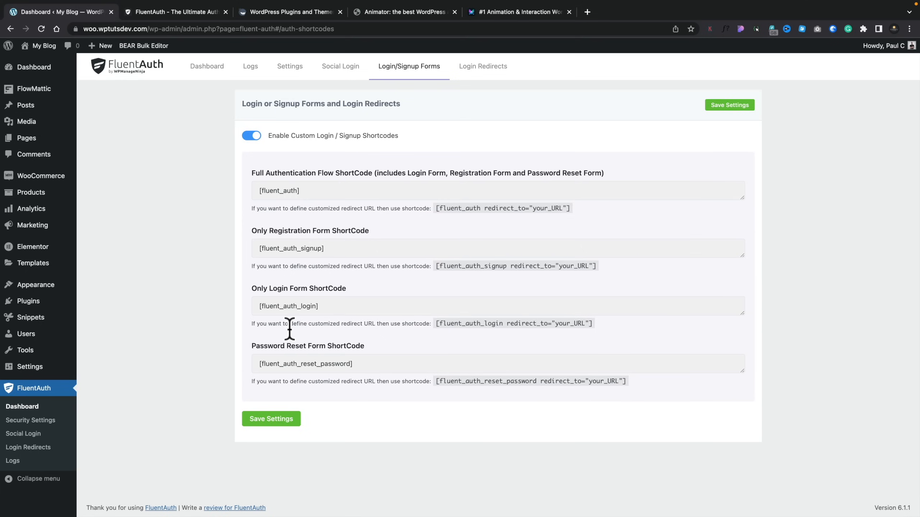
{"action": "mouse_move", "coordinate": [293, 350]}
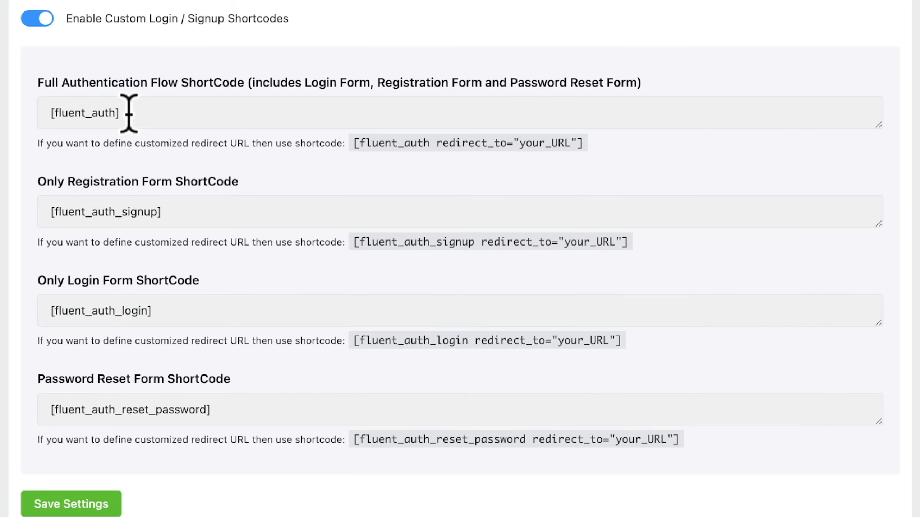
{"action": "mouse_move", "coordinate": [365, 142]}
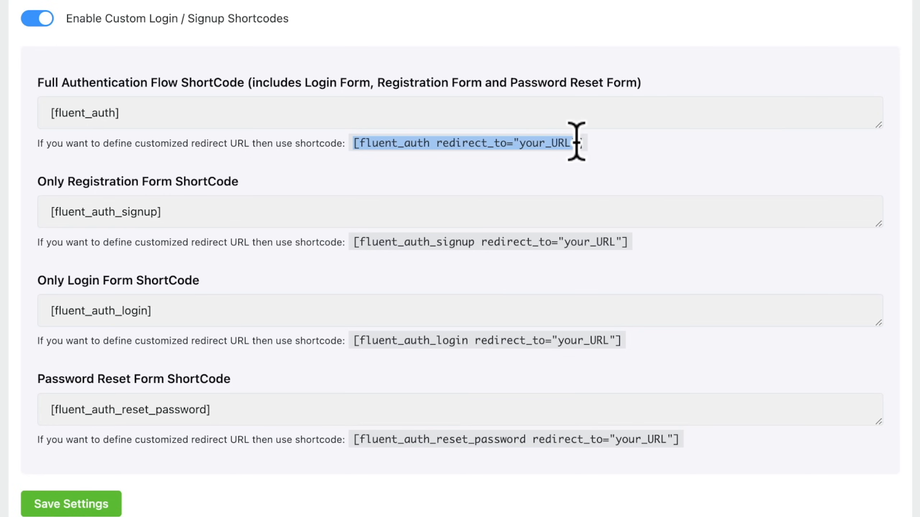
{"action": "mouse_move", "coordinate": [440, 176]}
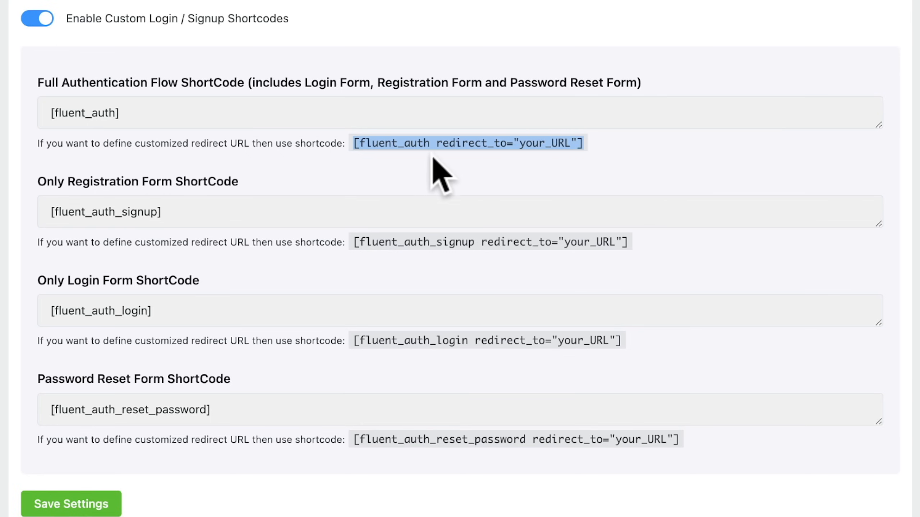
{"action": "mouse_move", "coordinate": [504, 167]}
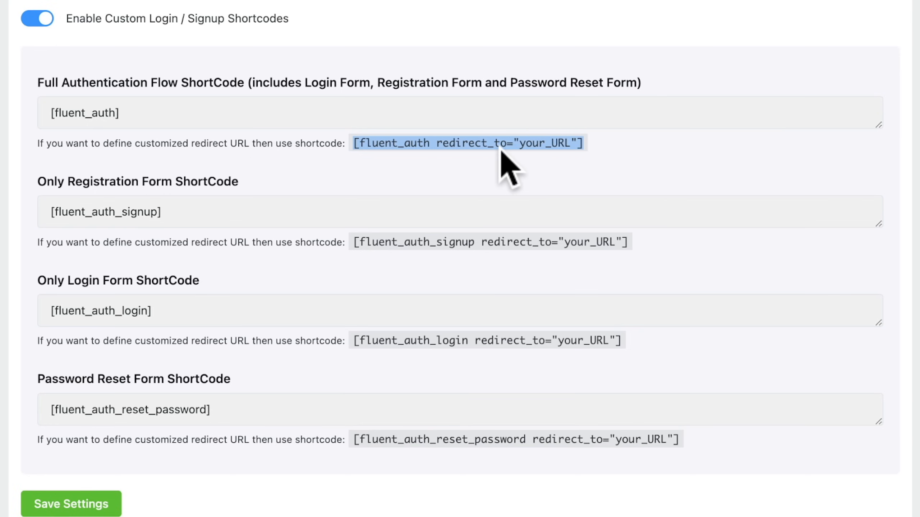
{"action": "mouse_move", "coordinate": [478, 143]}
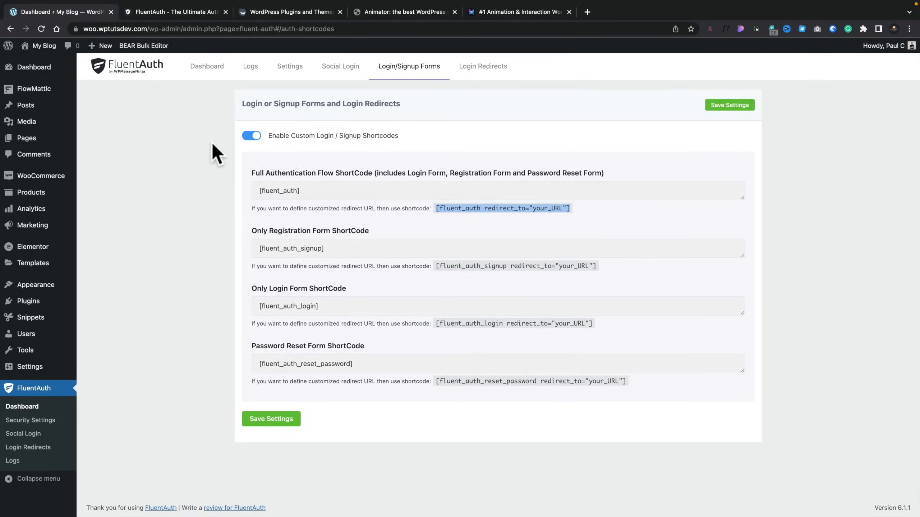
Switch the shortcodes back off and enable custom login redirects with default login/logout URL fields.
{"action": "left_click", "coordinate": [251, 135]}
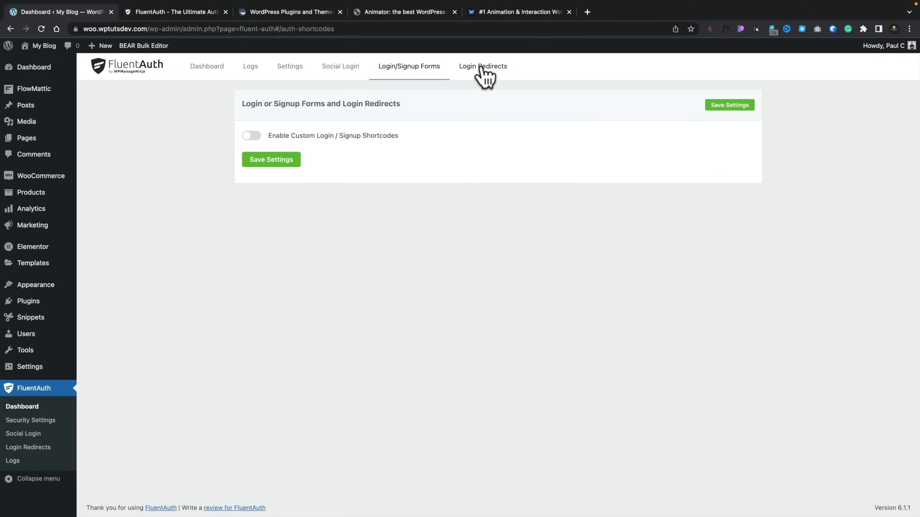
{"action": "left_click", "coordinate": [483, 66]}
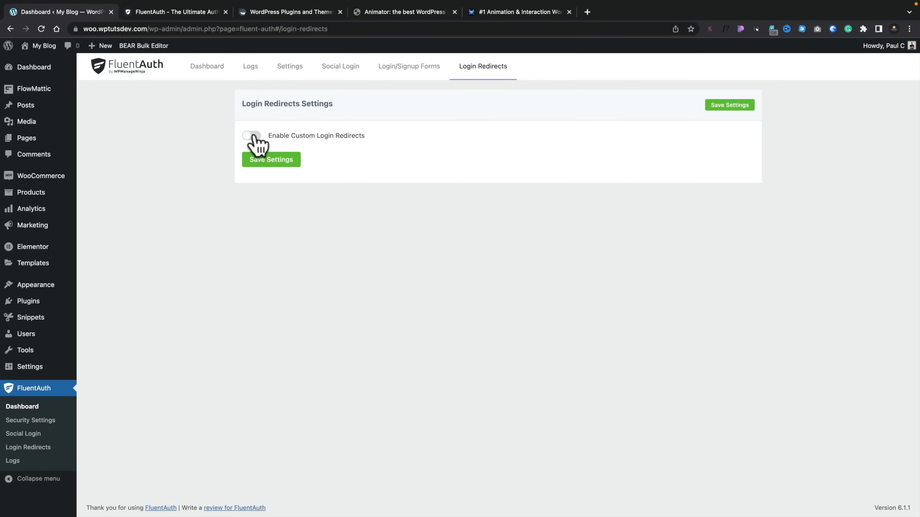
{"action": "left_click", "coordinate": [251, 136]}
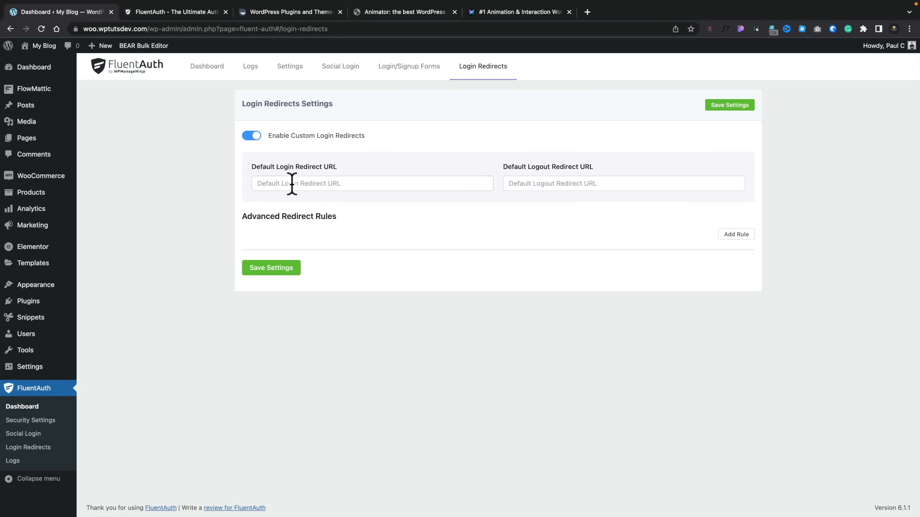
{"action": "mouse_move", "coordinate": [316, 241]}
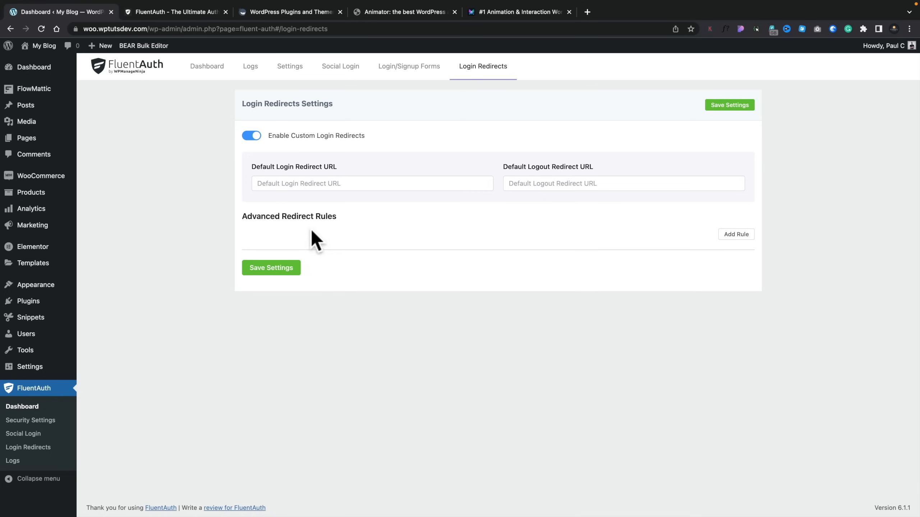
{"action": "mouse_move", "coordinate": [252, 231]}
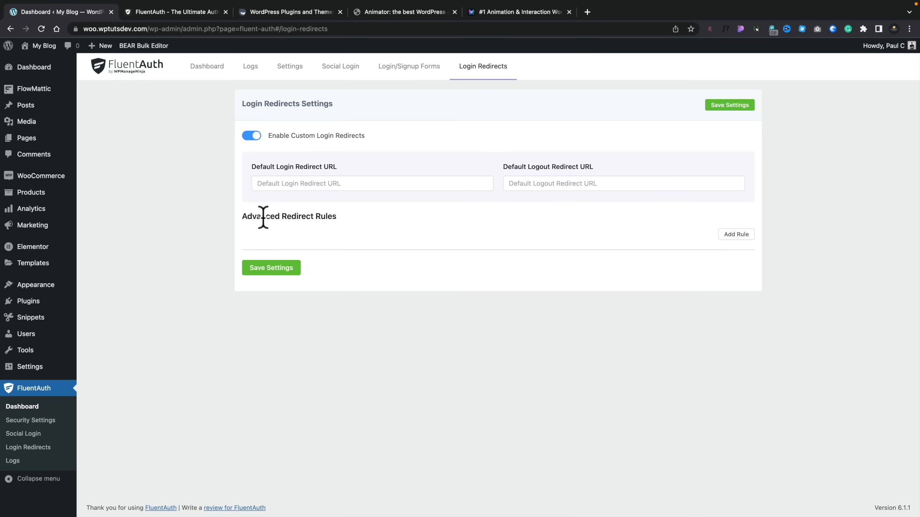
{"action": "mouse_move", "coordinate": [768, 220]}
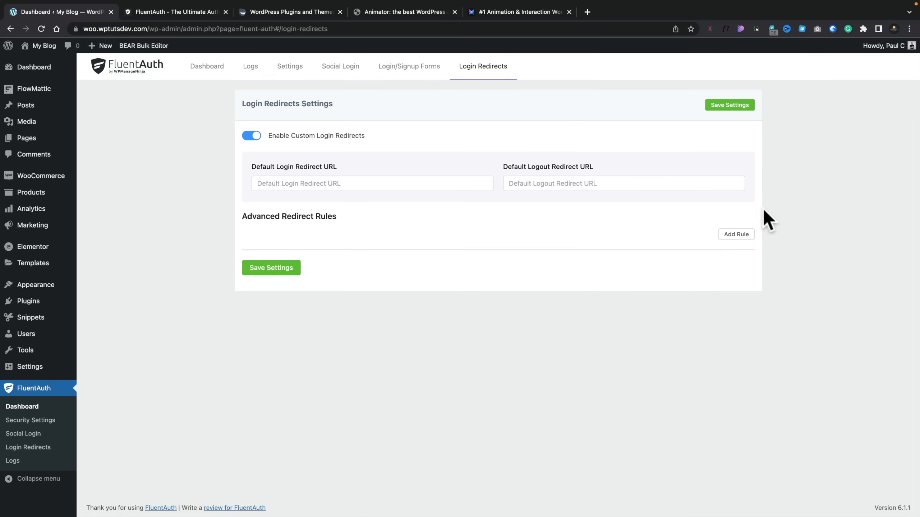
Add an advanced redirect rule, trying the User Capability condition before settling on User Role.
{"action": "left_click", "coordinate": [736, 234]}
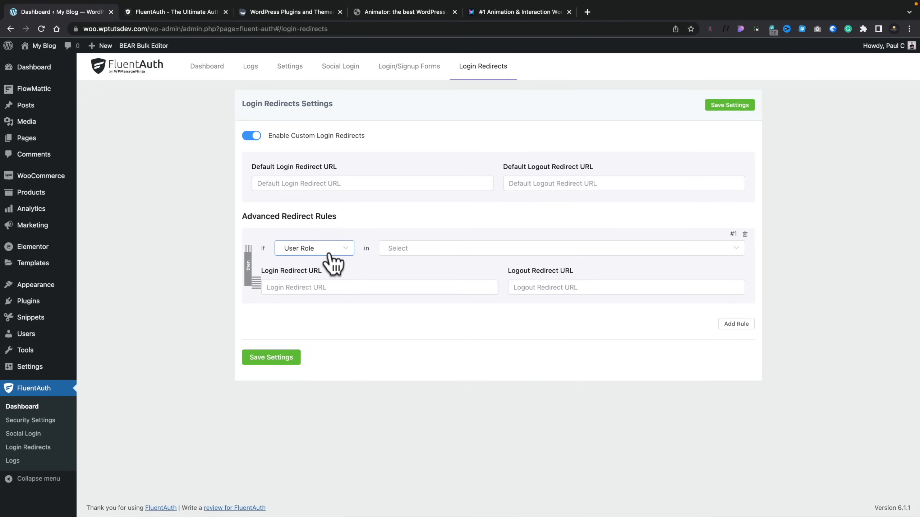
{"action": "left_click", "coordinate": [314, 247]}
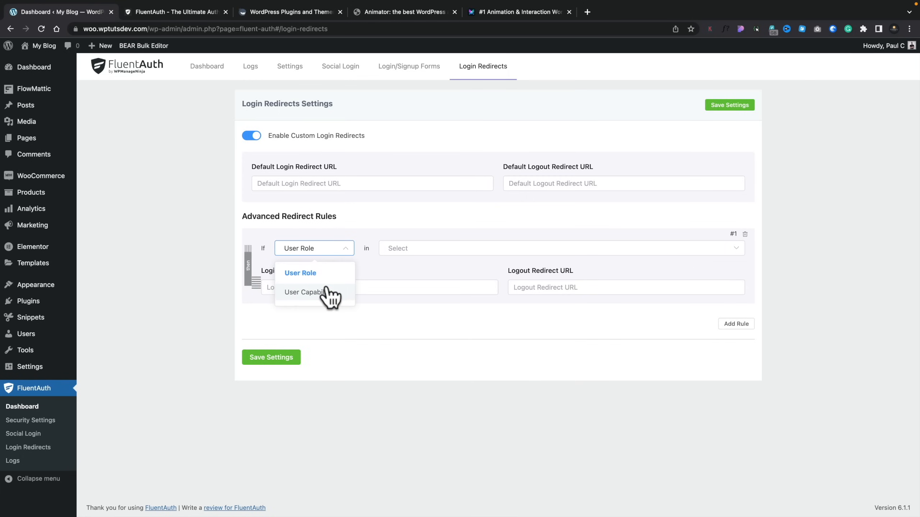
{"action": "mouse_move", "coordinate": [331, 285]}
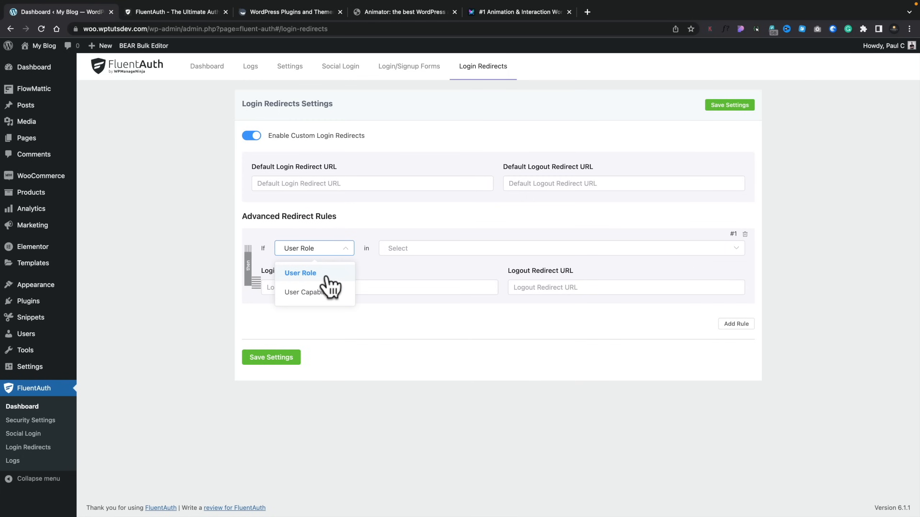
{"action": "left_click", "coordinate": [305, 293]}
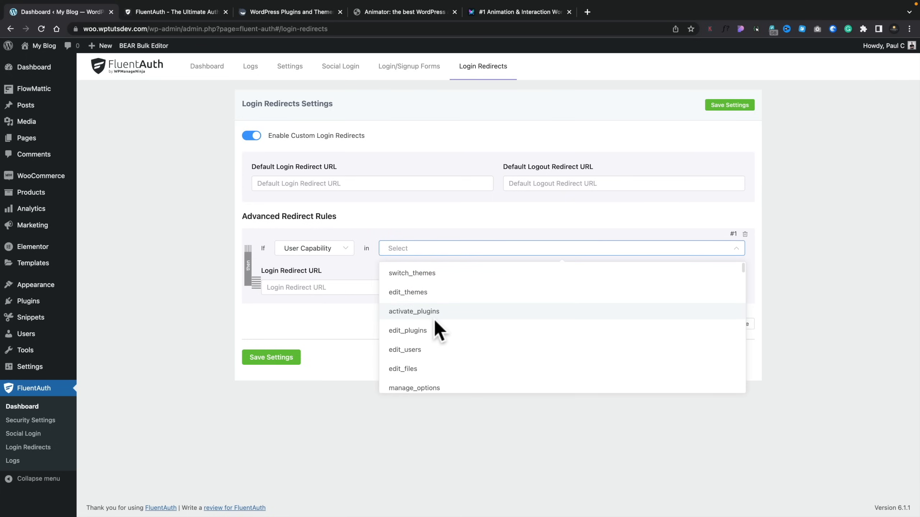
{"action": "mouse_move", "coordinate": [422, 296]}
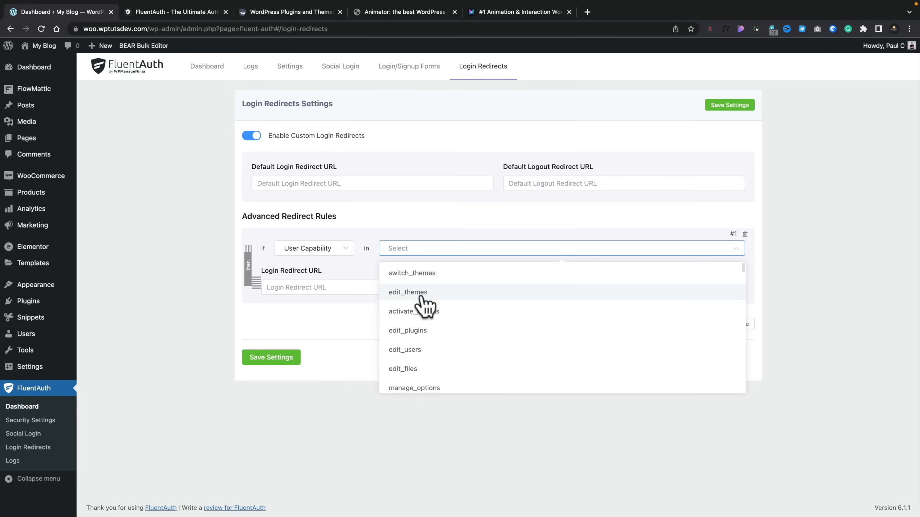
{"action": "mouse_move", "coordinate": [427, 323]}
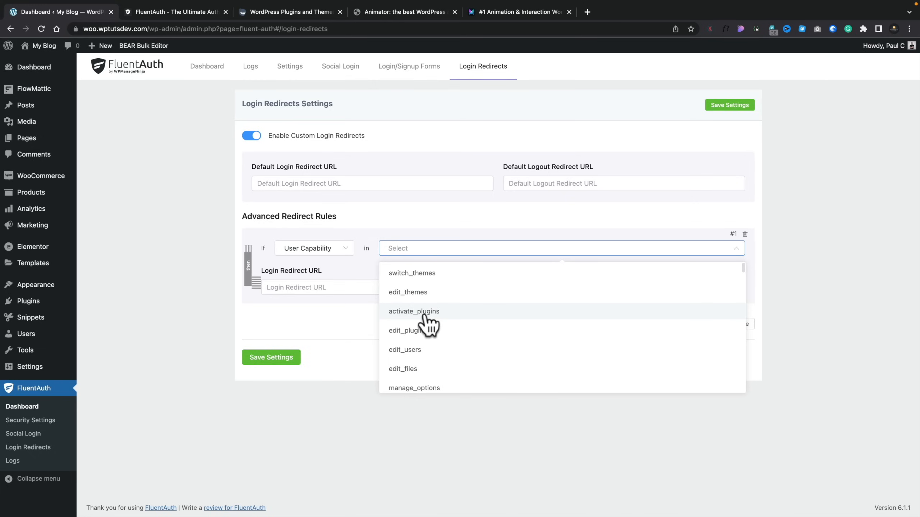
{"action": "mouse_move", "coordinate": [350, 263]}
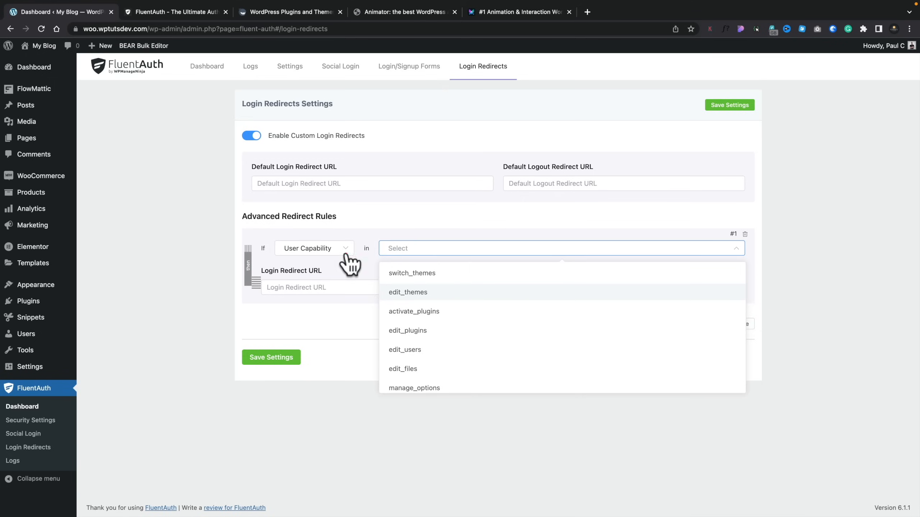
{"action": "left_click", "coordinate": [314, 247]}
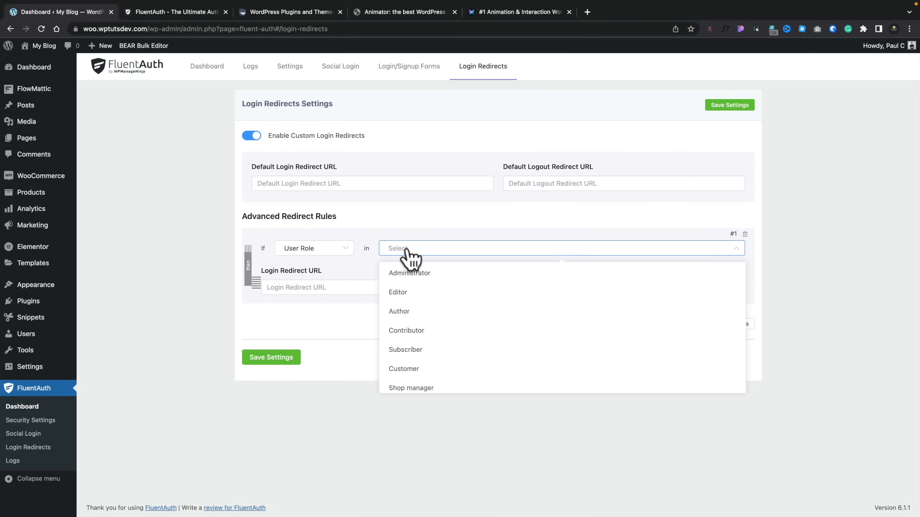
Assign the Editor and Author roles to the rule and move to the logout redirect URL field.
{"action": "left_click", "coordinate": [398, 293]}
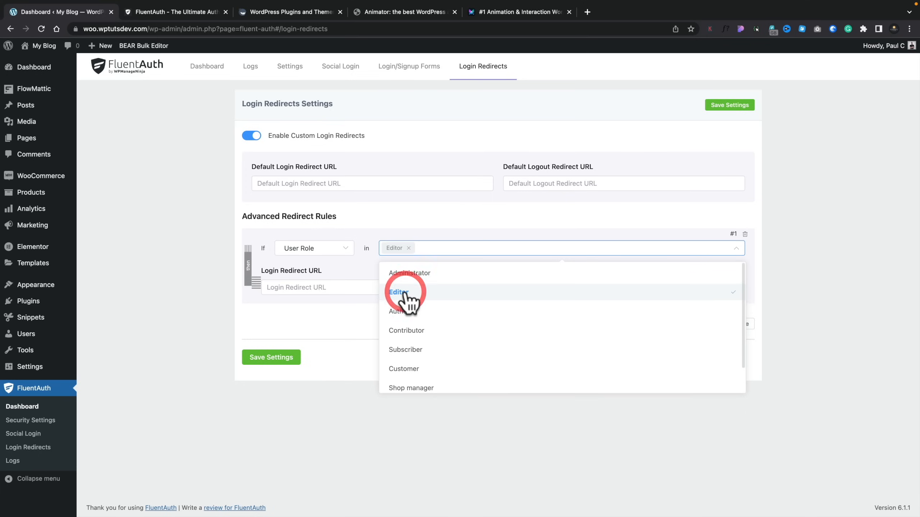
{"action": "left_click", "coordinate": [400, 311]}
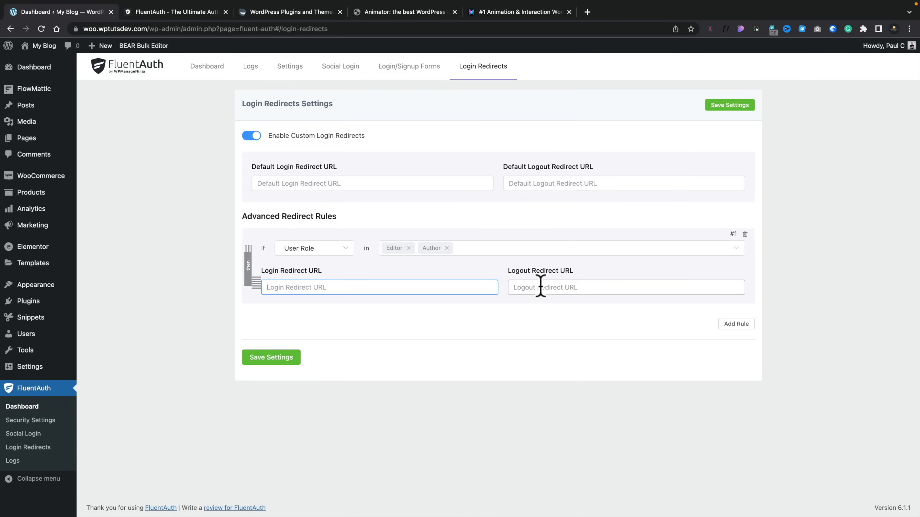
{"action": "left_click", "coordinate": [288, 11]}
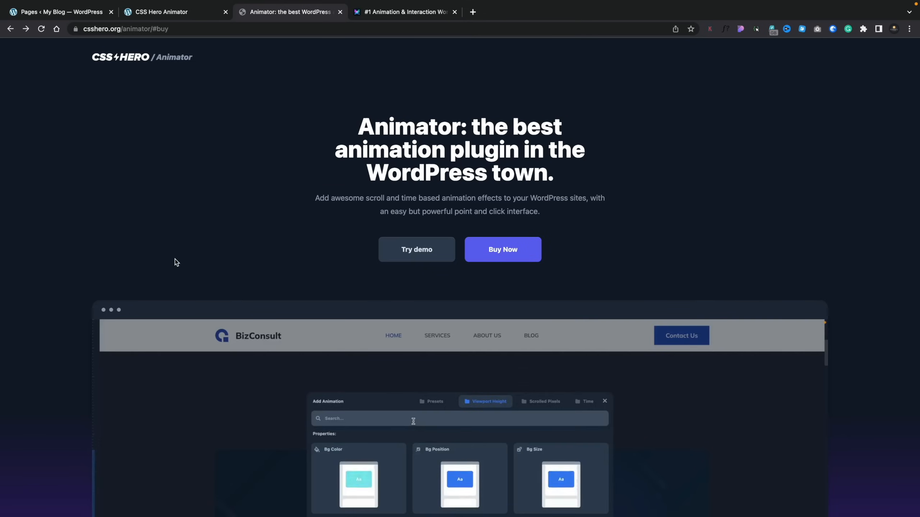
Look over the csshero.org Animator landing page, then switch to the motion.page site.
{"action": "left_click", "coordinate": [604, 401]}
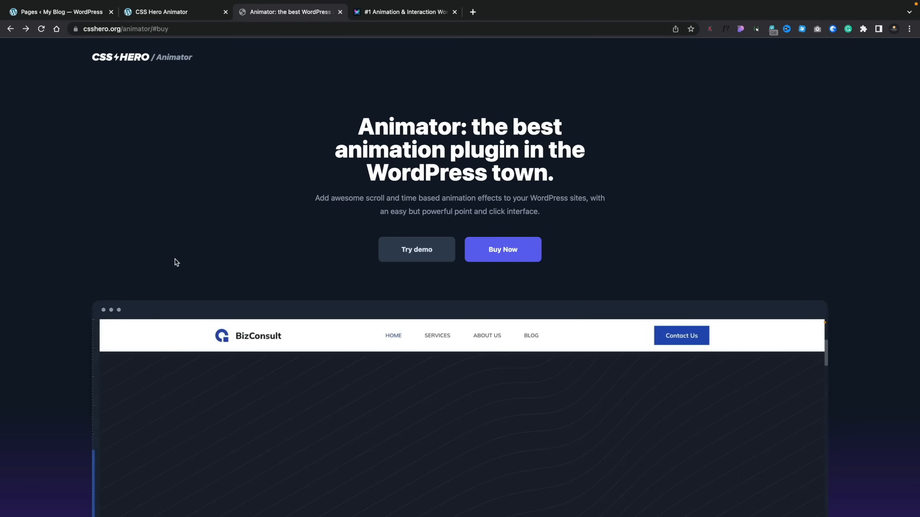
{"action": "left_click", "coordinate": [404, 11]}
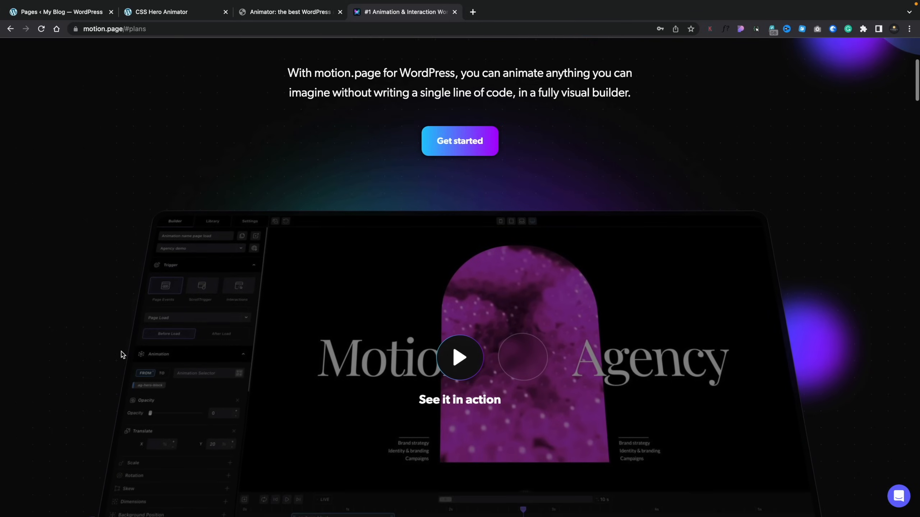
Review motion.page's €49, €79 and €119 yearly plans, revisit Animator's $29 offer, then return to WordPress Pages.
{"action": "scroll", "scroll_direction": "down", "scroll_amount": 3}
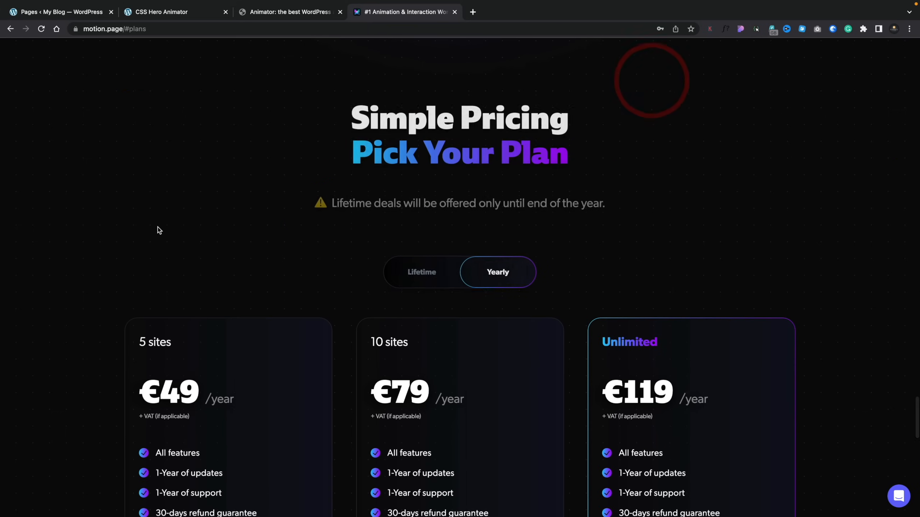
{"action": "scroll", "scroll_direction": "down", "scroll_amount": 3}
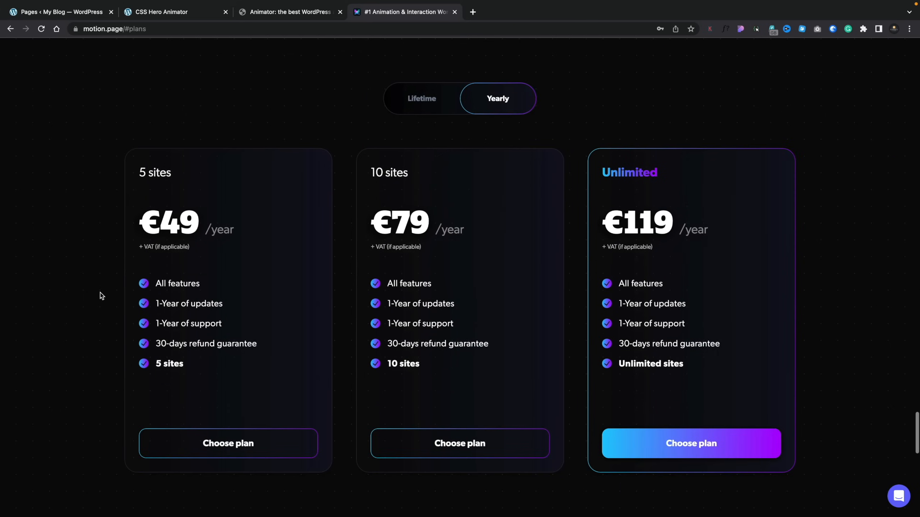
{"action": "mouse_move", "coordinate": [739, 280]}
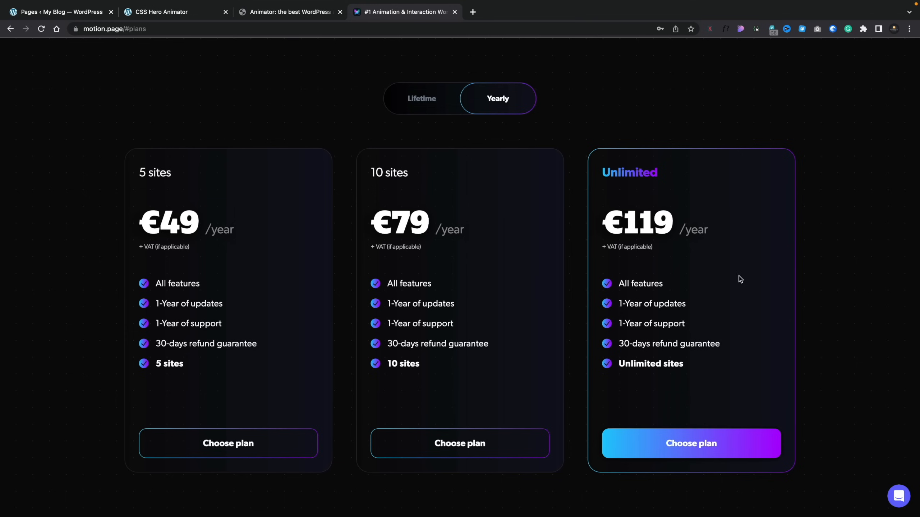
{"action": "left_click", "coordinate": [289, 11]}
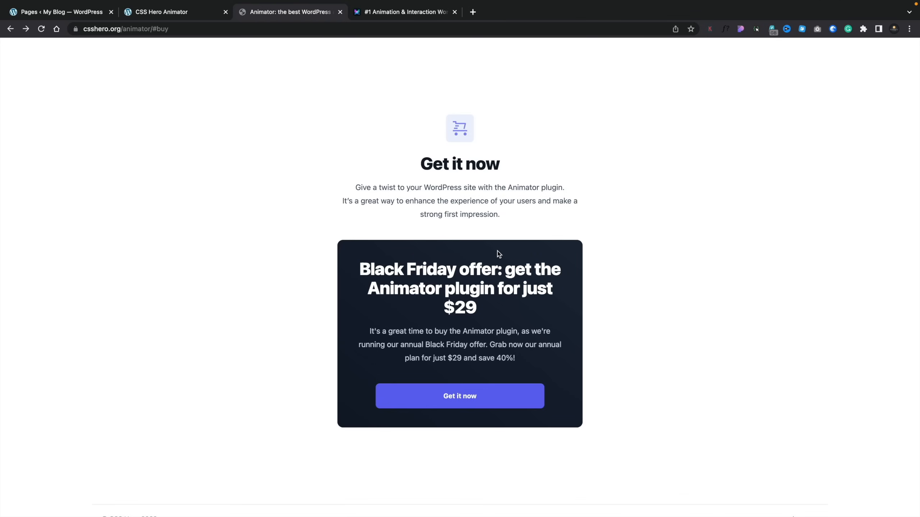
{"action": "left_click", "coordinate": [59, 12]}
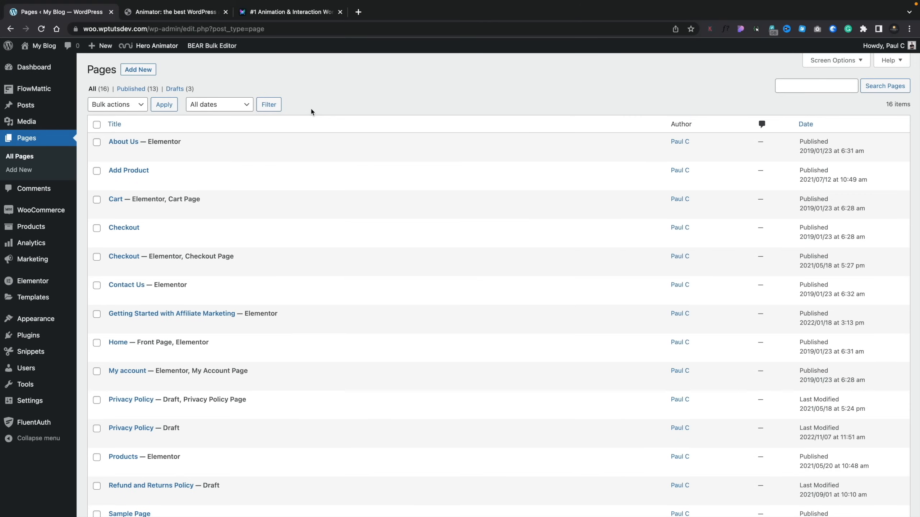
{"action": "mouse_move", "coordinate": [138, 69]}
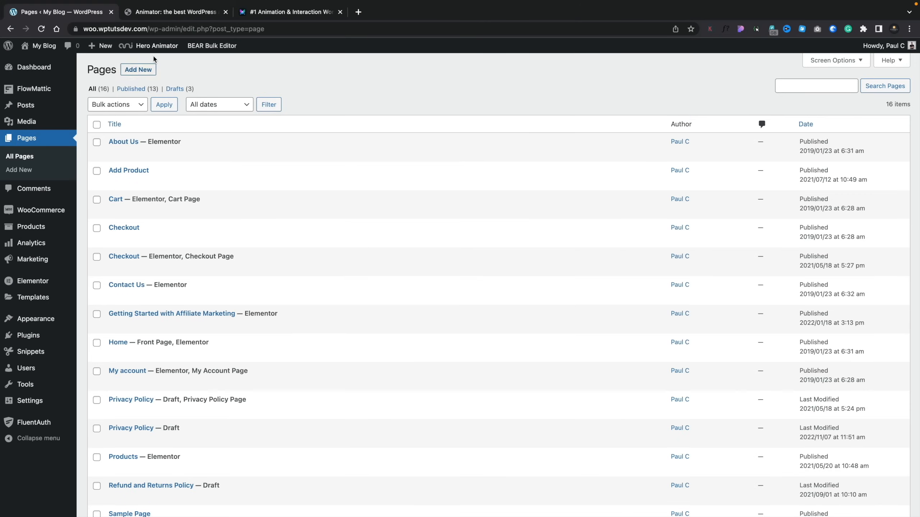
{"action": "mouse_move", "coordinate": [157, 46]}
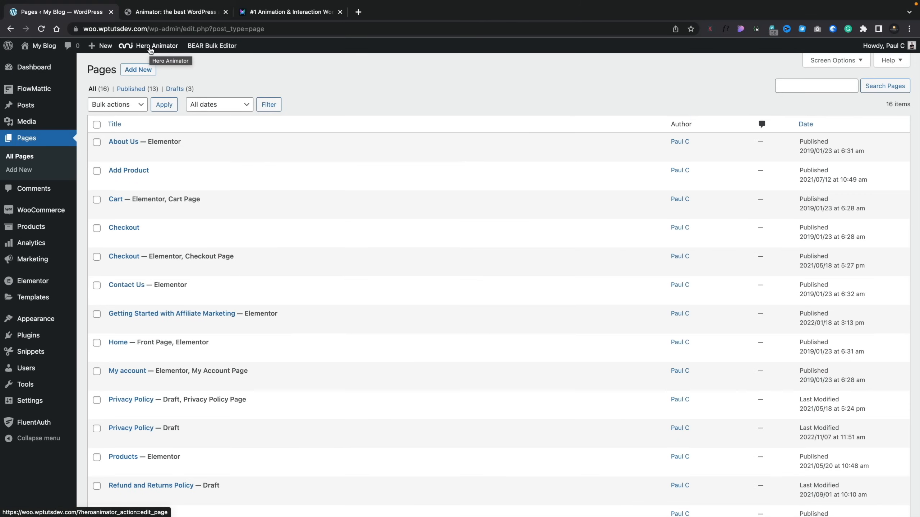
Launch Hero Animator from the WordPress admin bar onto the DESIGNFORM homepage.
{"action": "left_click", "coordinate": [157, 46]}
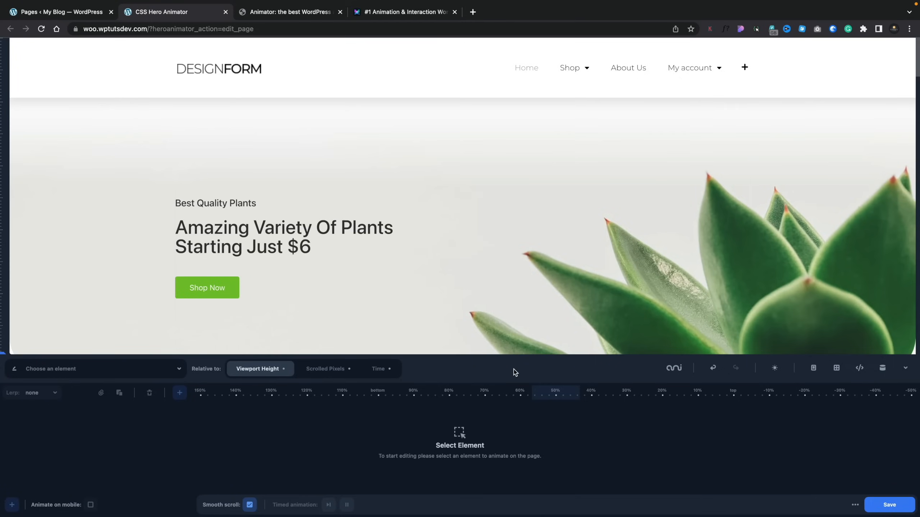
{"action": "mouse_move", "coordinate": [345, 435]}
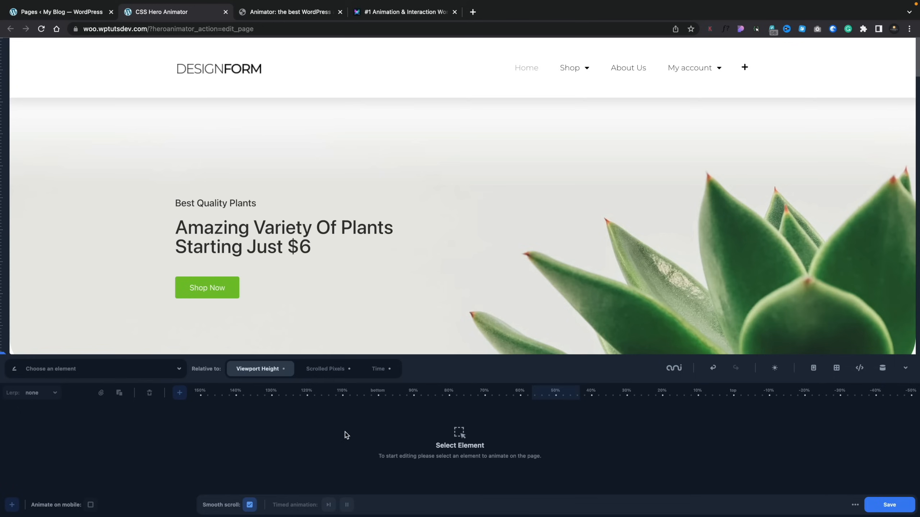
{"action": "mouse_move", "coordinate": [119, 420]}
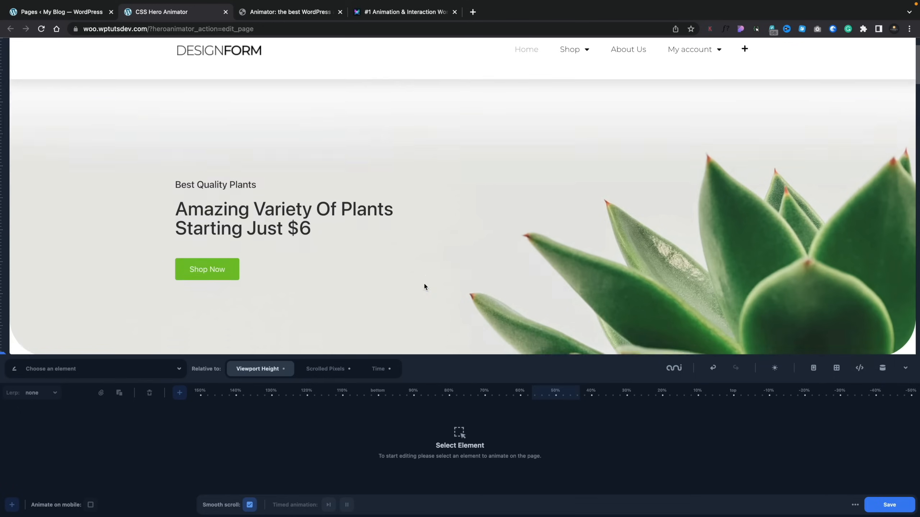
{"action": "scroll", "scroll_direction": "down", "scroll_amount": 3}
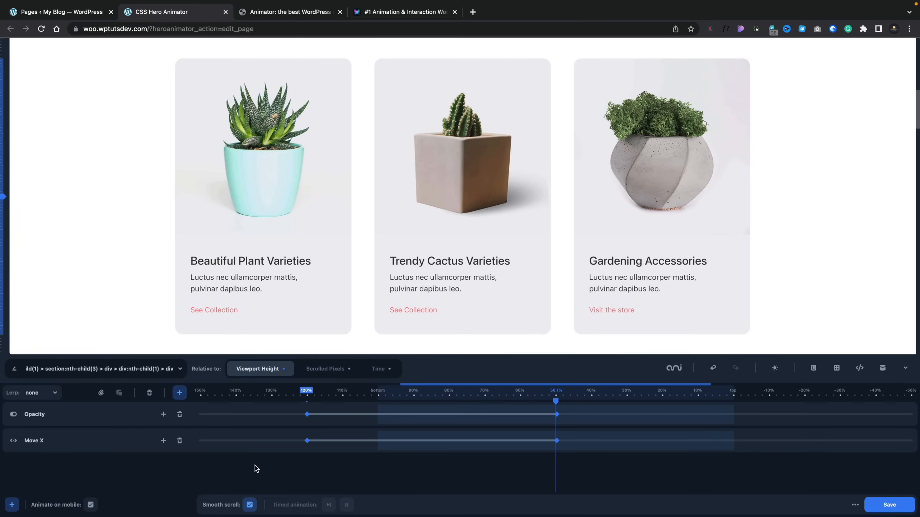
{"action": "mouse_move", "coordinate": [312, 409]}
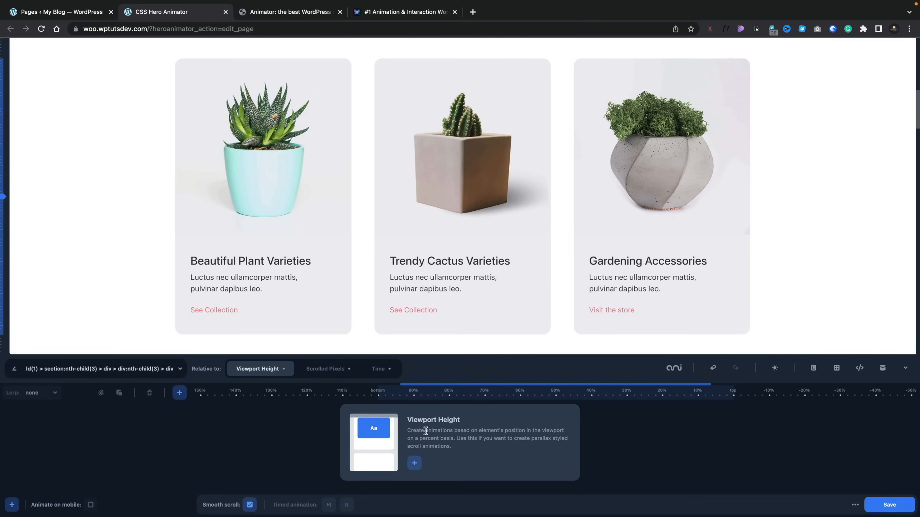
Select the first plant card and check its Move X starting keyframe value.
{"action": "left_click", "coordinate": [288, 225]}
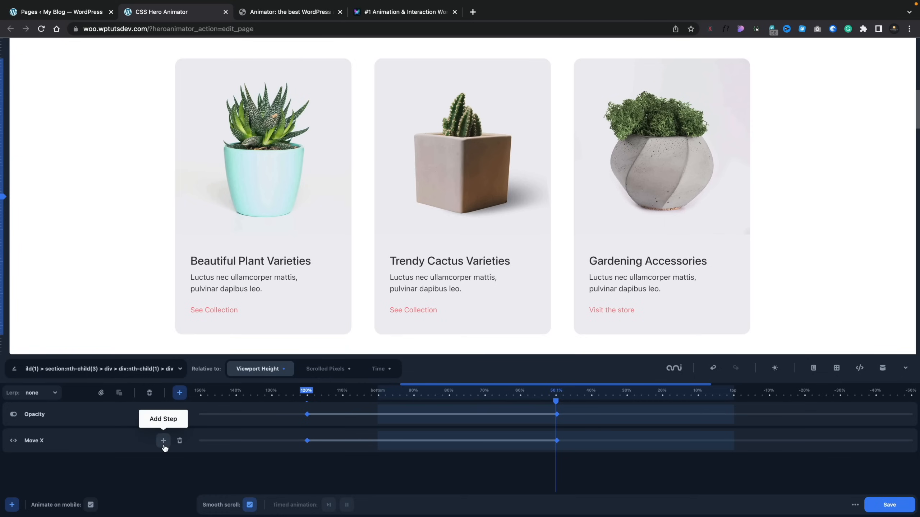
{"action": "mouse_move", "coordinate": [326, 375]}
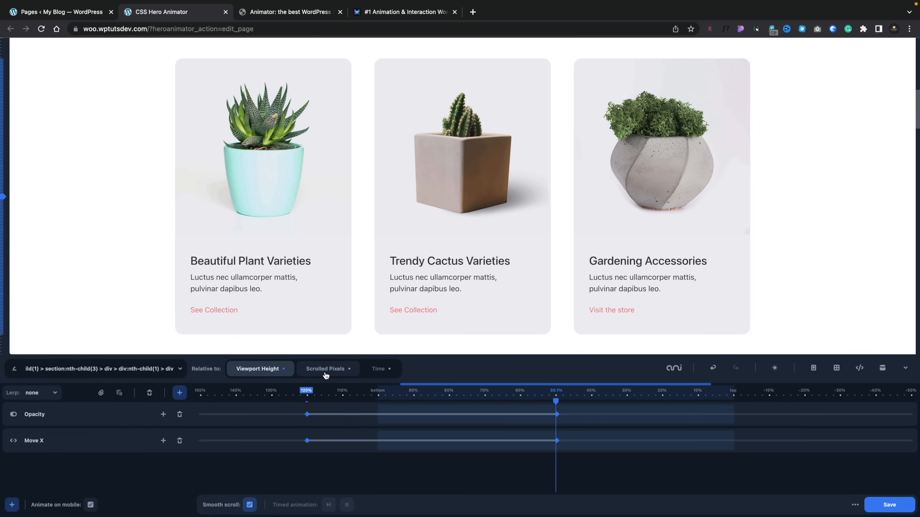
{"action": "mouse_move", "coordinate": [378, 368]}
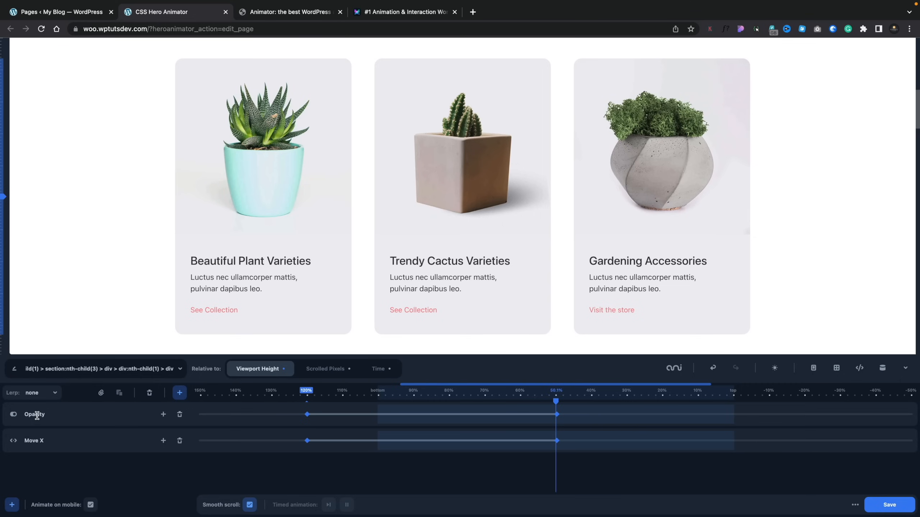
{"action": "mouse_move", "coordinate": [40, 440]}
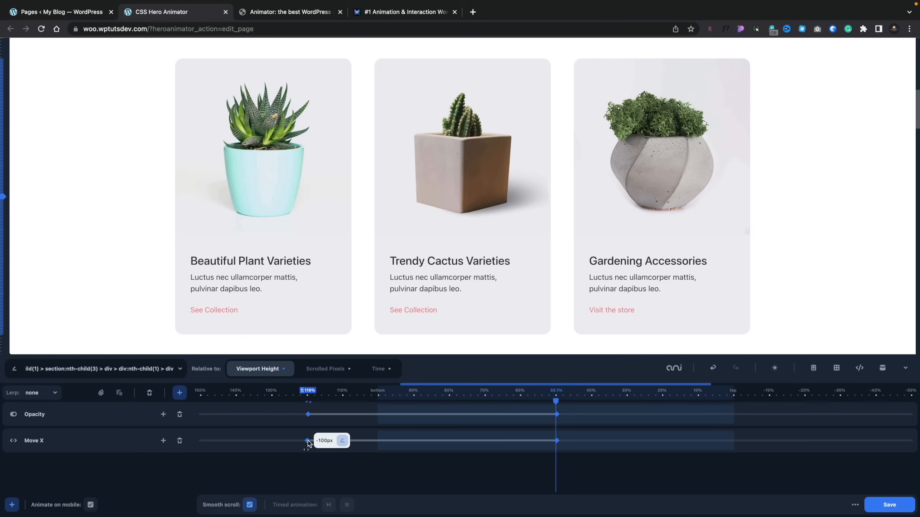
{"action": "left_click", "coordinate": [465, 180]}
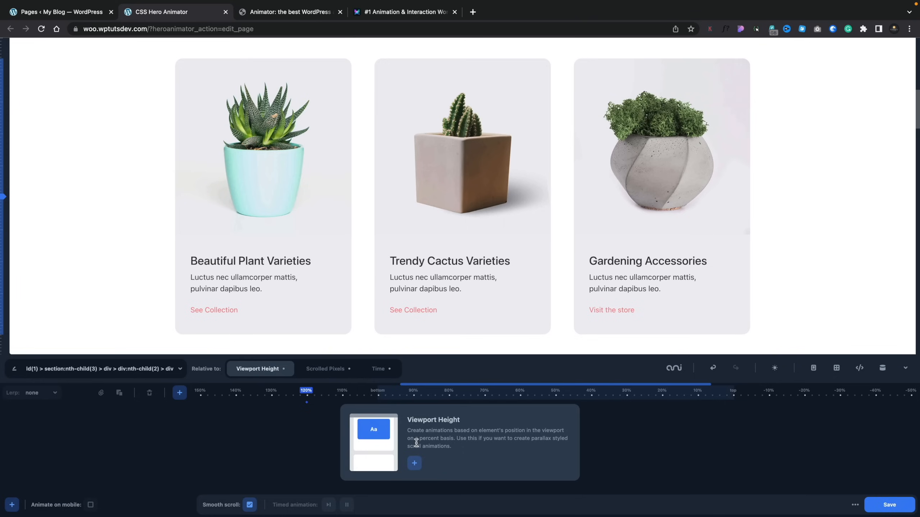
Compare Scrolled Pixels and Time modes, settle on Viewport Height, and bring up Add Animation.
{"action": "left_click", "coordinate": [327, 369]}
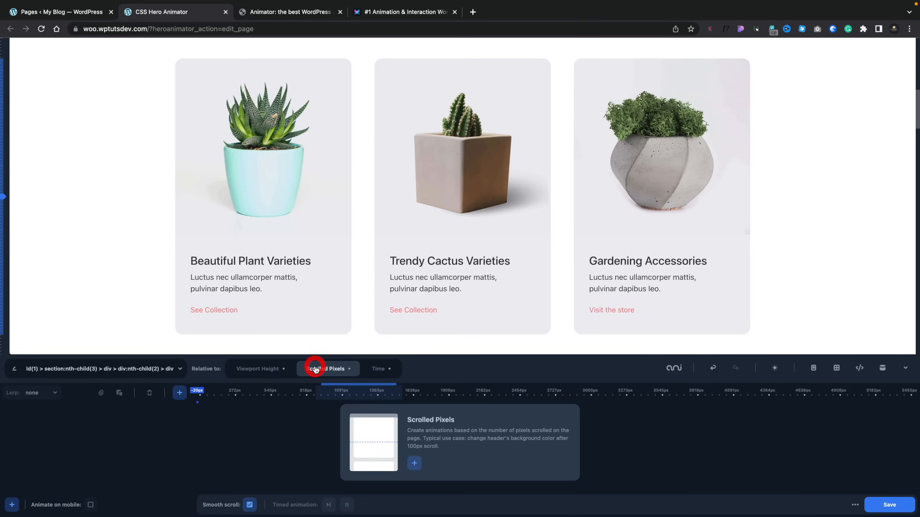
{"action": "left_click", "coordinate": [378, 368]}
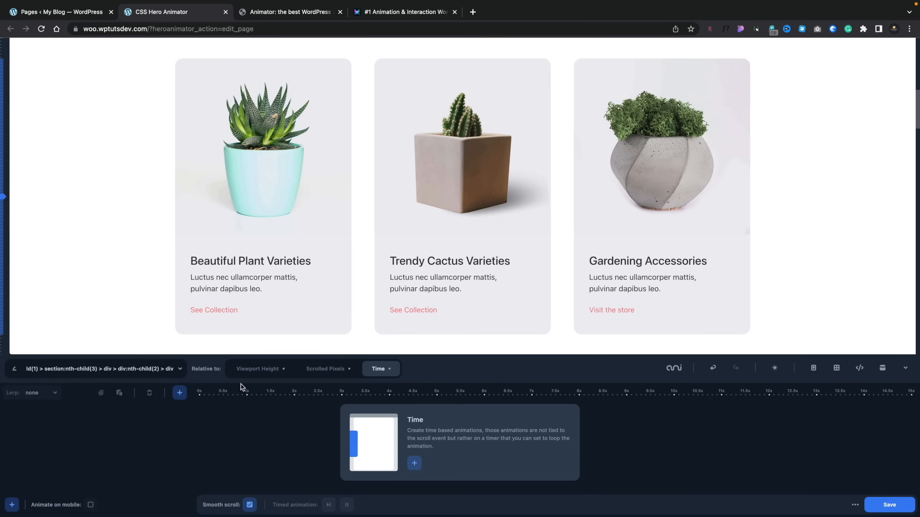
{"action": "left_click", "coordinate": [257, 369]}
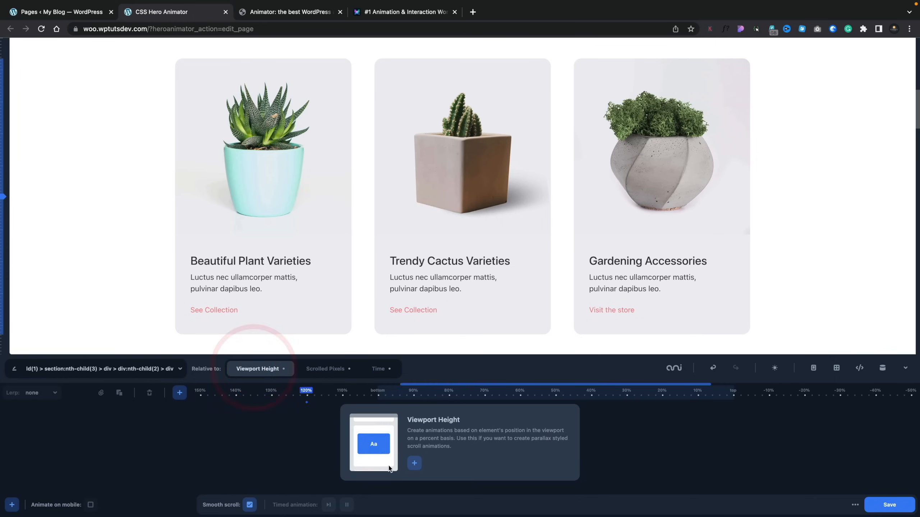
{"action": "left_click", "coordinate": [414, 463]}
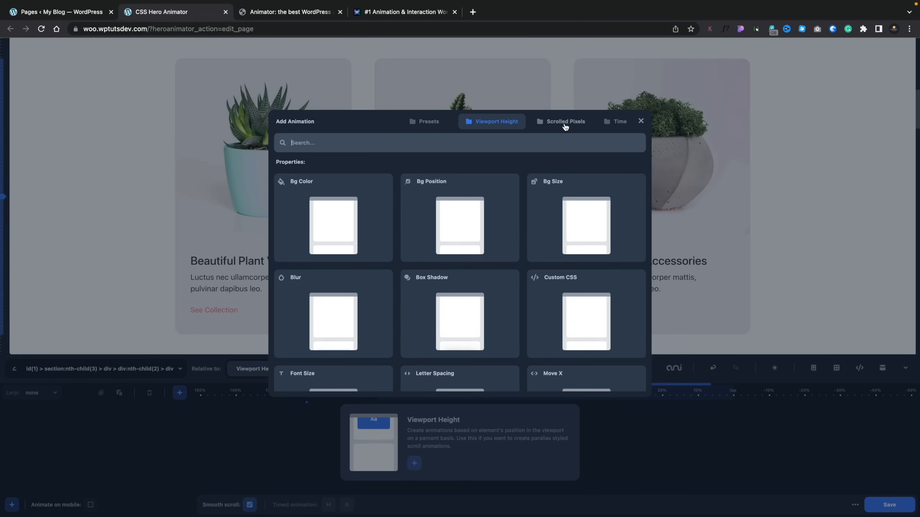
Browse the time-based effects and ready-made presets before returning to the Viewport Height properties.
{"action": "left_click", "coordinate": [618, 121]}
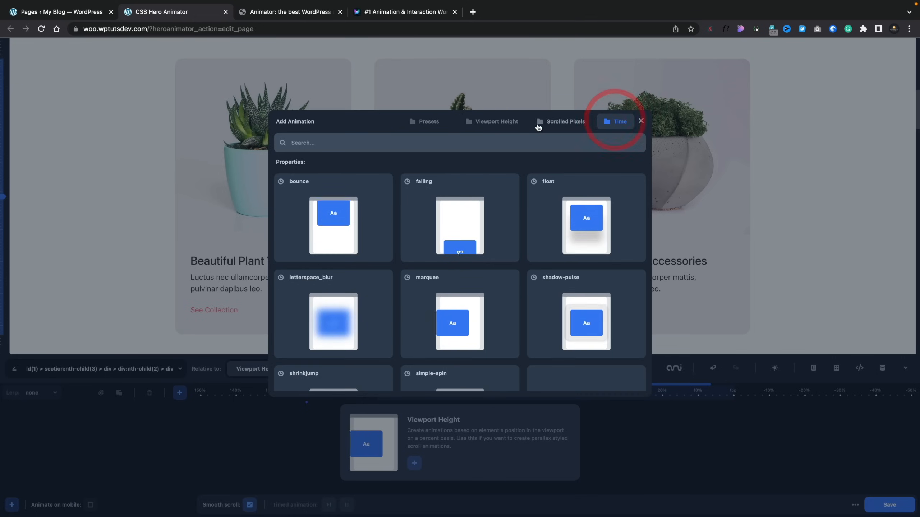
{"action": "left_click", "coordinate": [429, 121]}
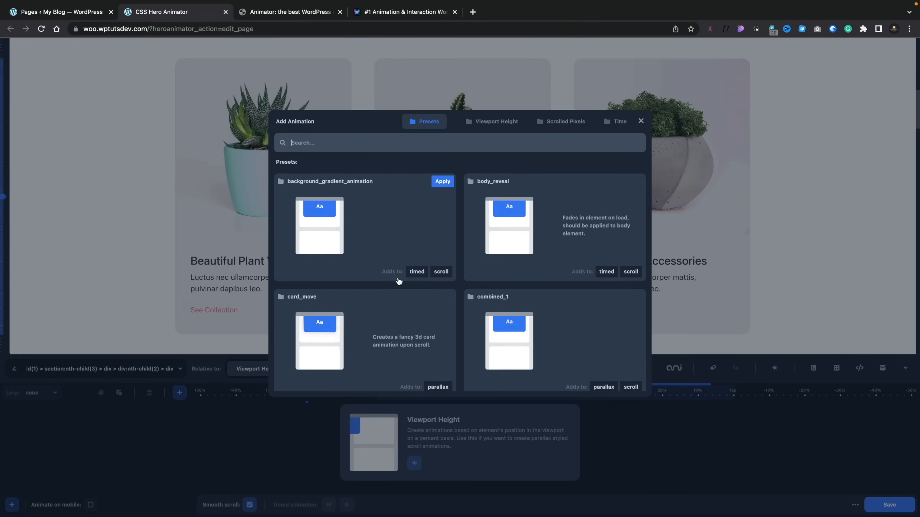
{"action": "scroll", "scroll_direction": "down", "scroll_amount": 3}
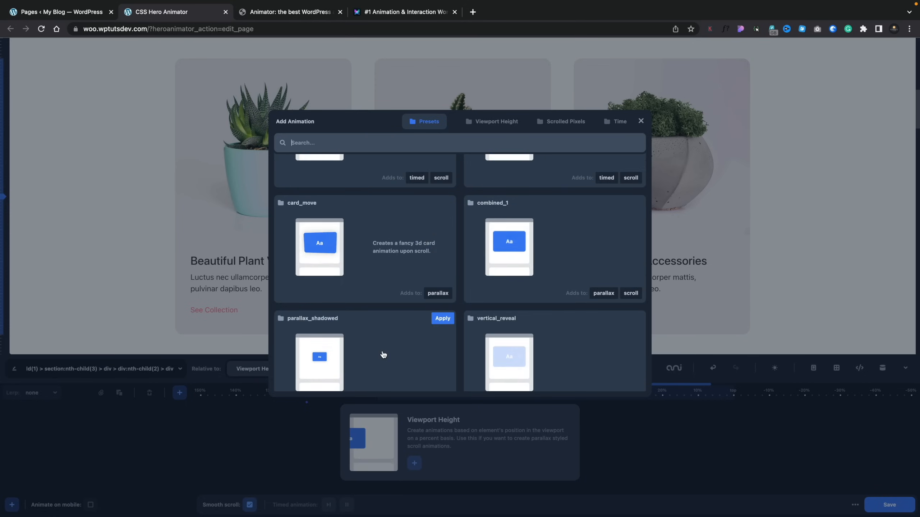
{"action": "scroll", "scroll_direction": "up", "scroll_amount": 3}
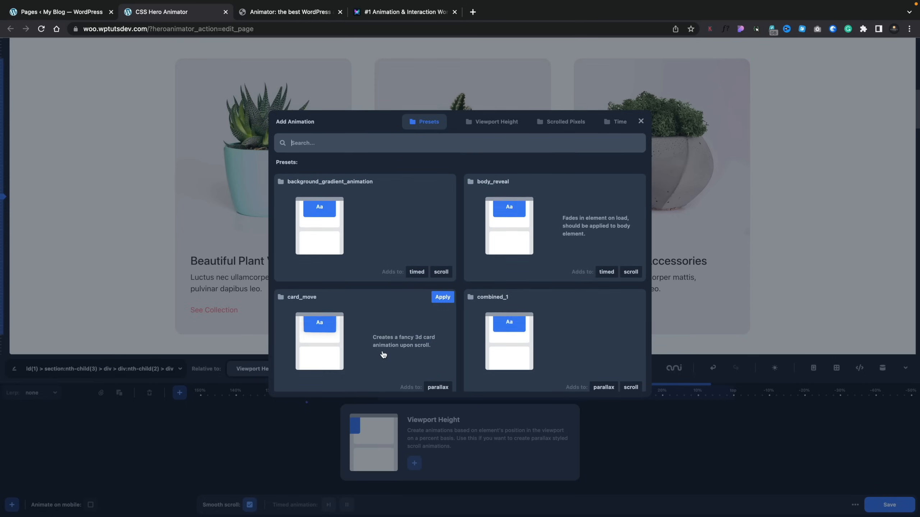
{"action": "left_click", "coordinate": [496, 122]}
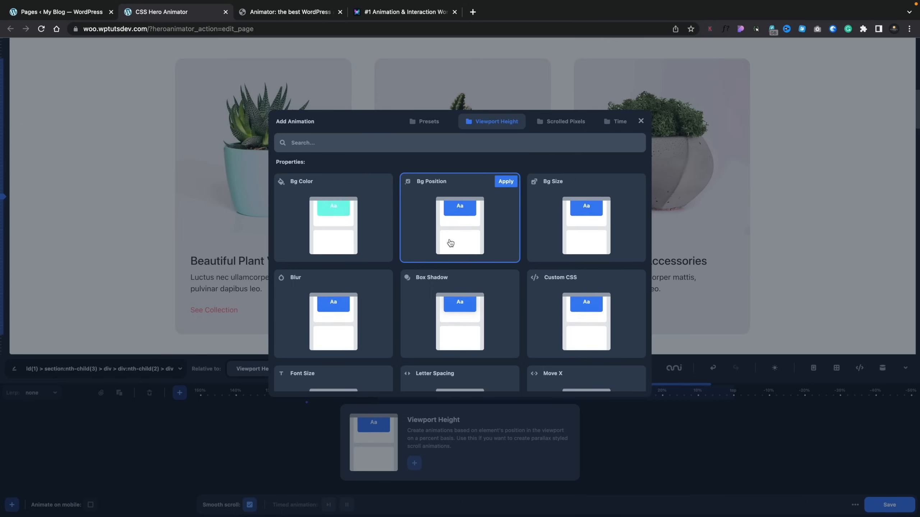
Find Blur among the viewport-height properties and apply it to the second card.
{"action": "scroll", "scroll_direction": "down", "scroll_amount": 3}
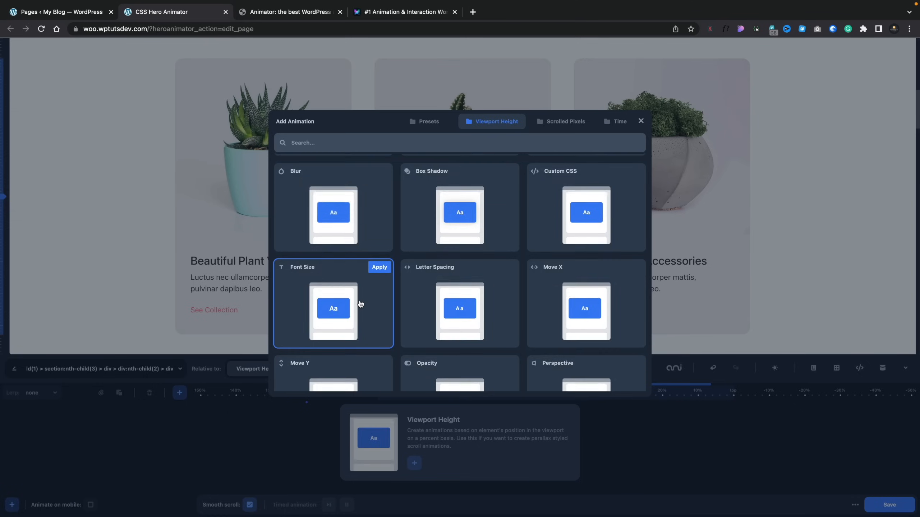
{"action": "scroll", "scroll_direction": "down", "scroll_amount": 3}
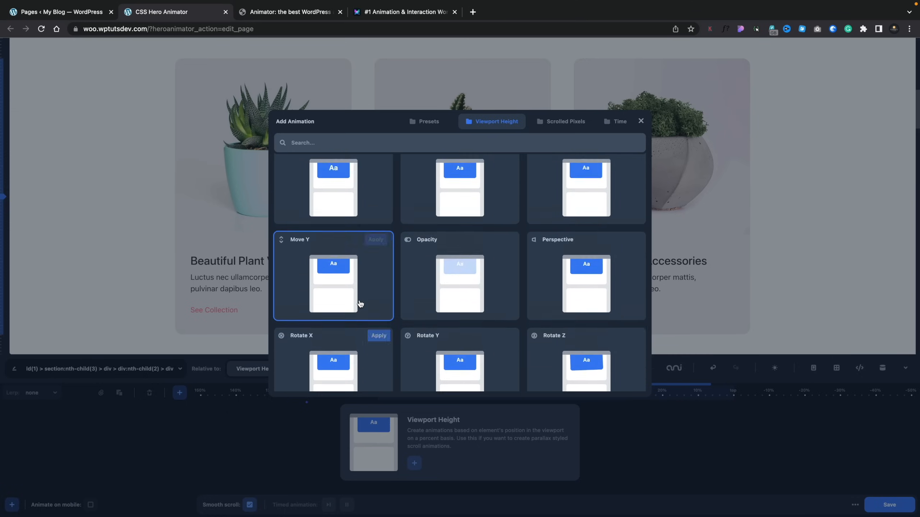
{"action": "scroll", "scroll_direction": "up", "scroll_amount": 3}
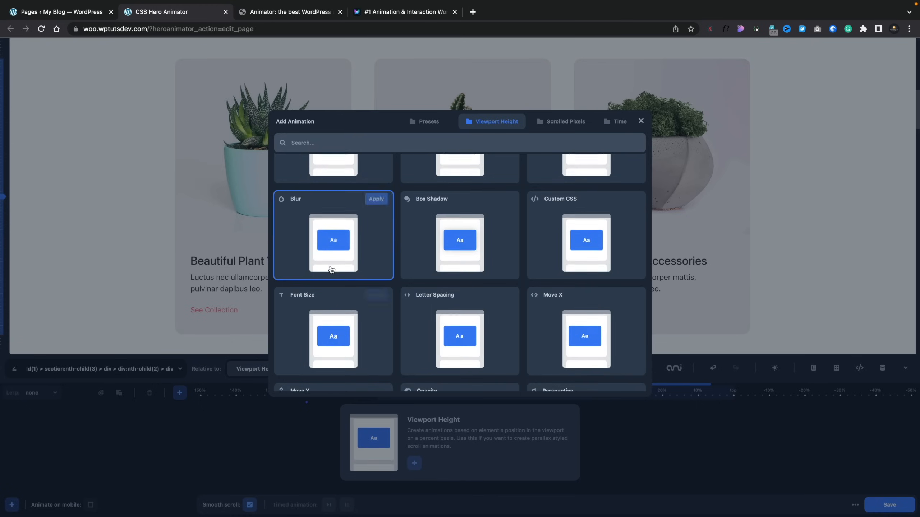
{"action": "left_click", "coordinate": [375, 199]}
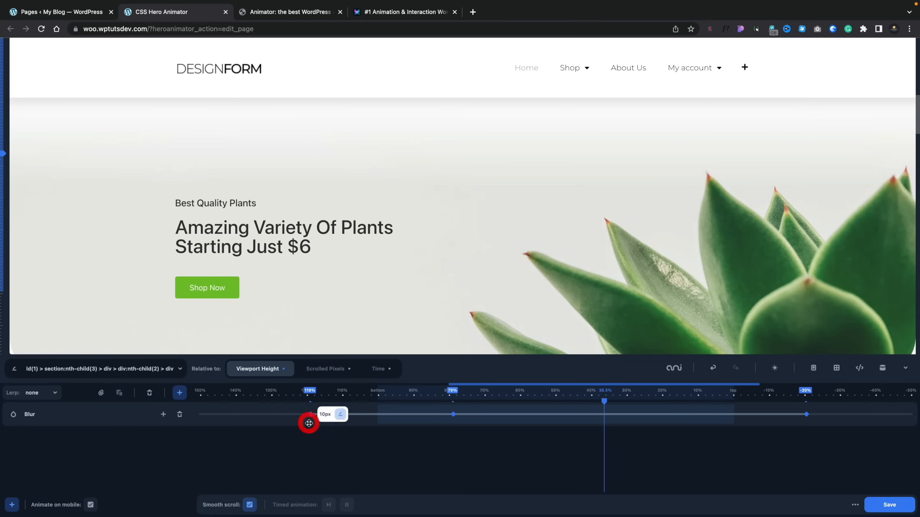
Check the Blur track's first keyframe, leaving it at 10px.
{"action": "left_click", "coordinate": [164, 414]}
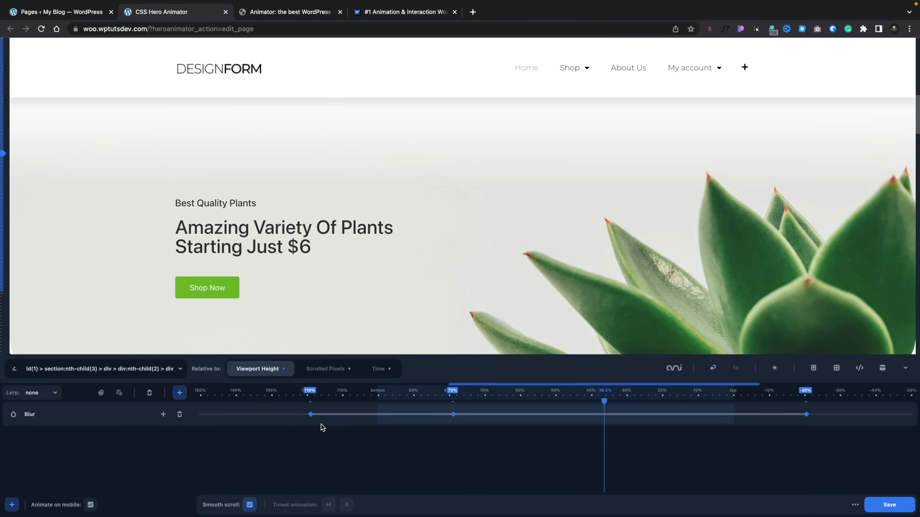
{"action": "mouse_move", "coordinate": [306, 437]}
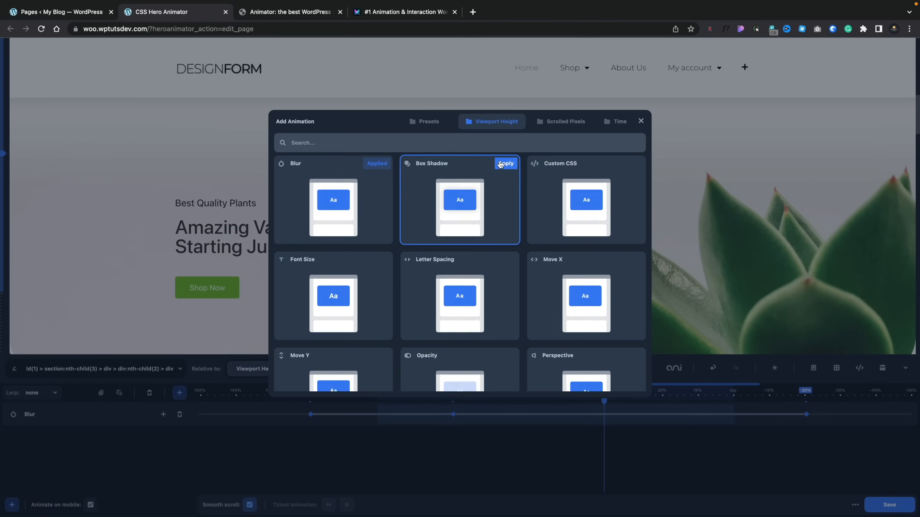
Apply a Box Shadow viewport-height animation to the second card beneath its Blur track.
{"action": "left_click", "coordinate": [505, 164]}
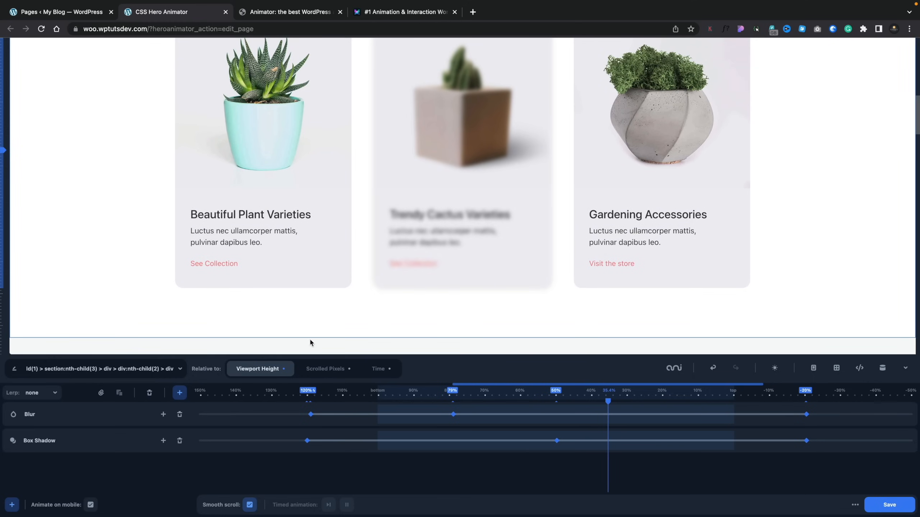
{"action": "mouse_move", "coordinate": [110, 321]}
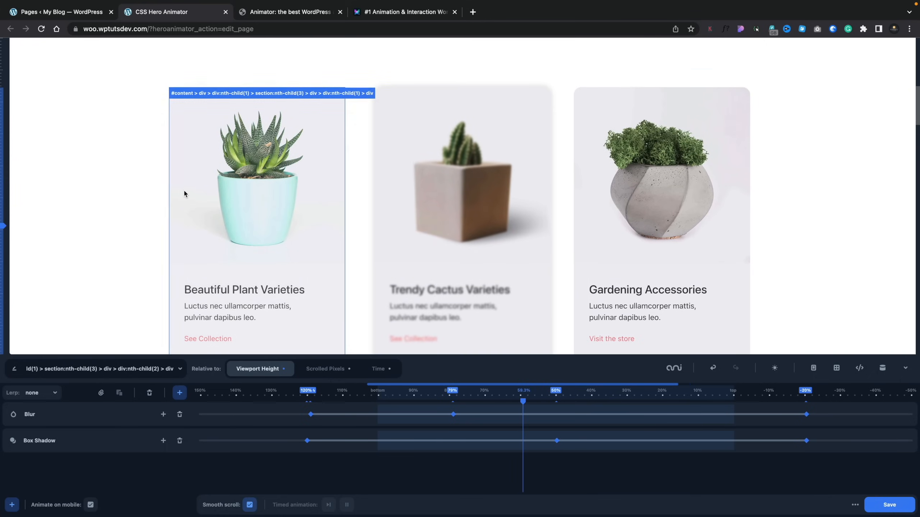
Select the Beautiful Plant Varieties card to show its Opacity and Move X tracks in the full-width preview.
{"action": "left_click", "coordinate": [94, 369]}
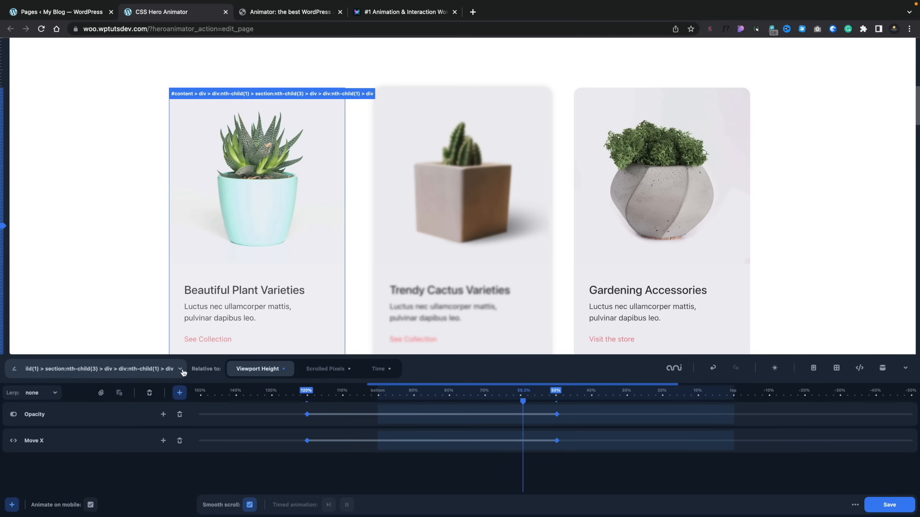
{"action": "left_click", "coordinate": [181, 369]}
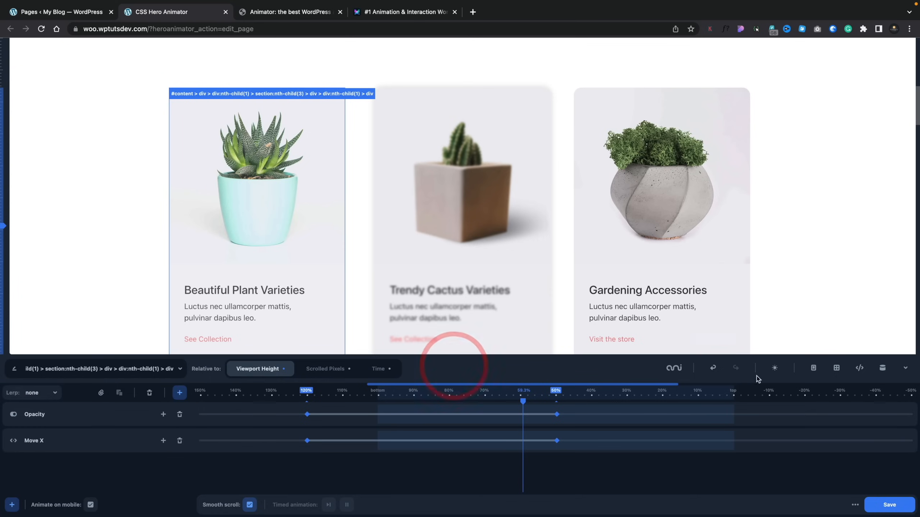
{"action": "mouse_move", "coordinate": [773, 368]}
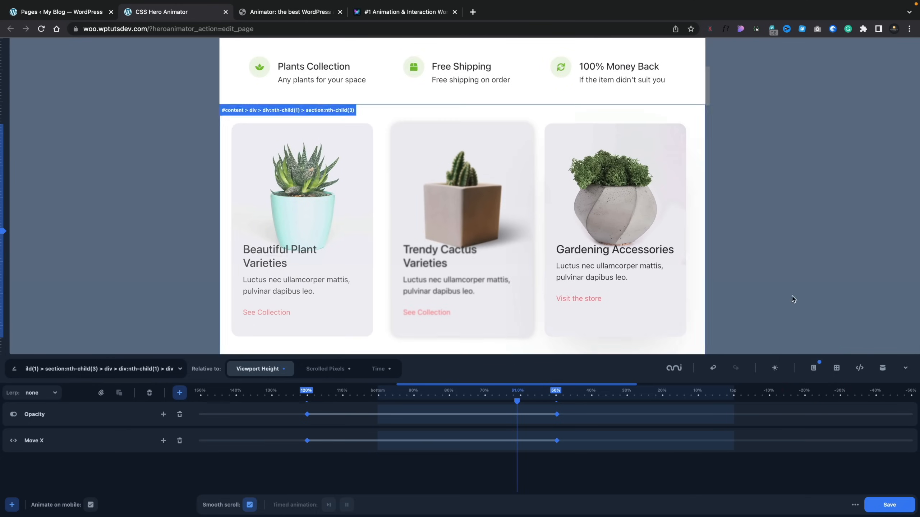
{"action": "left_click", "coordinate": [836, 368]}
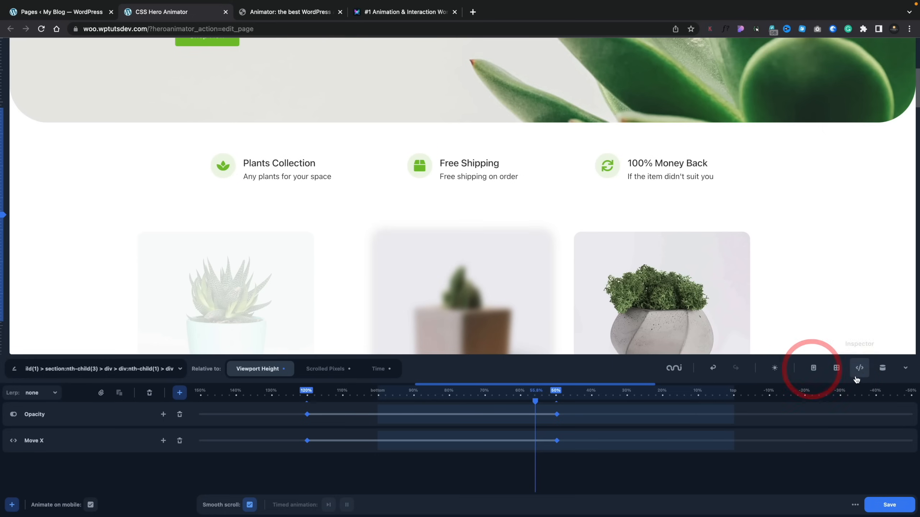
Scroll through the page's HTML in the Inspector, then view the animation data as valid JSON.
{"action": "left_click", "coordinate": [859, 368]}
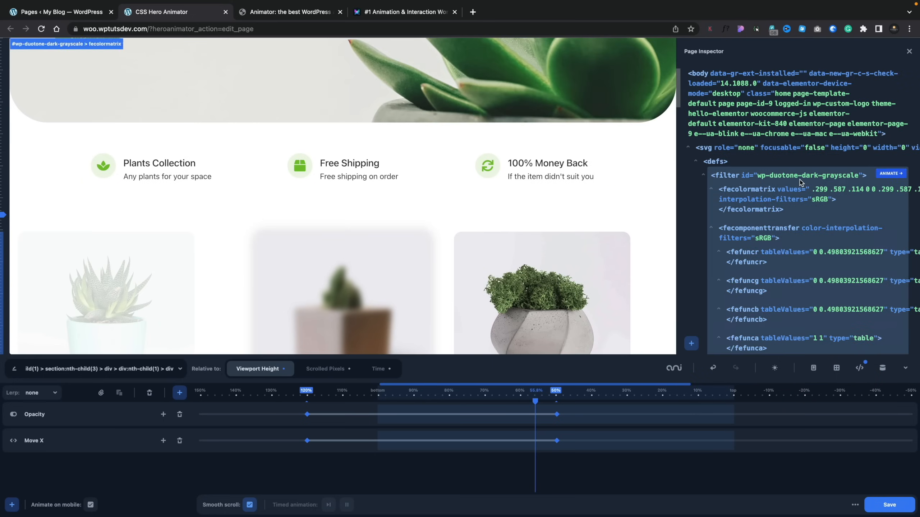
{"action": "scroll", "scroll_direction": "down", "scroll_amount": 3}
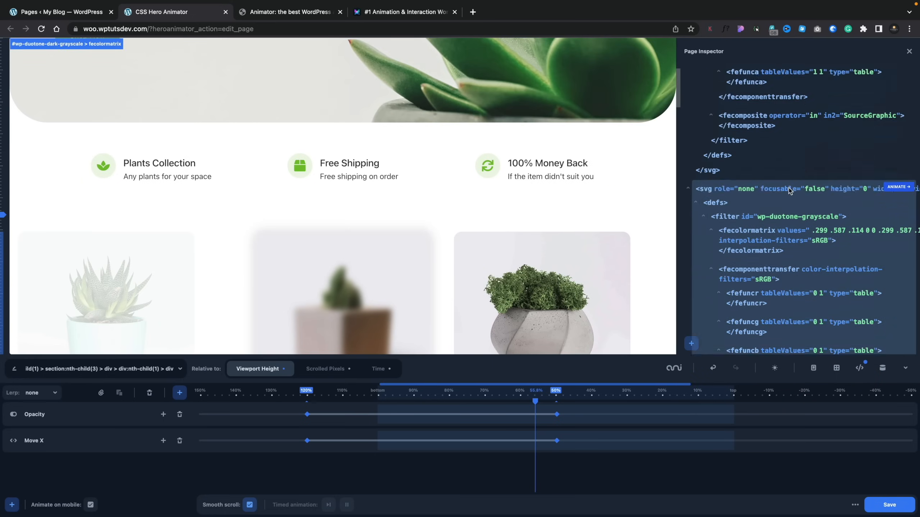
{"action": "scroll", "scroll_direction": "down", "scroll_amount": 3}
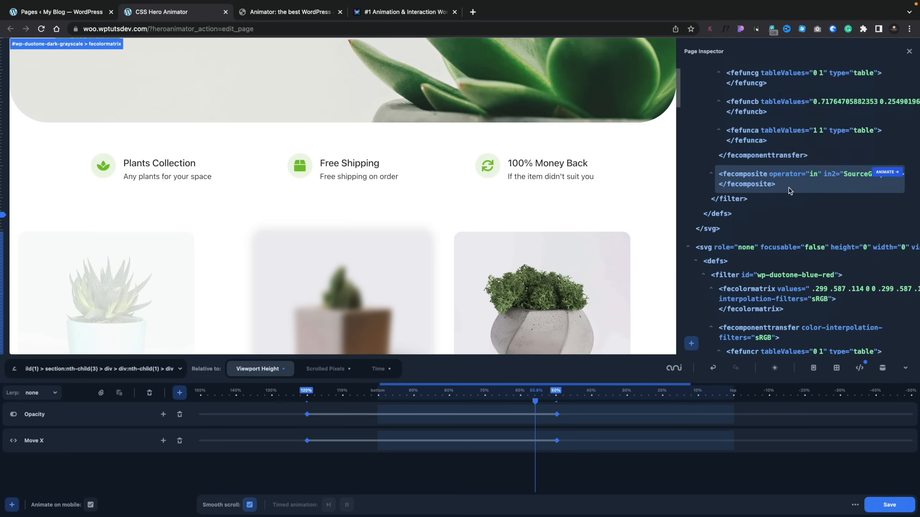
{"action": "scroll", "scroll_direction": "down", "scroll_amount": 3}
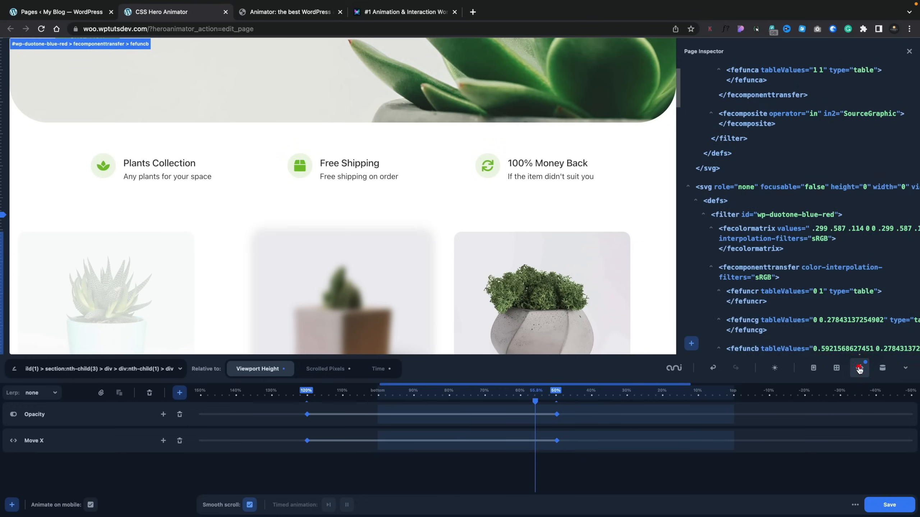
{"action": "left_click", "coordinate": [859, 369]}
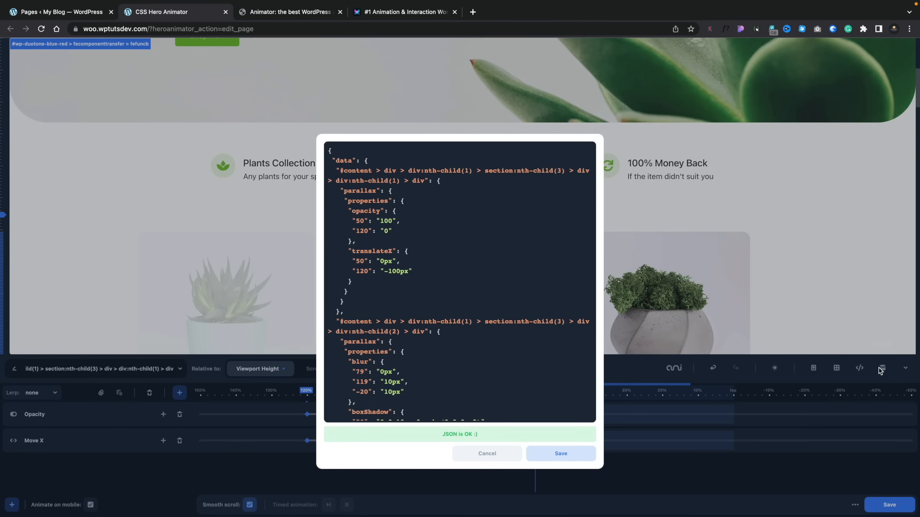
Review the animation JSON and cancel out of it without saving changes.
{"action": "scroll", "scroll_direction": "down", "scroll_amount": 3}
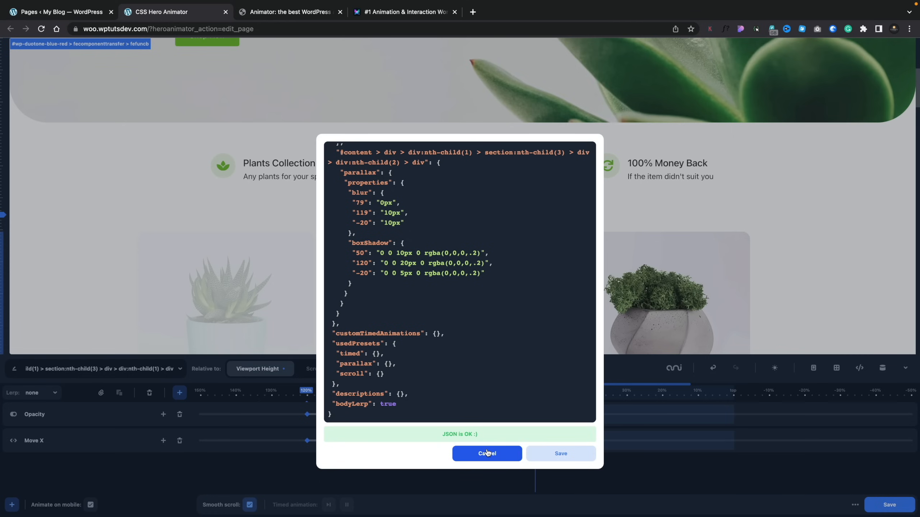
{"action": "left_click", "coordinate": [486, 453]}
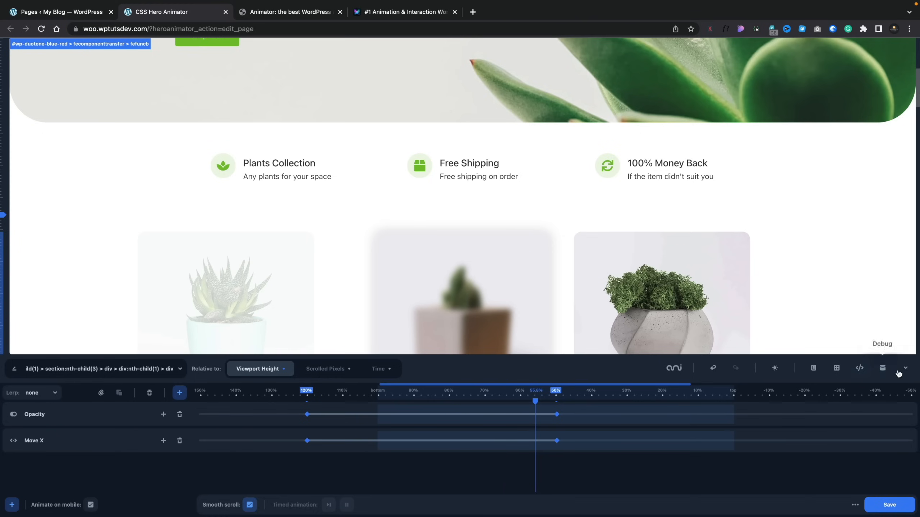
{"action": "mouse_move", "coordinate": [906, 371]}
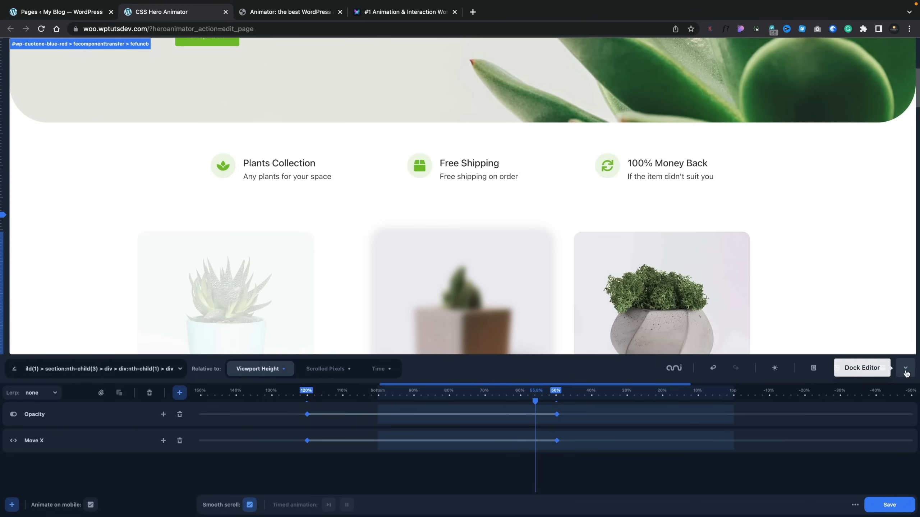
Switch off Smooth scroll in the bottom bar and view the Lerp amount slider, left at none.
{"action": "left_click", "coordinate": [905, 368]}
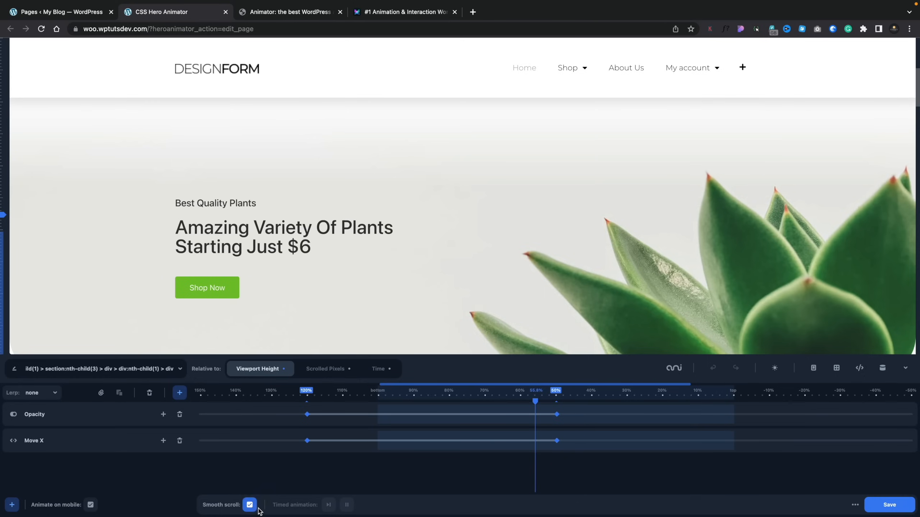
{"action": "left_click", "coordinate": [249, 505]}
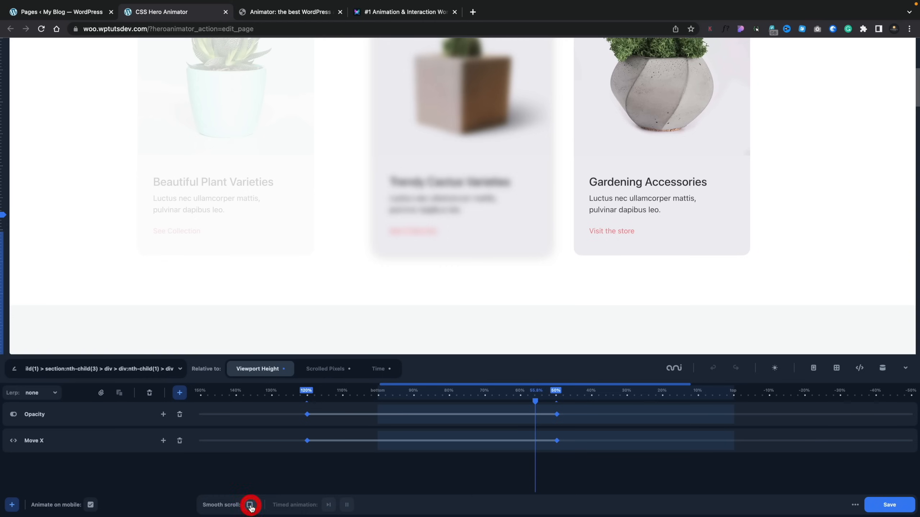
{"action": "left_click", "coordinate": [250, 505]}
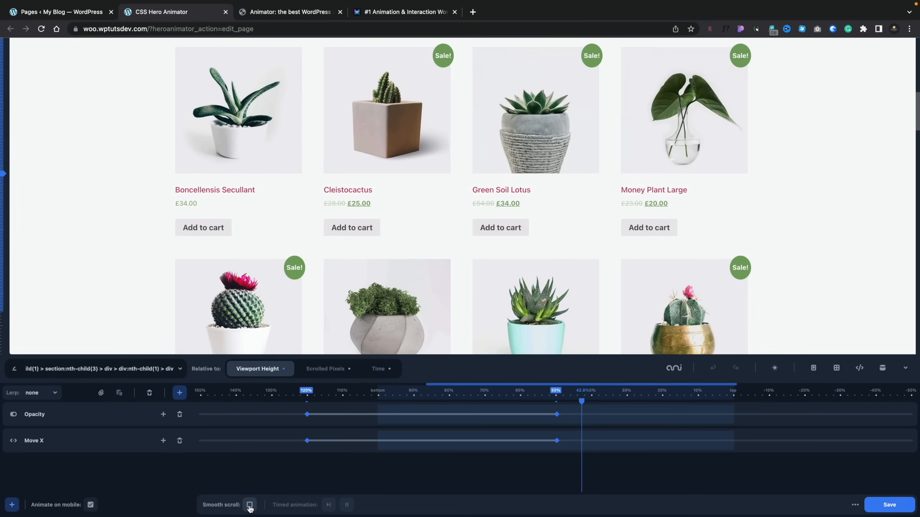
{"action": "left_click", "coordinate": [249, 505]}
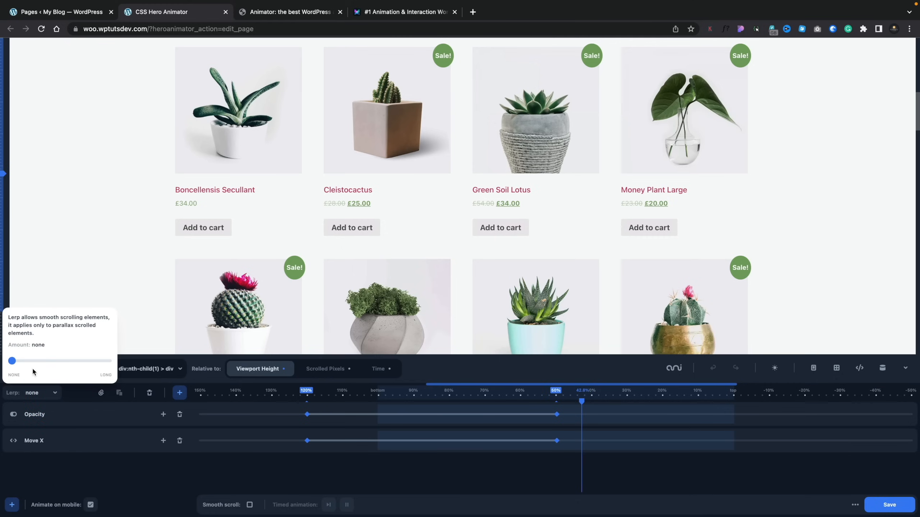
{"action": "mouse_move", "coordinate": [79, 327]}
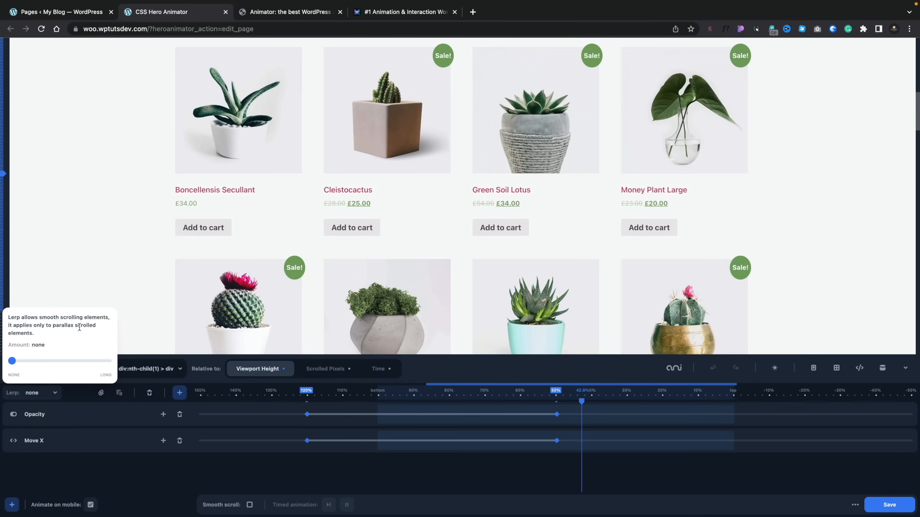
{"action": "mouse_move", "coordinate": [21, 352]}
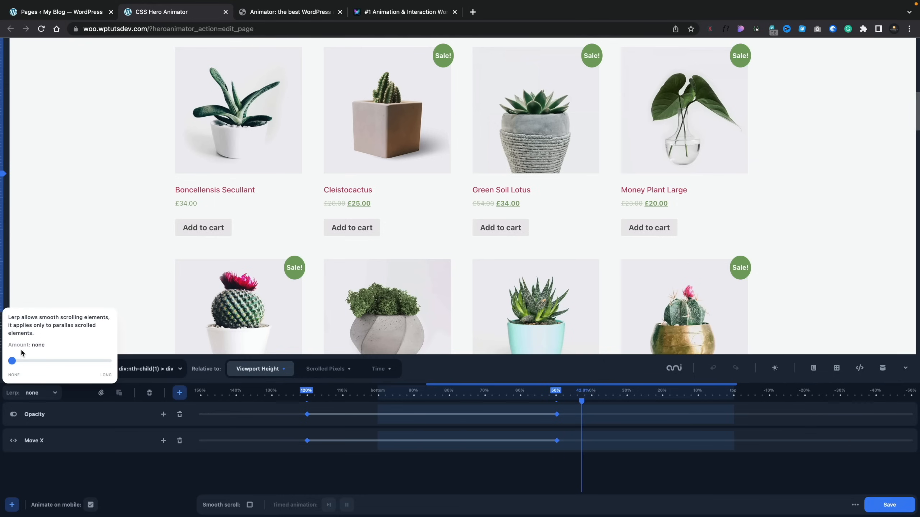